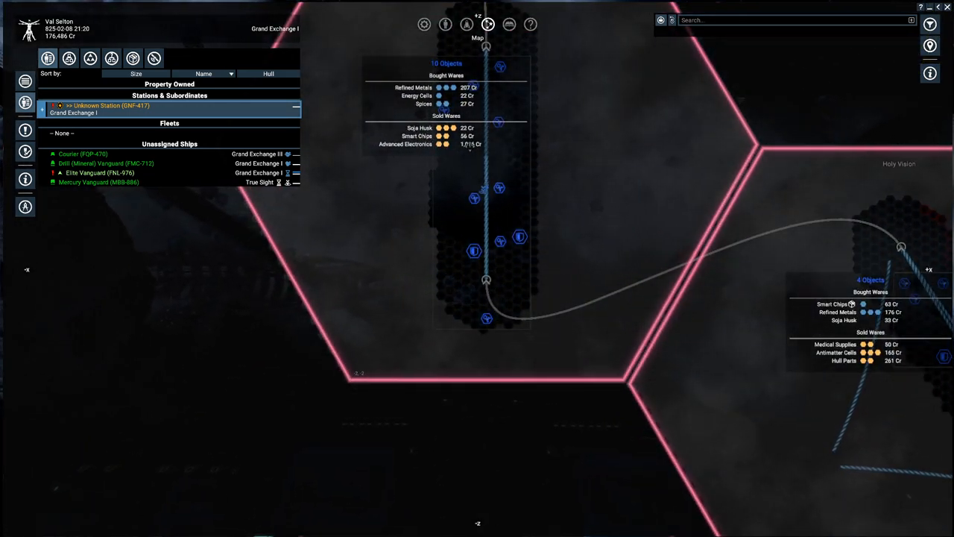
mouse_move(474, 198)
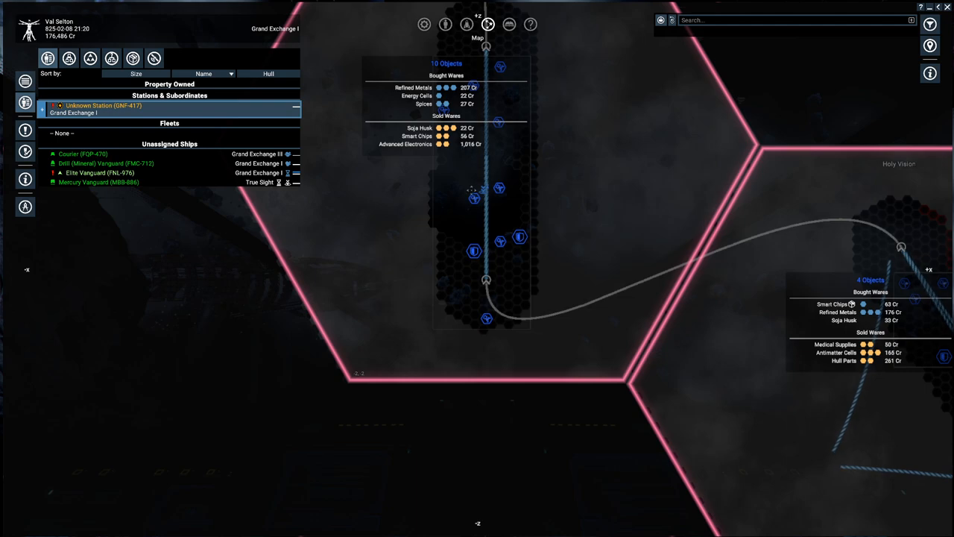
Fly into the Basic Docking Bay and complete docking on the landing pad.
left_click(99, 181)
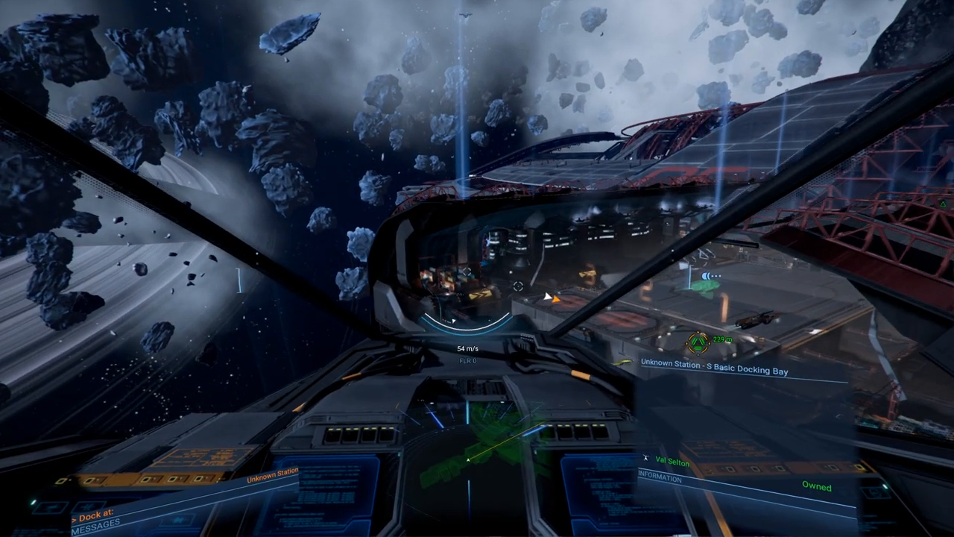
mouse_move(477, 268)
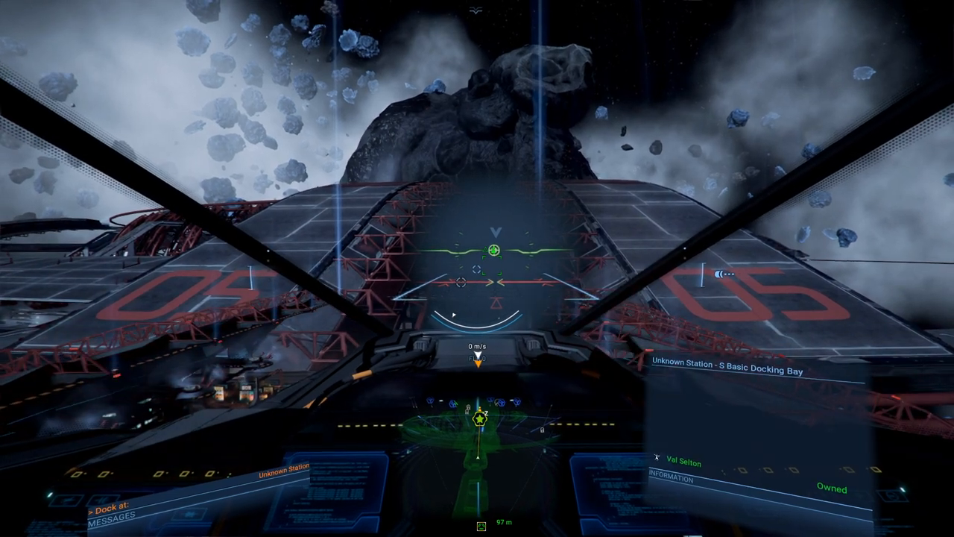
key("w")
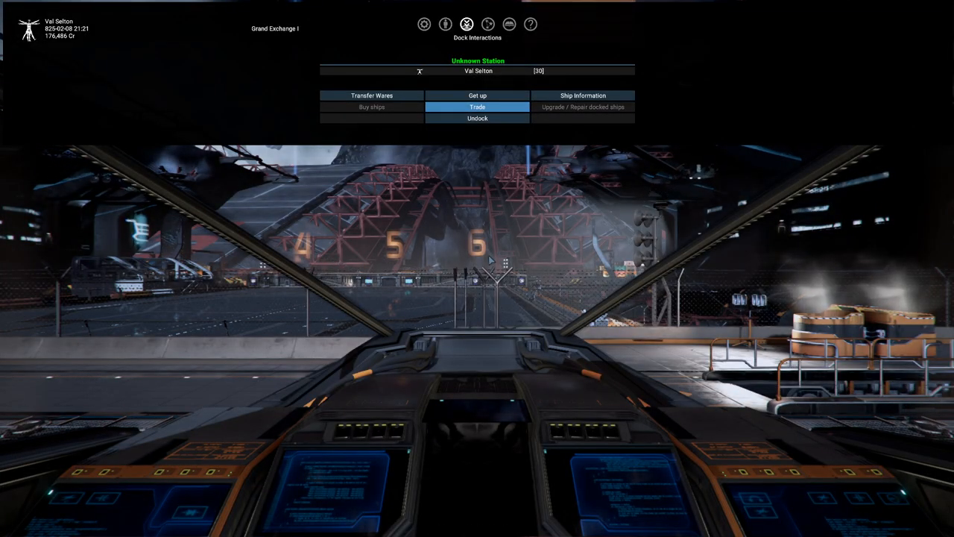
mouse_move(477, 96)
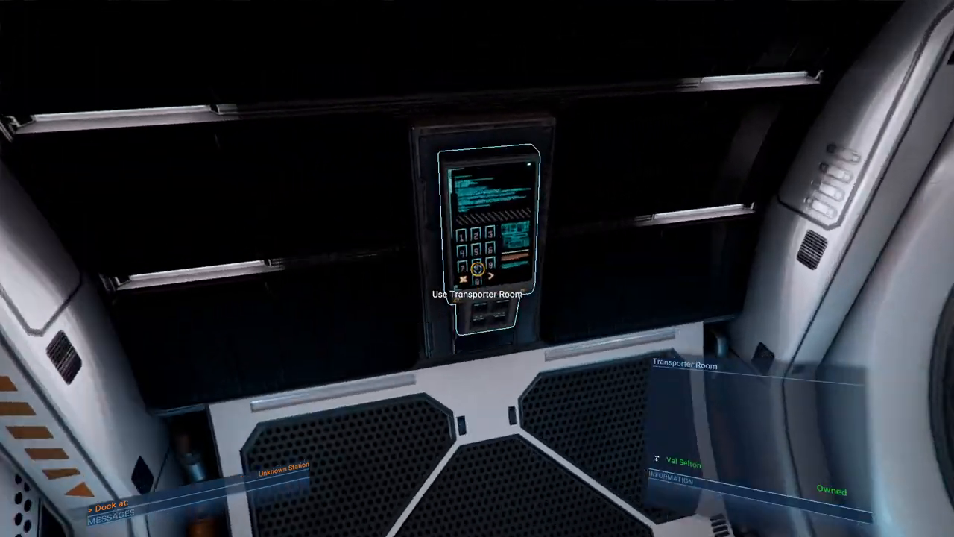
Check the Transporter Room destinations, return to the ship and undock.
left_click(477, 268)
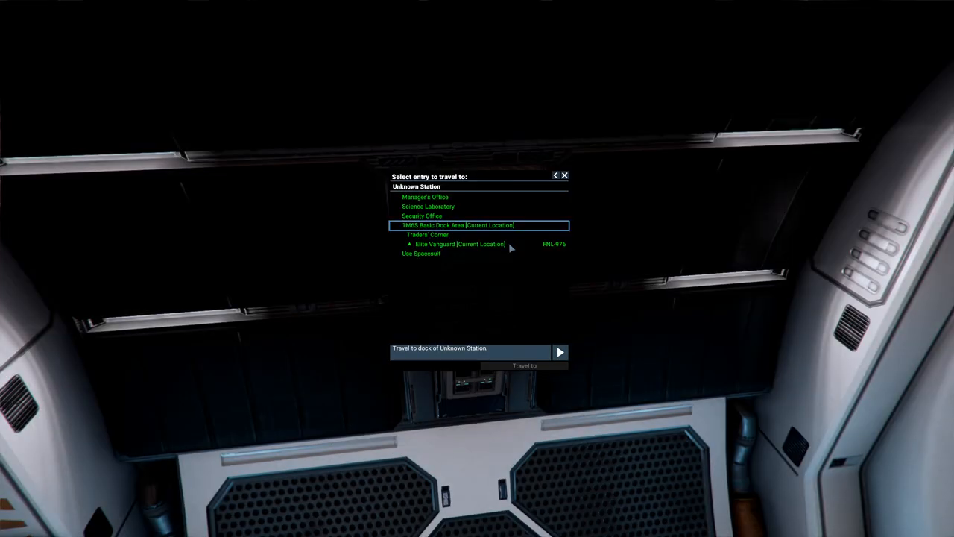
mouse_move(480, 274)
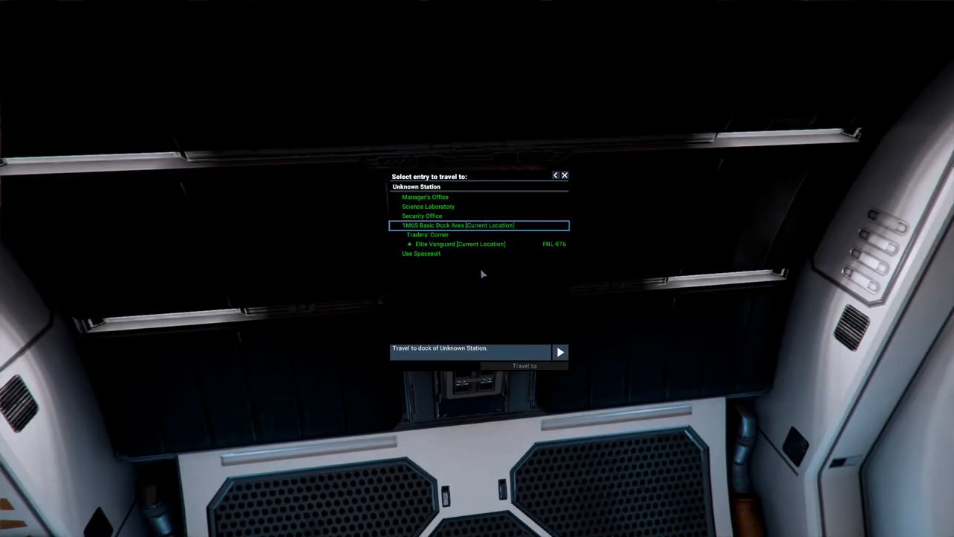
left_click(560, 352)
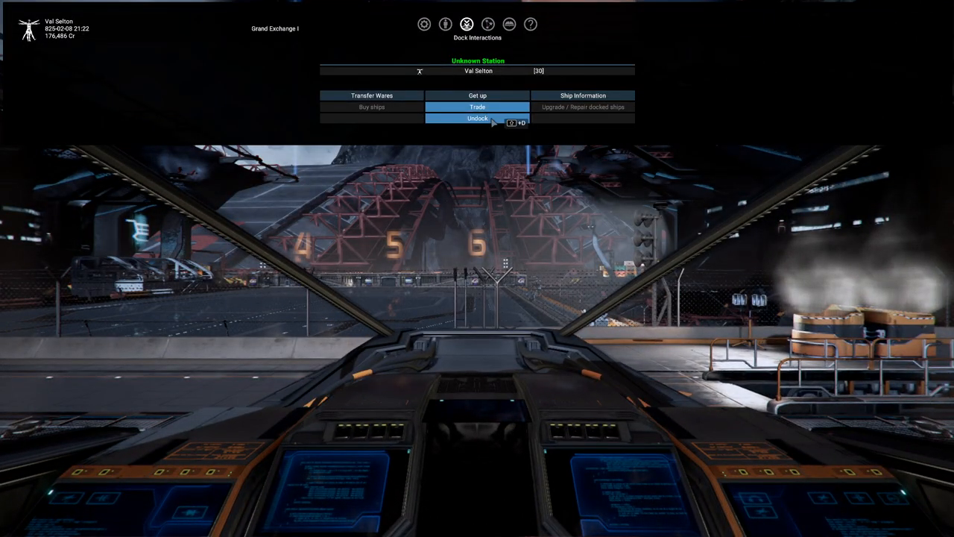
left_click(477, 118)
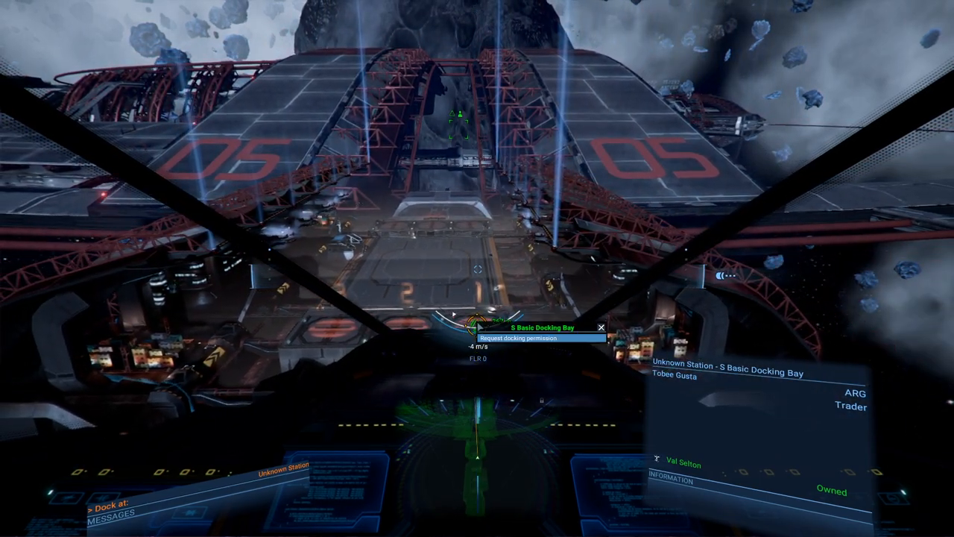
Request docking permission at the Unknown Station's Basic Docking Bay.
left_click(544, 337)
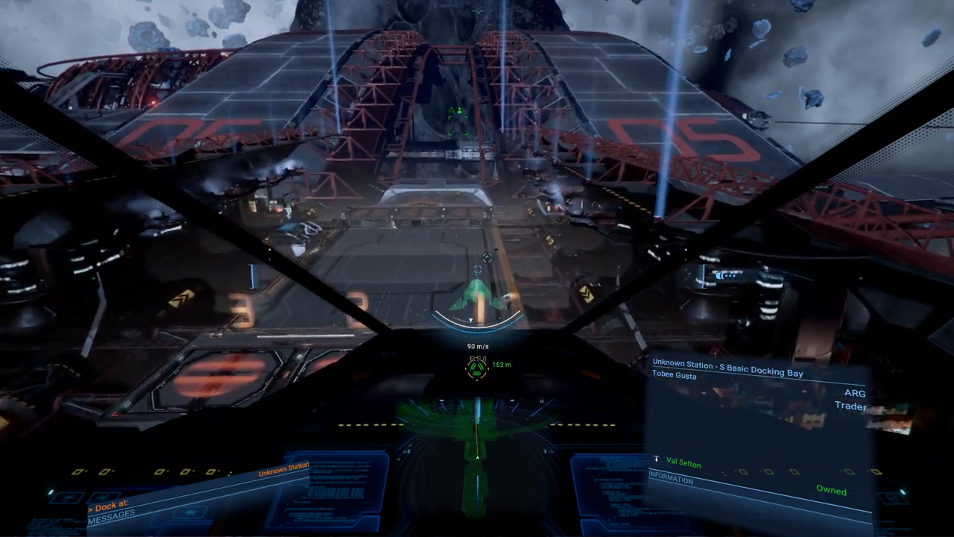
mouse_move(477, 268)
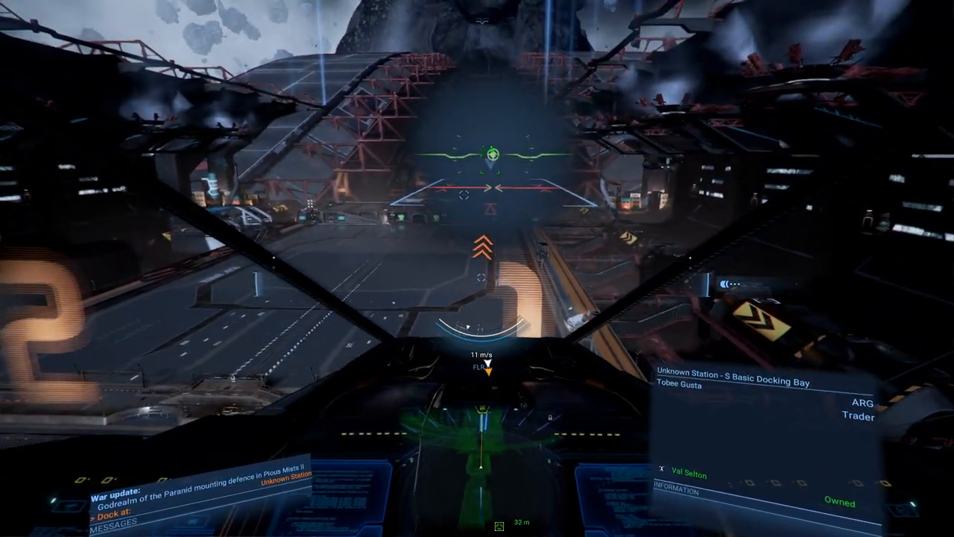
mouse_move(477, 268)
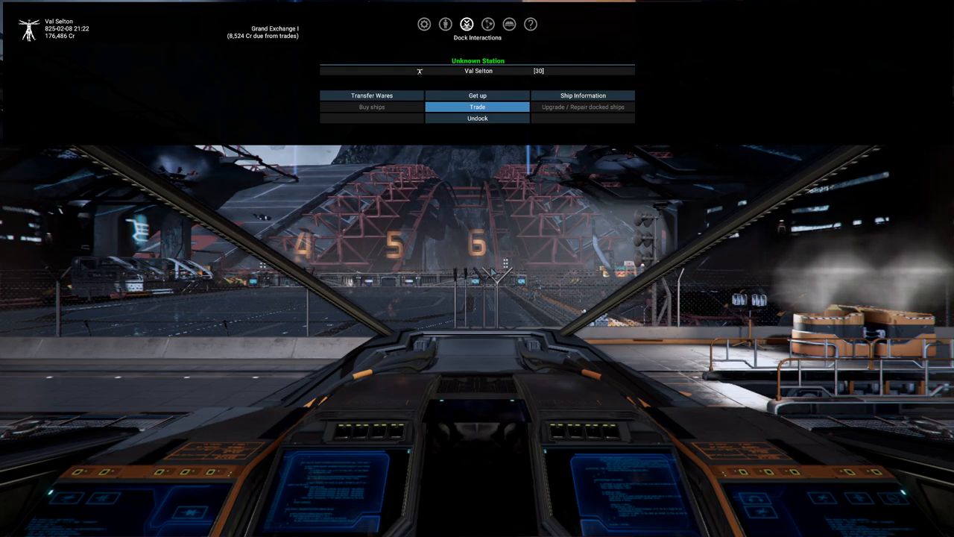
Read the Escape Plan objectives in the Mission Manager, then get up from the pilot seat.
left_click(477, 118)
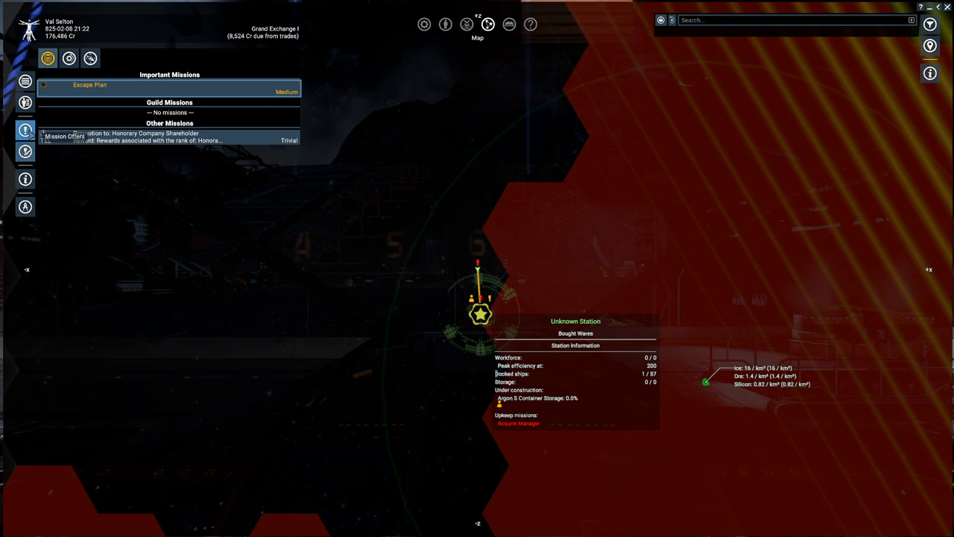
left_click(89, 88)
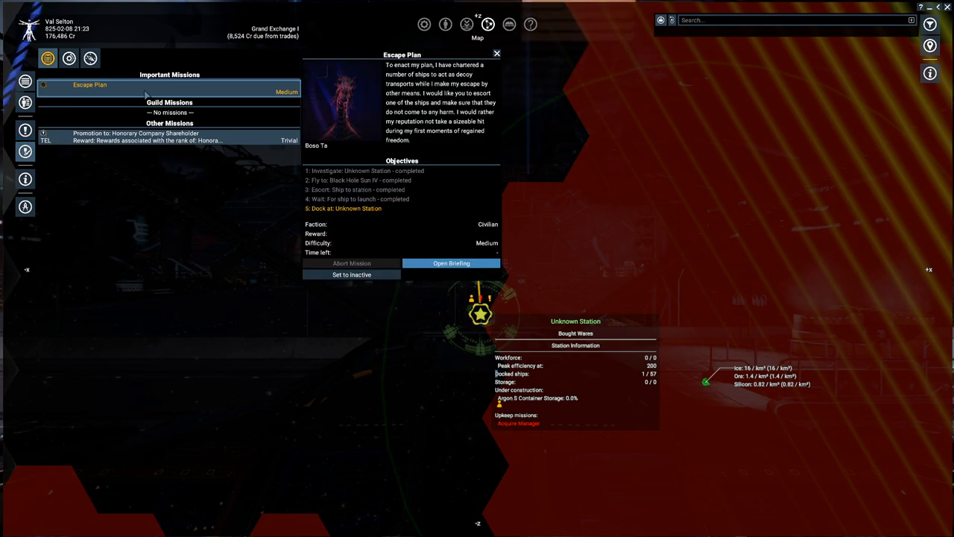
mouse_move(200, 122)
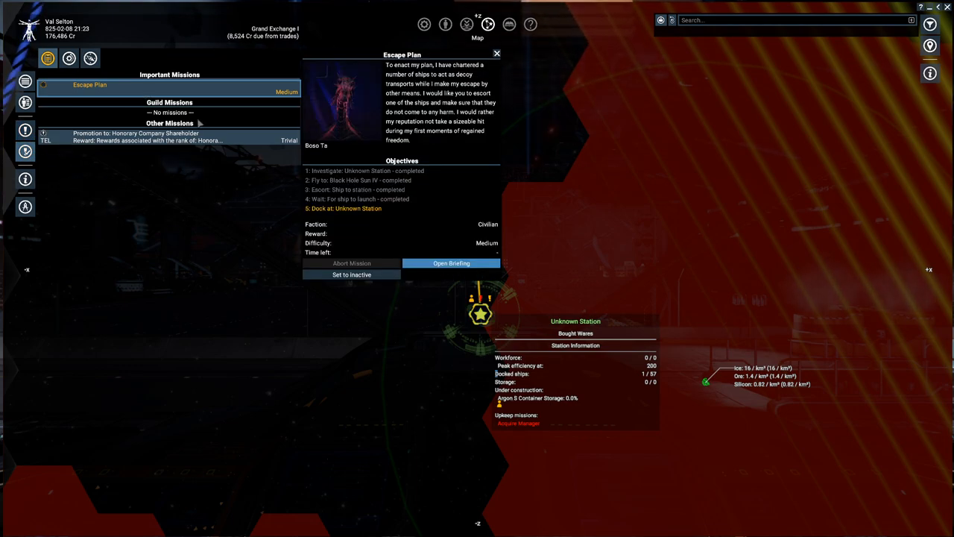
left_click(450, 262)
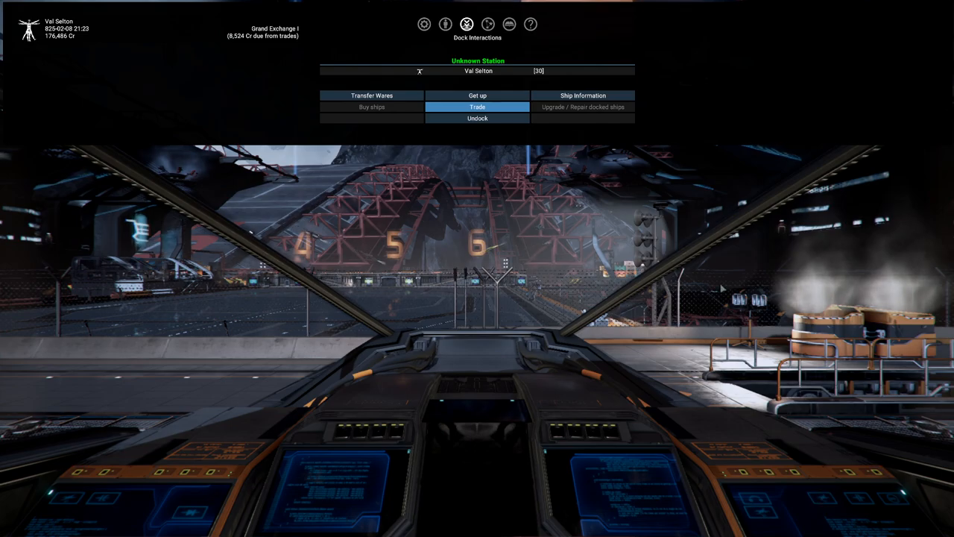
left_click(477, 96)
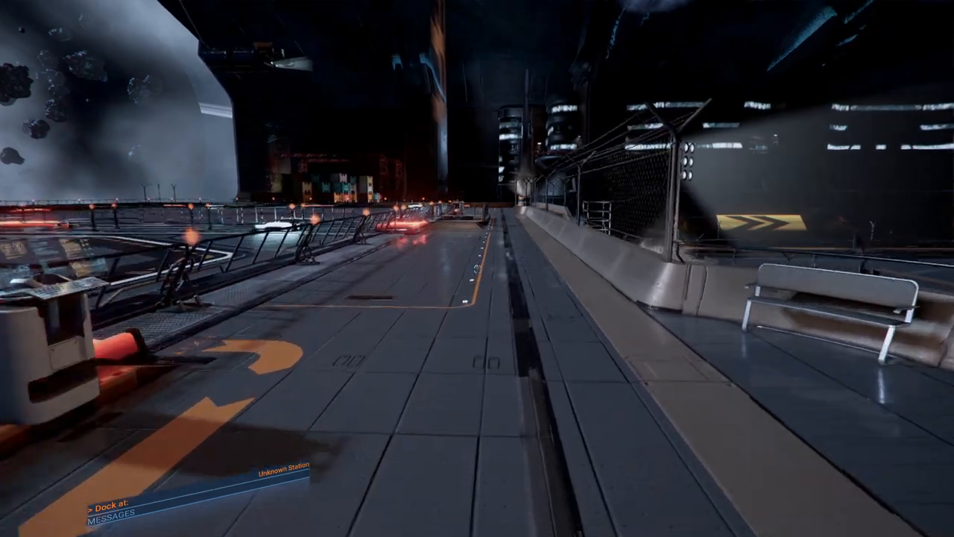
mouse_move(477, 268)
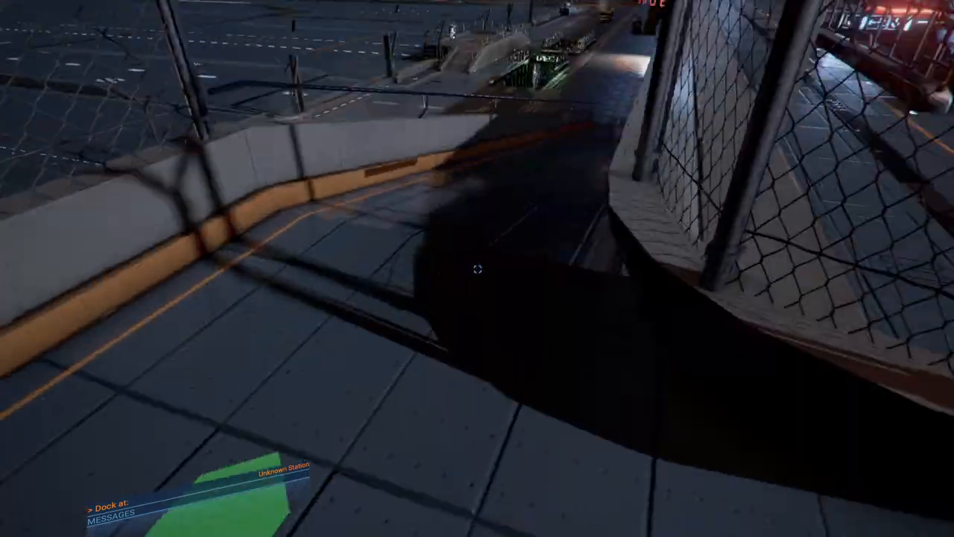
mouse_move(477, 268)
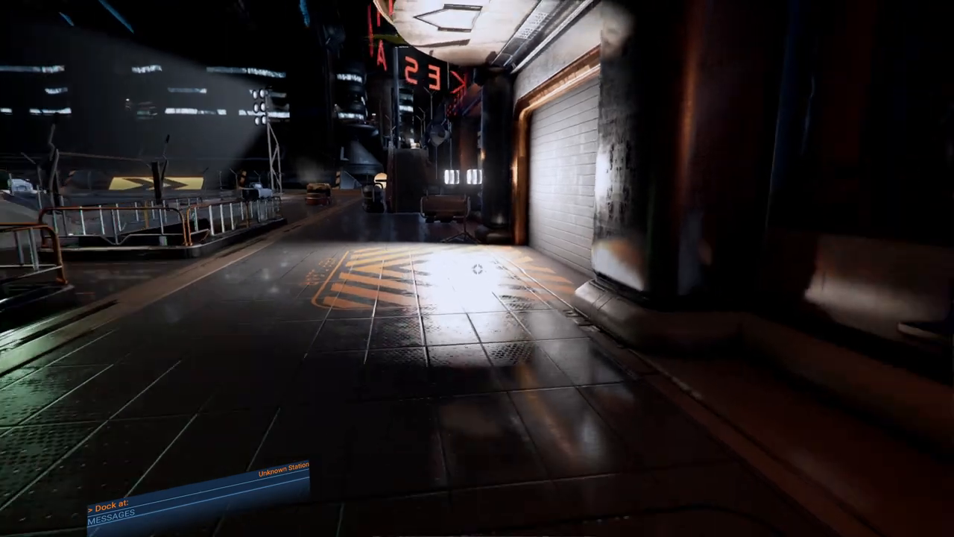
mouse_move(477, 268)
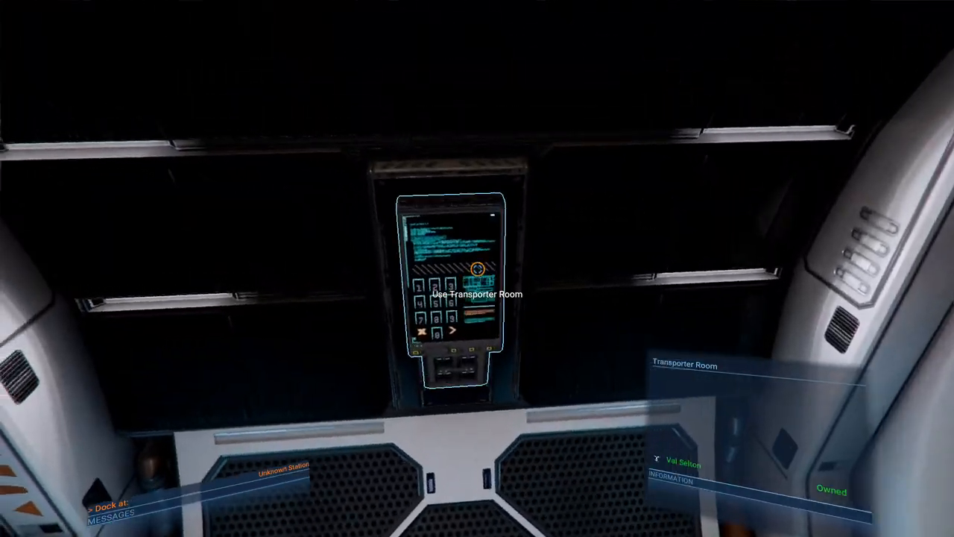
Use the Transporter Room wall panel to reach another room.
left_click(477, 293)
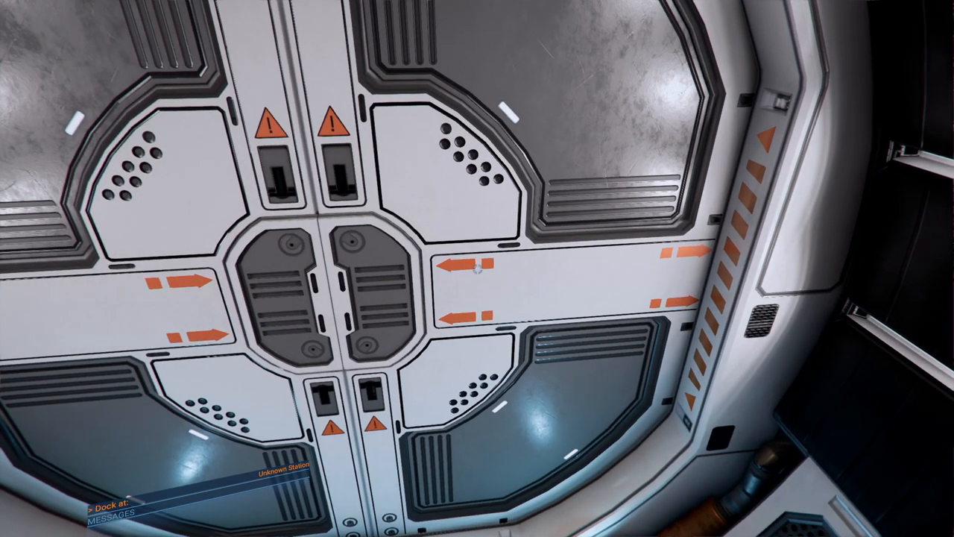
mouse_move(477, 268)
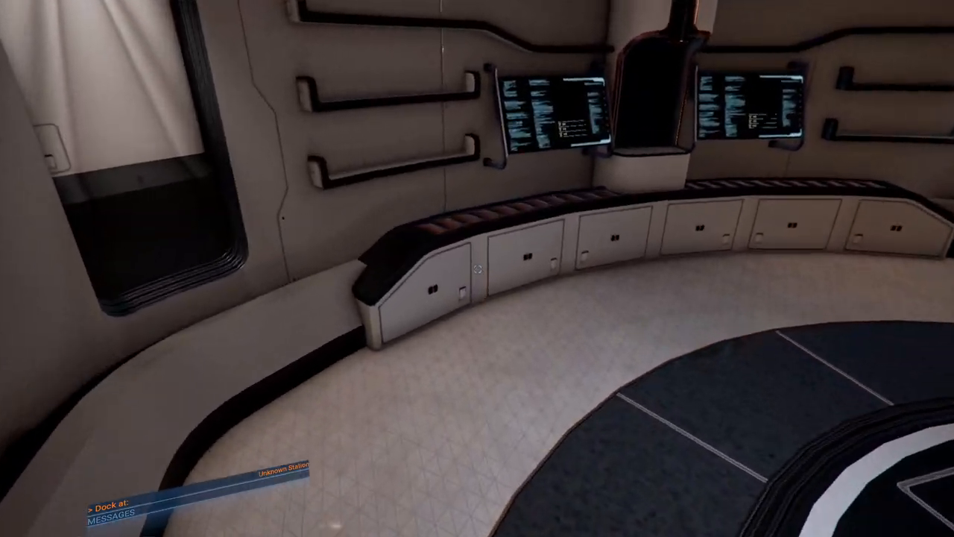
mouse_move(477, 269)
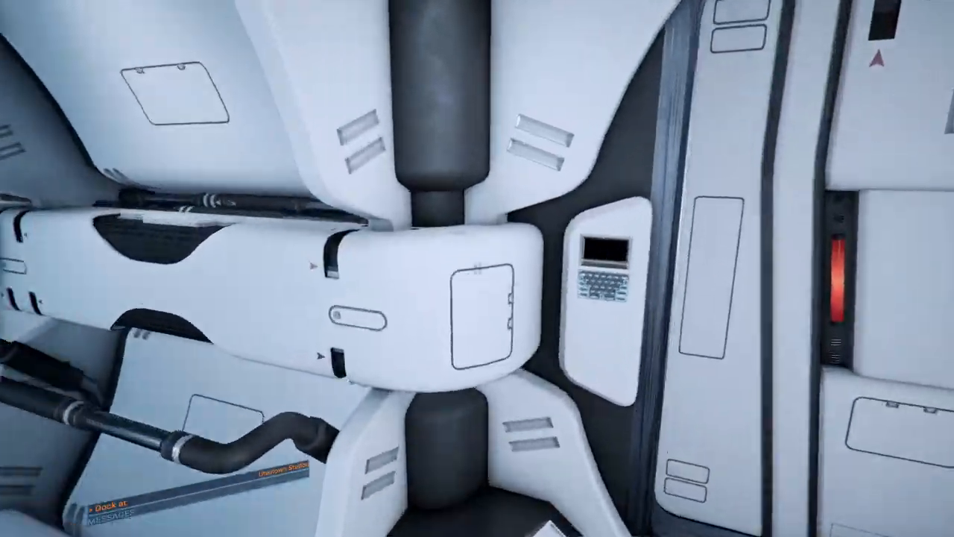
mouse_move(477, 269)
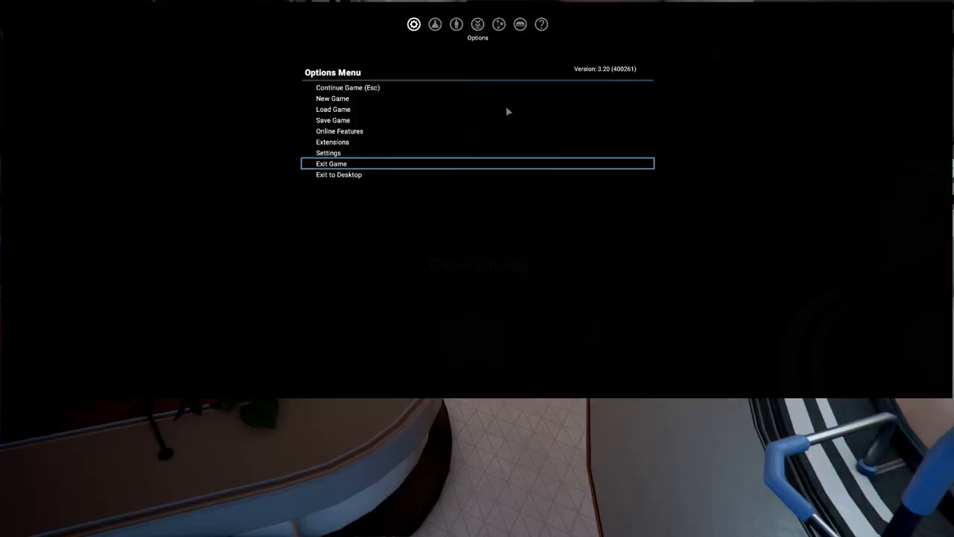
mouse_move(541, 24)
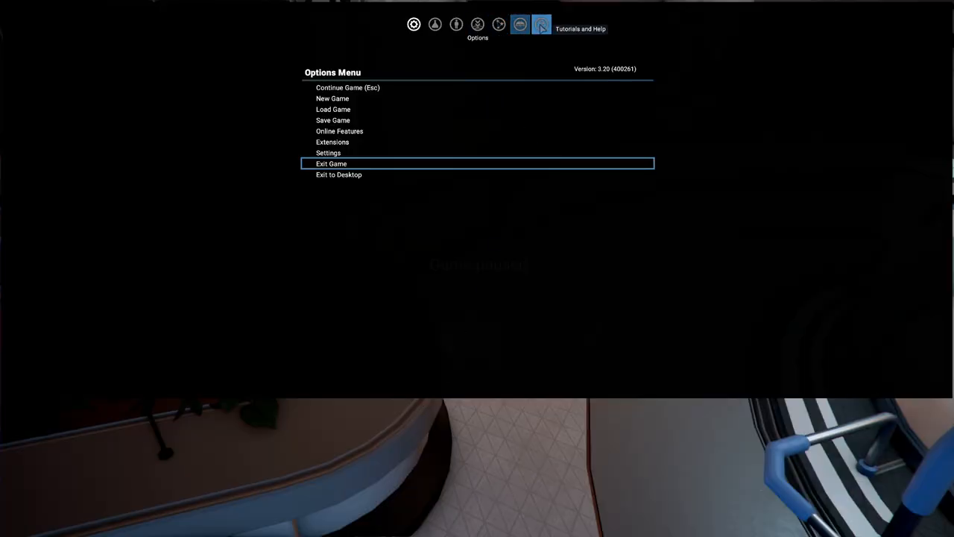
Review requirements for the Dock Module Hack and Production Module Hack research entries.
left_click(435, 23)
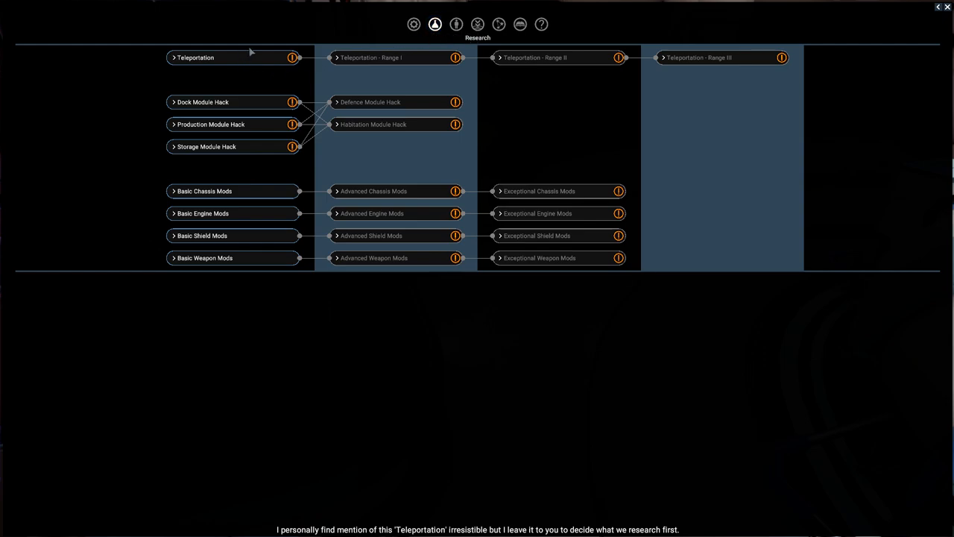
left_click(195, 57)
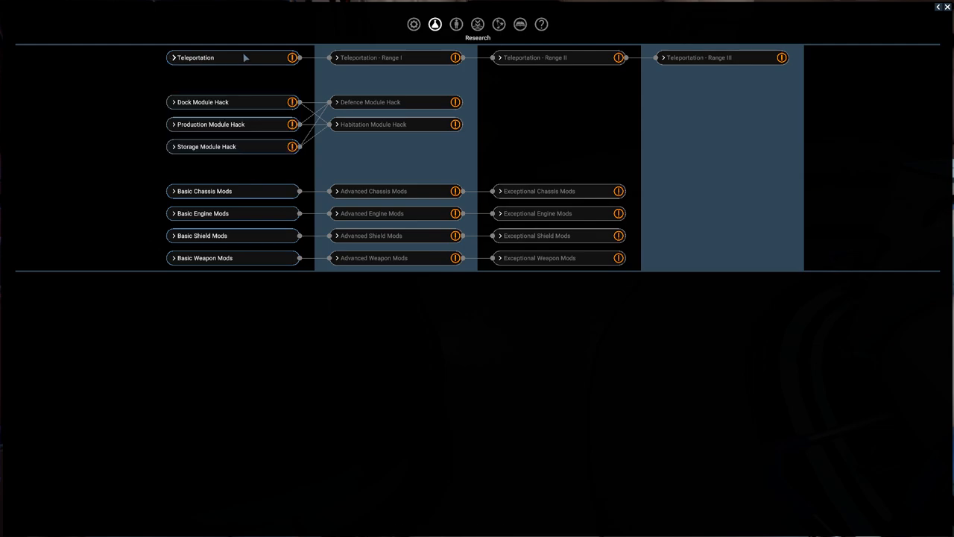
mouse_move(233, 102)
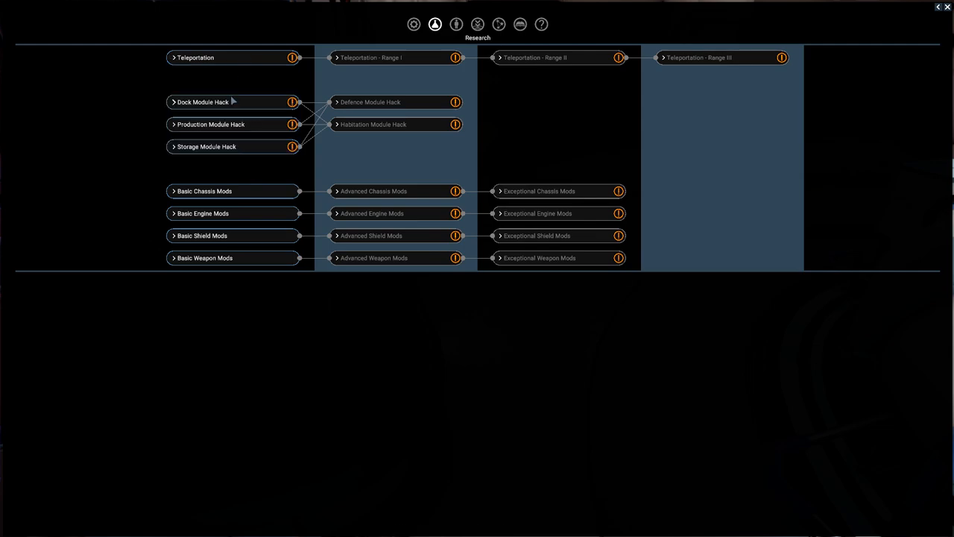
left_click(203, 101)
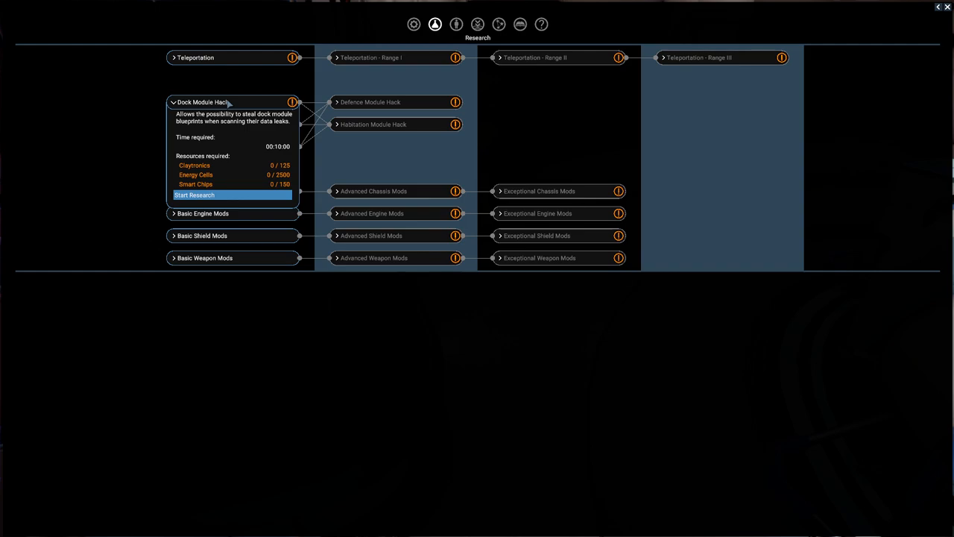
left_click(210, 123)
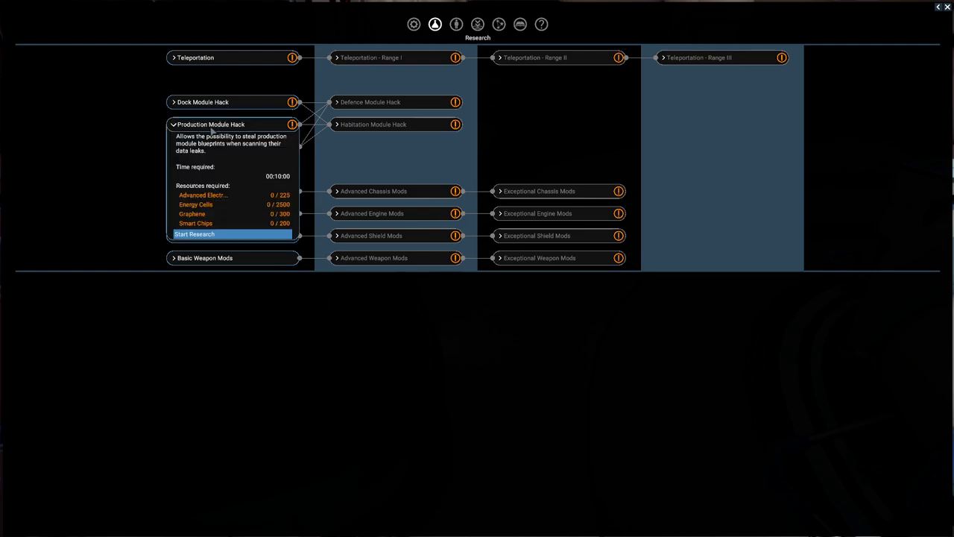
left_click(212, 124)
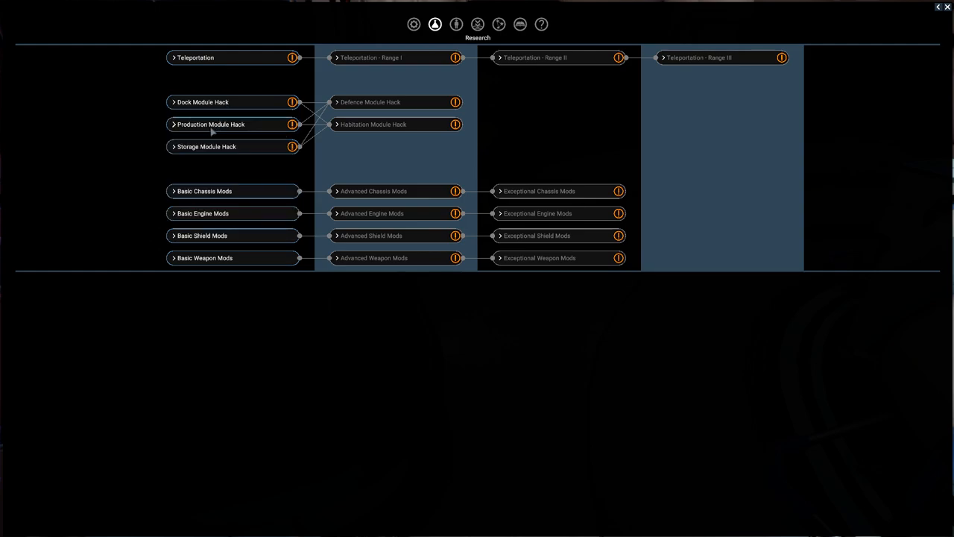
left_click(205, 146)
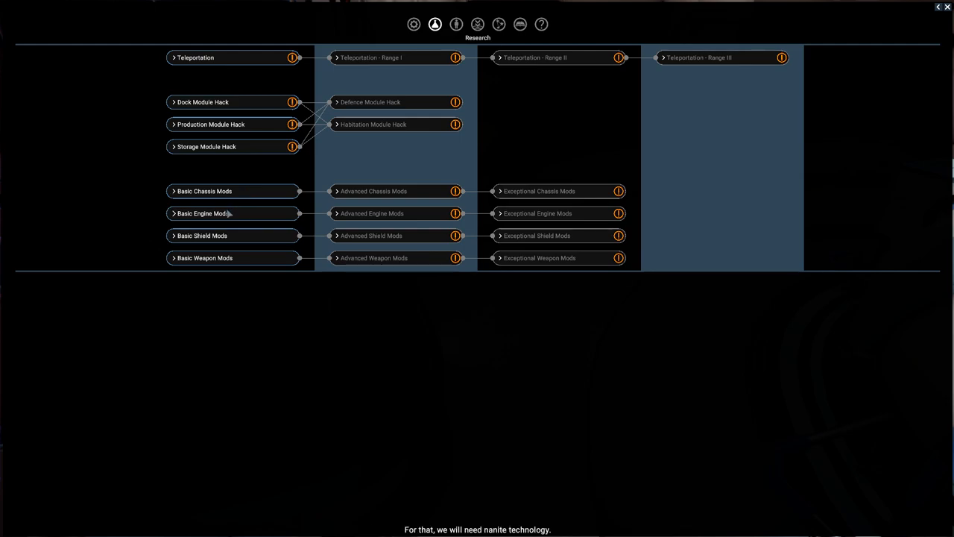
Check Basic Engine, Shield and Weapon Mods requirements, then Production Module Hack's time and resources.
left_click(202, 213)
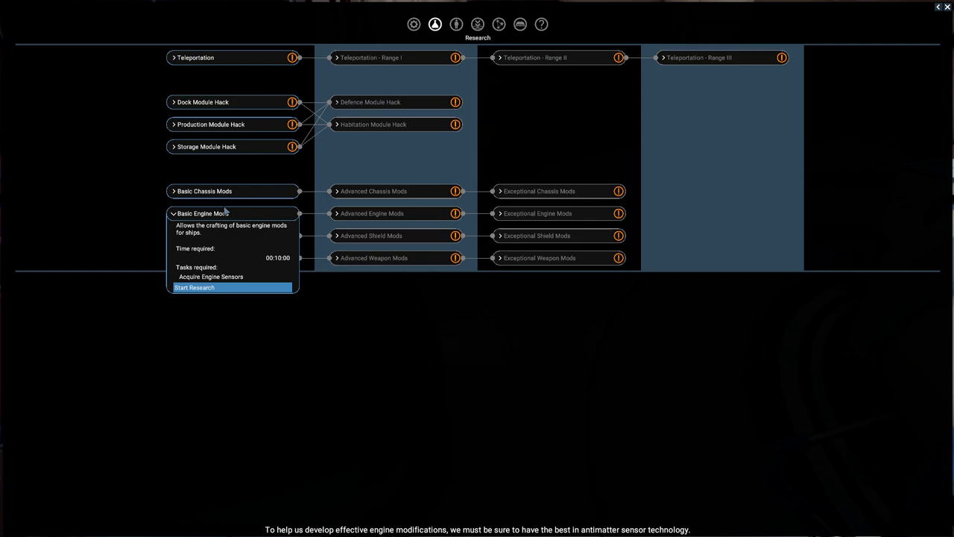
mouse_move(217, 221)
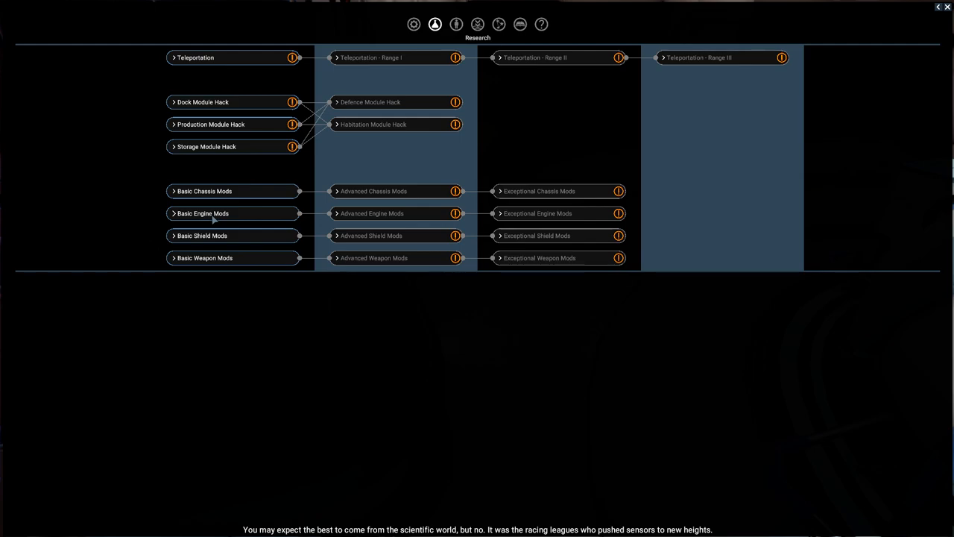
left_click(202, 235)
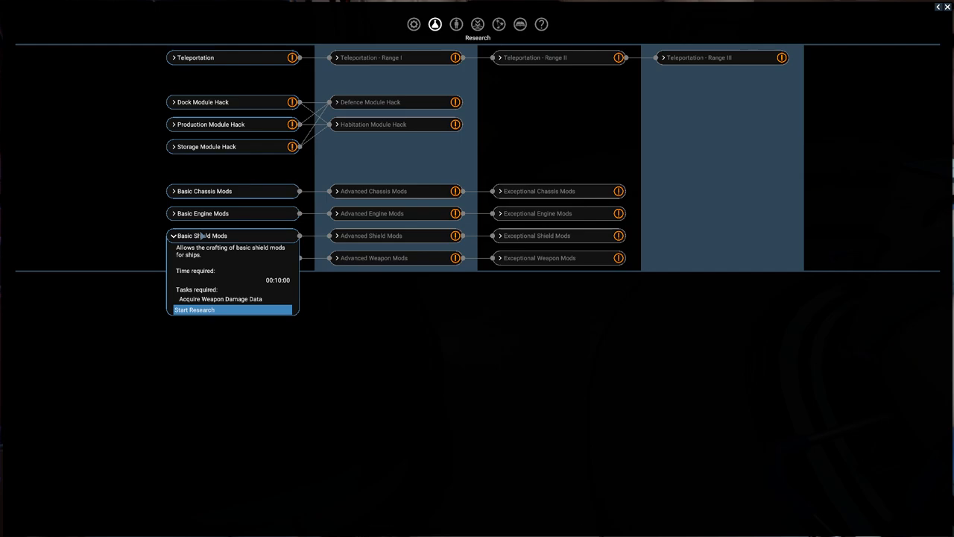
left_click(205, 258)
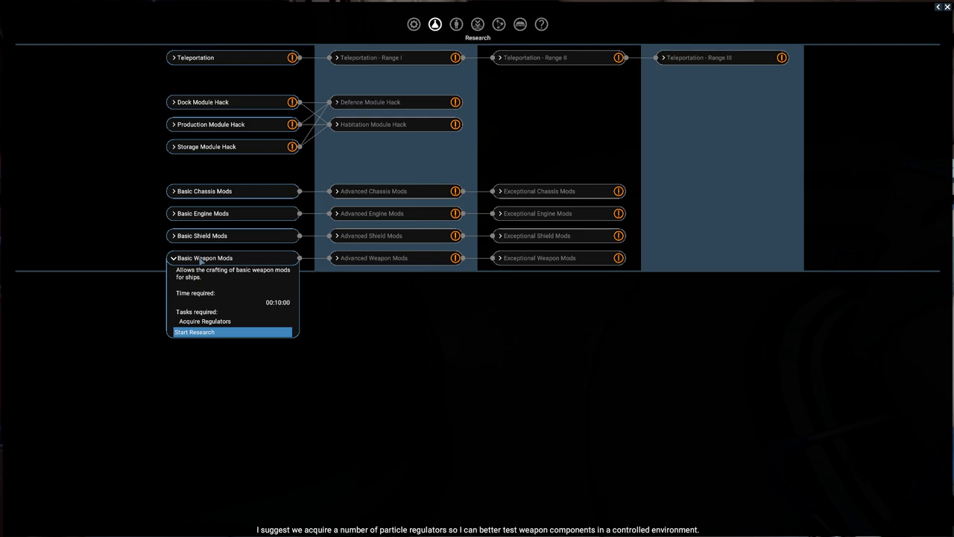
left_click(204, 258)
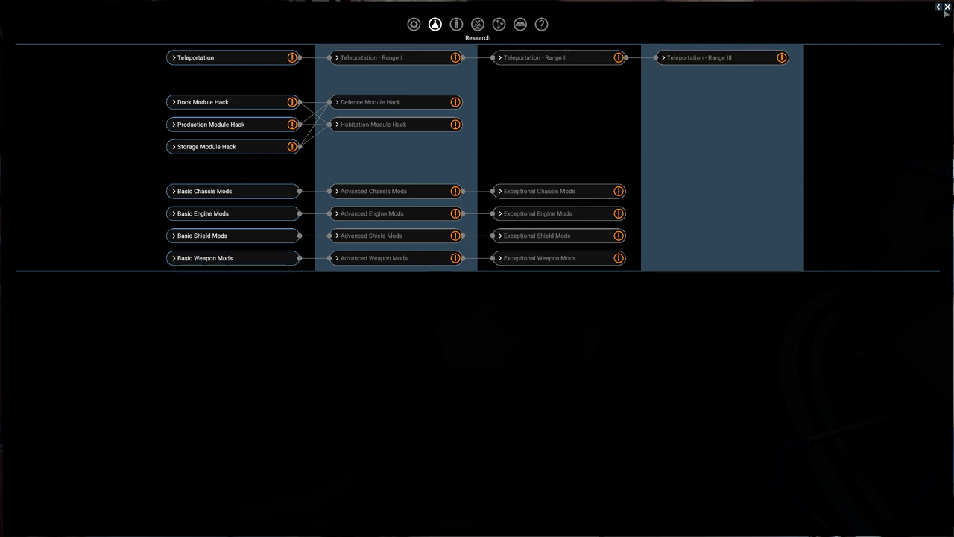
left_click(946, 6)
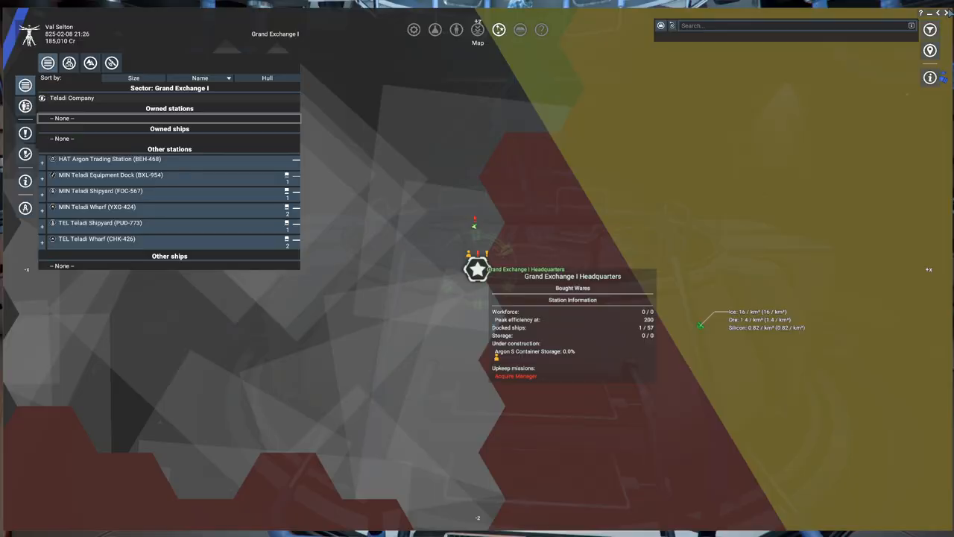
left_click(435, 24)
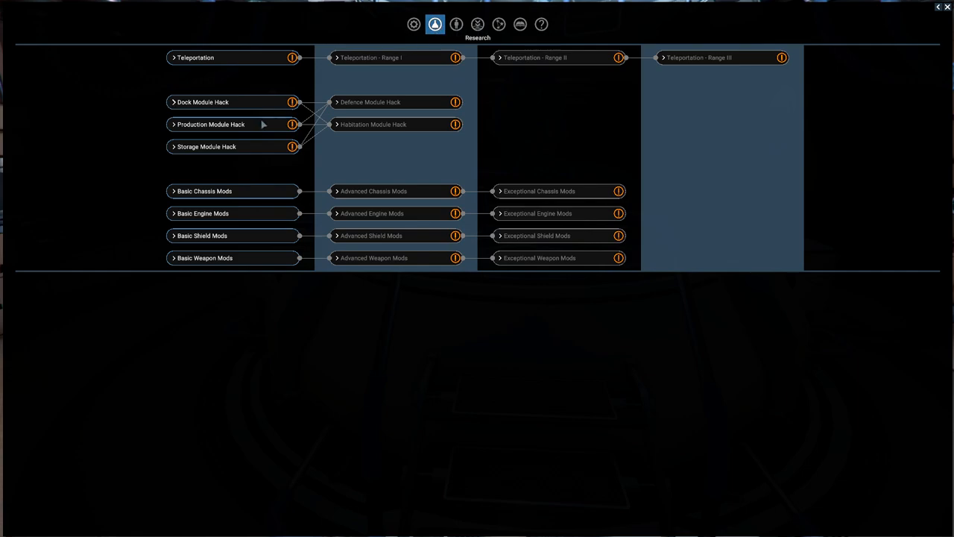
left_click(212, 125)
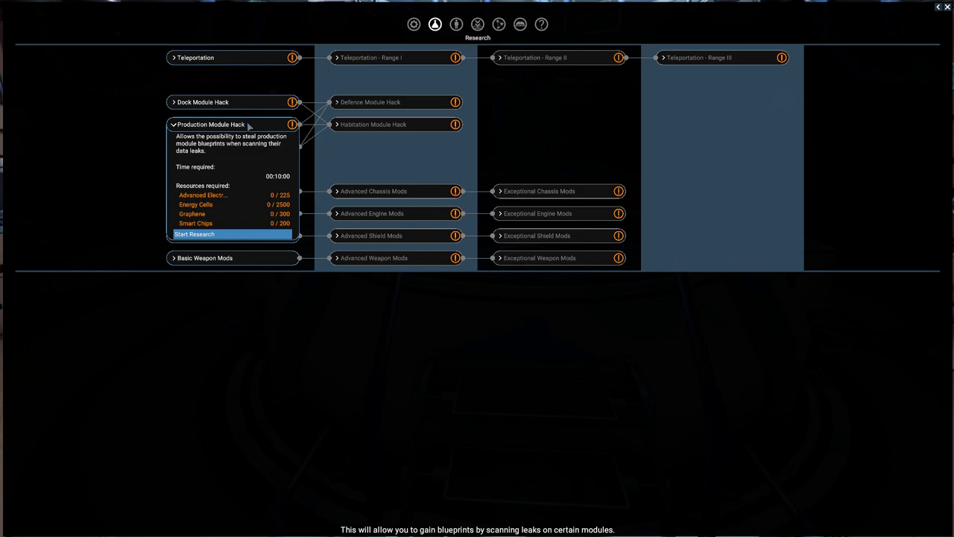
mouse_move(248, 242)
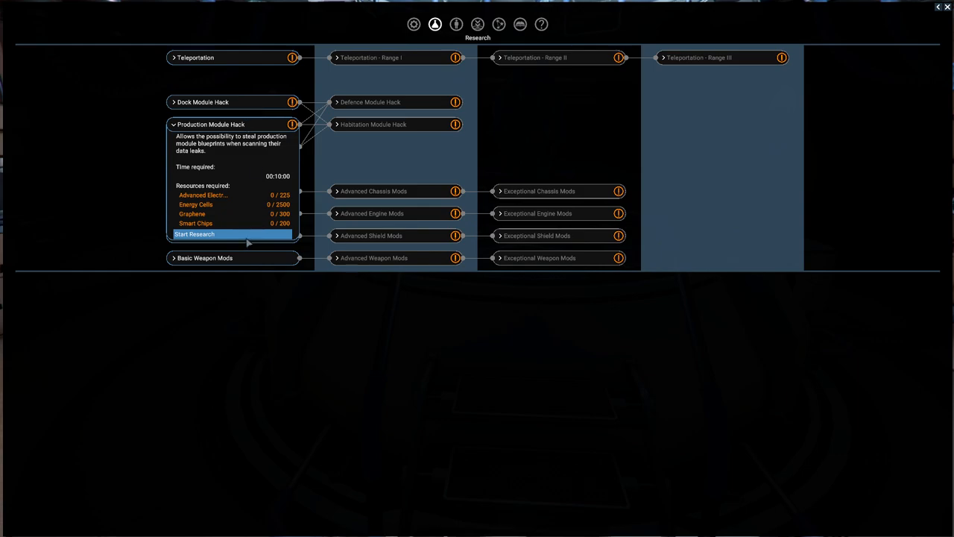
mouse_move(186, 227)
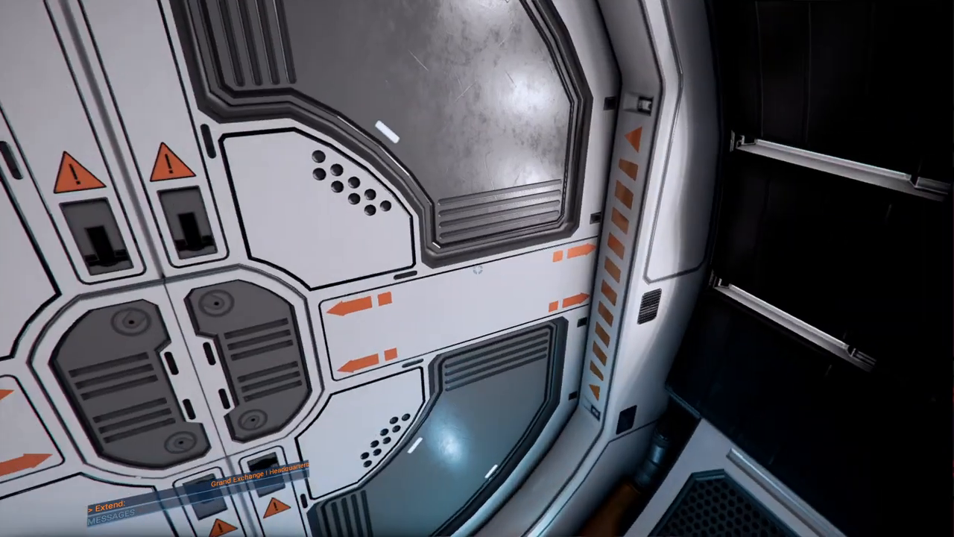
mouse_move(477, 268)
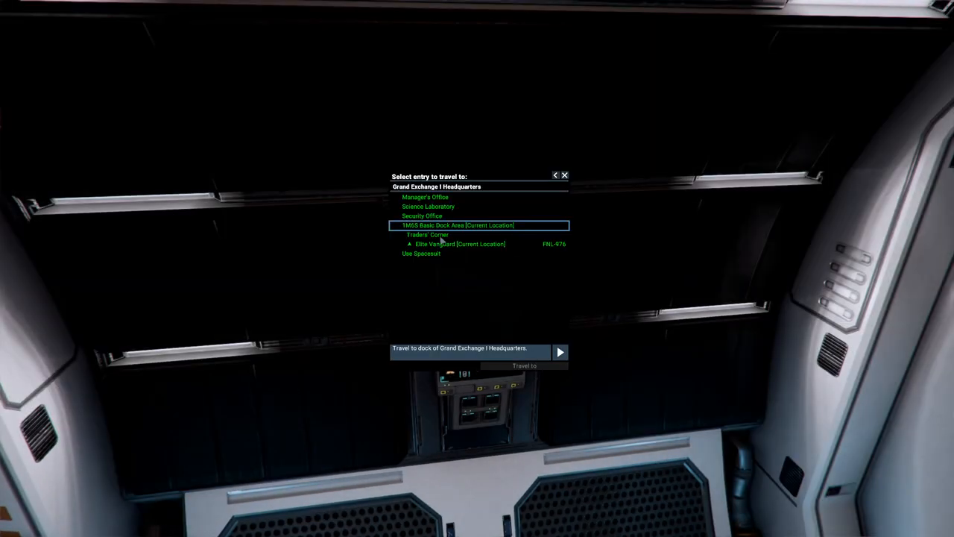
Teleport to the Traders' Corner and ask the trader to show their wares.
left_click(561, 352)
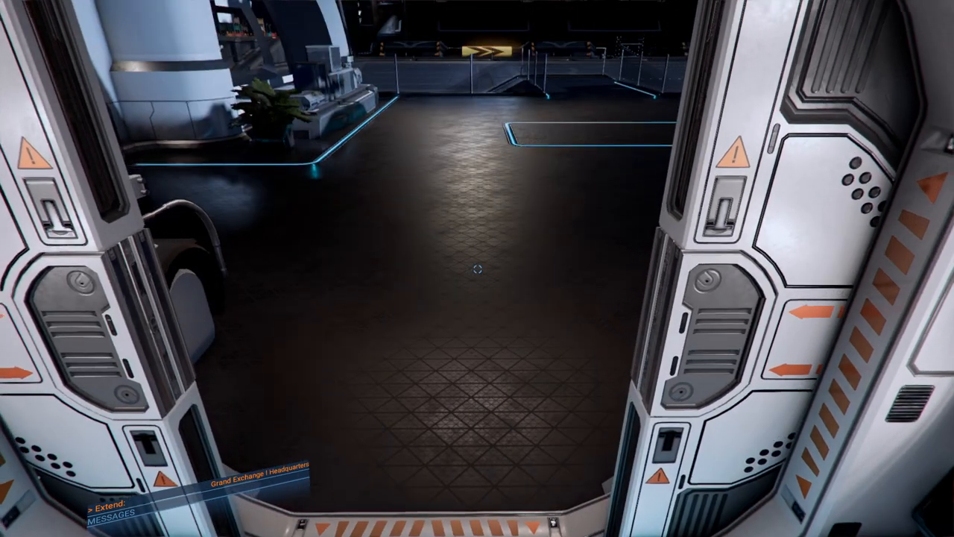
key("w")
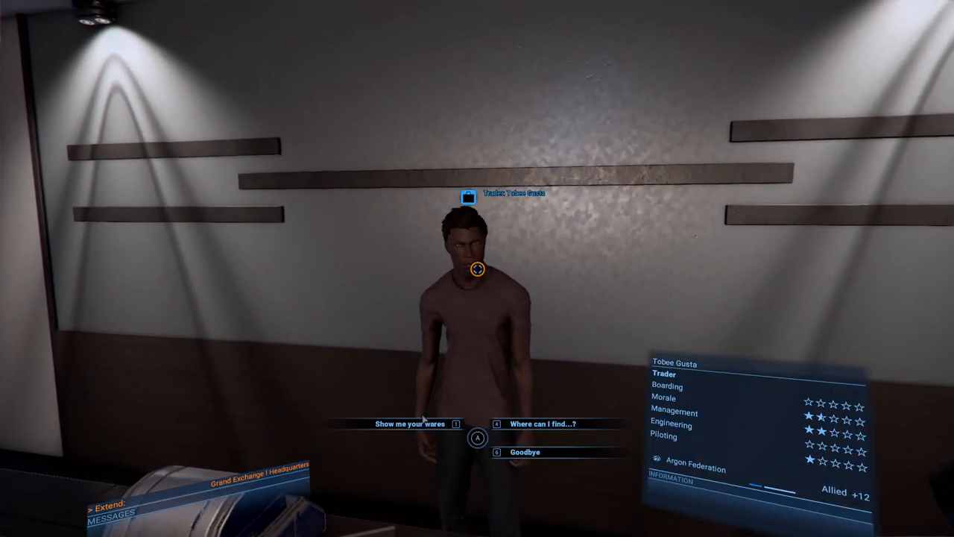
left_click(412, 423)
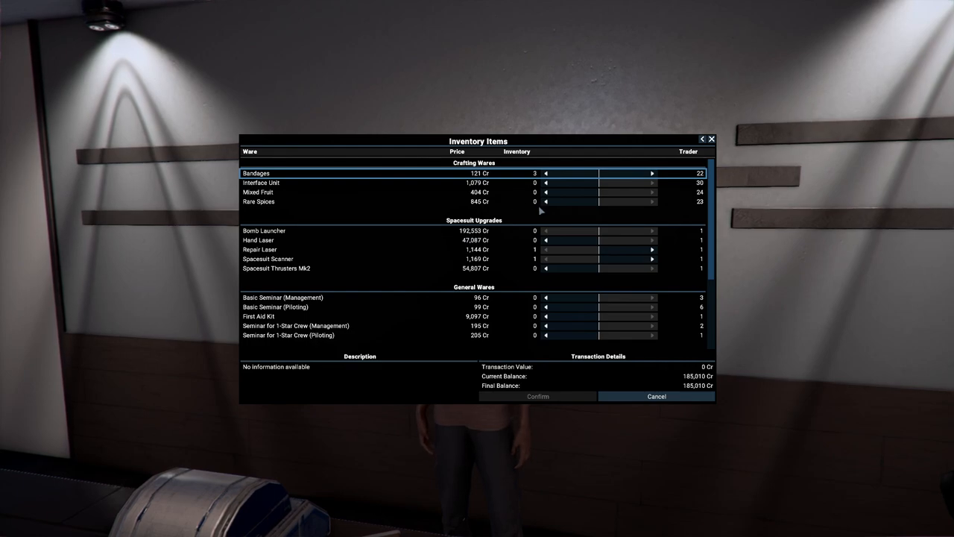
mouse_move(618, 266)
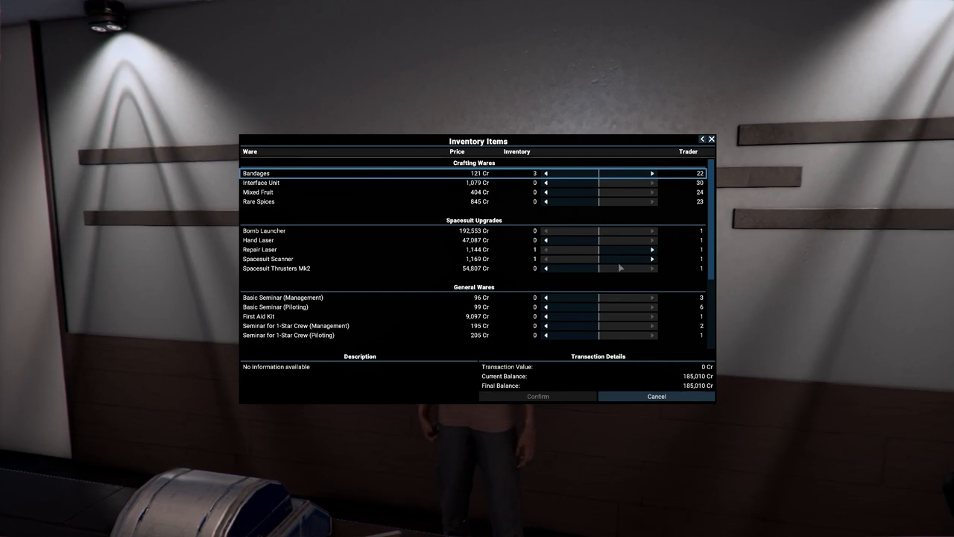
Sell one Micro-Motor for 625 Cr and end the conversation.
scroll("down", 3)
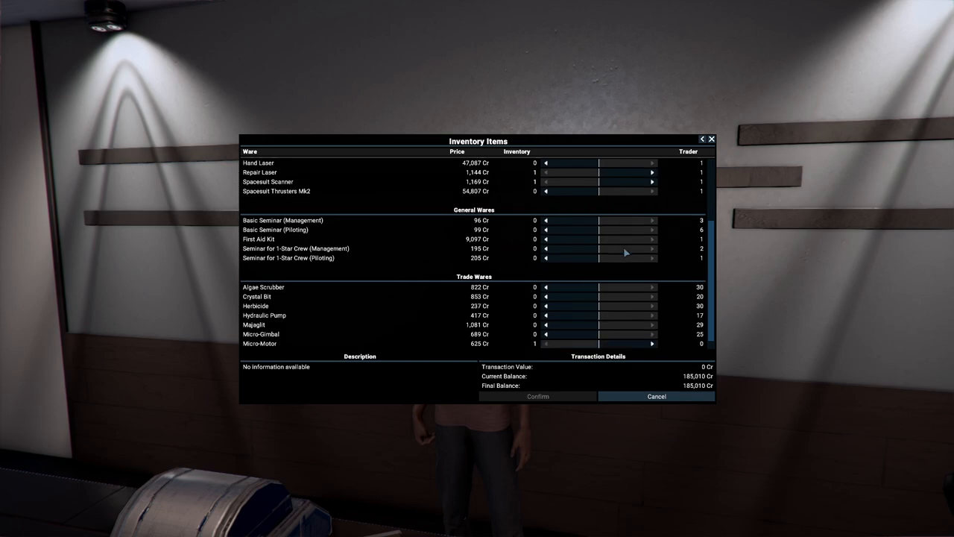
scroll("down", 3)
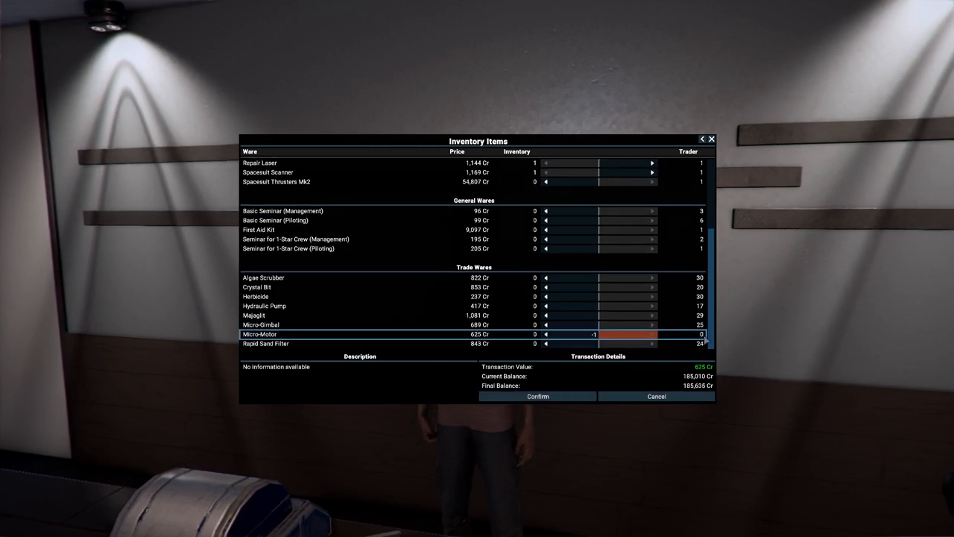
scroll("up", 3)
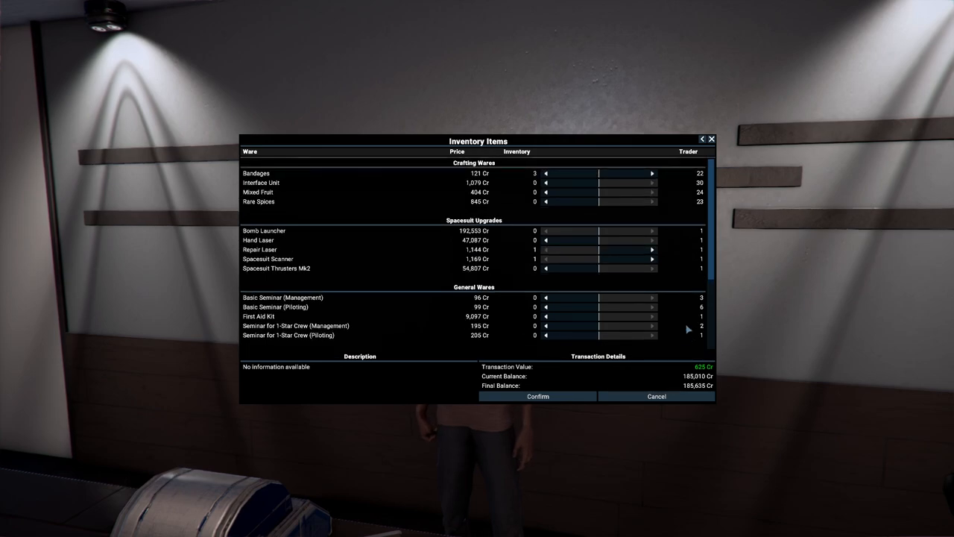
left_click(536, 396)
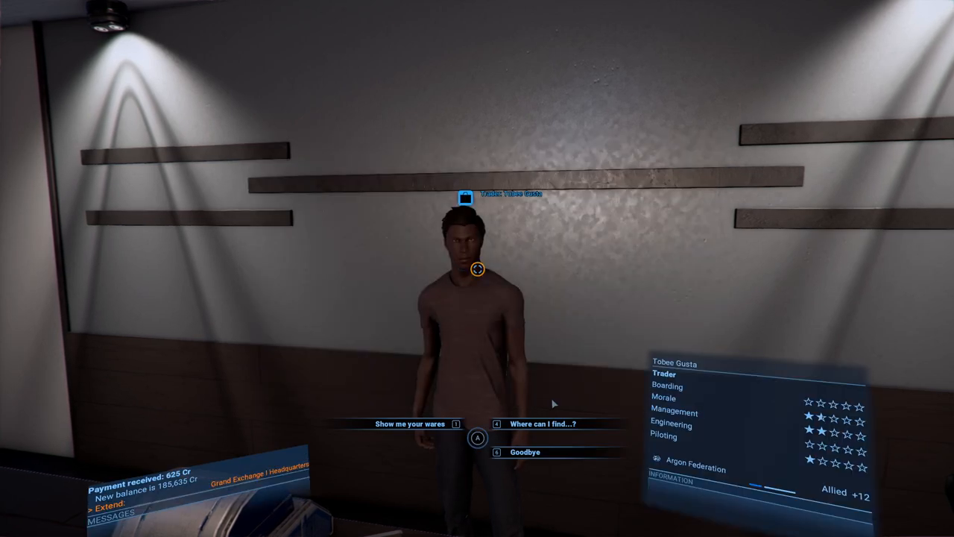
left_click(524, 452)
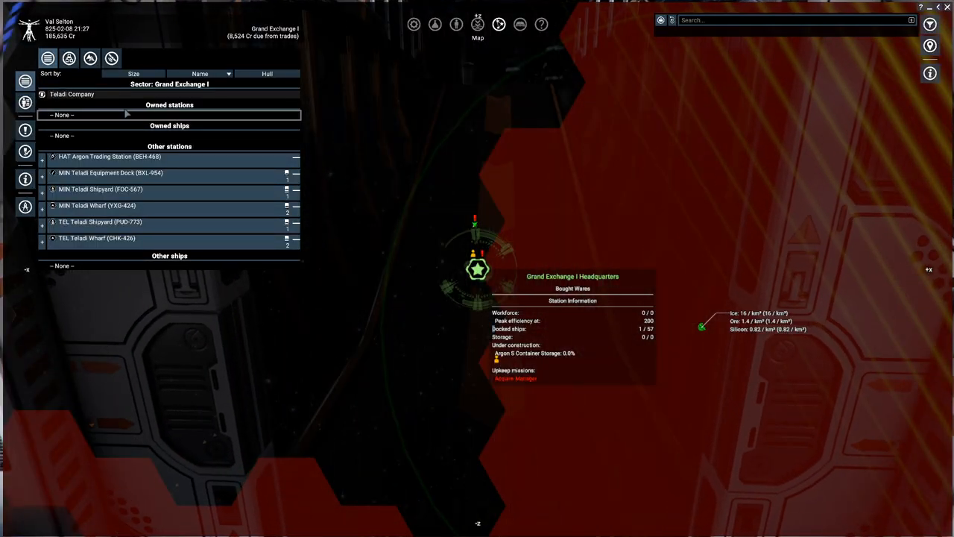
Open Grand Exchange I Headquarters' build plan with the Argon S Container Storage module.
left_click(24, 131)
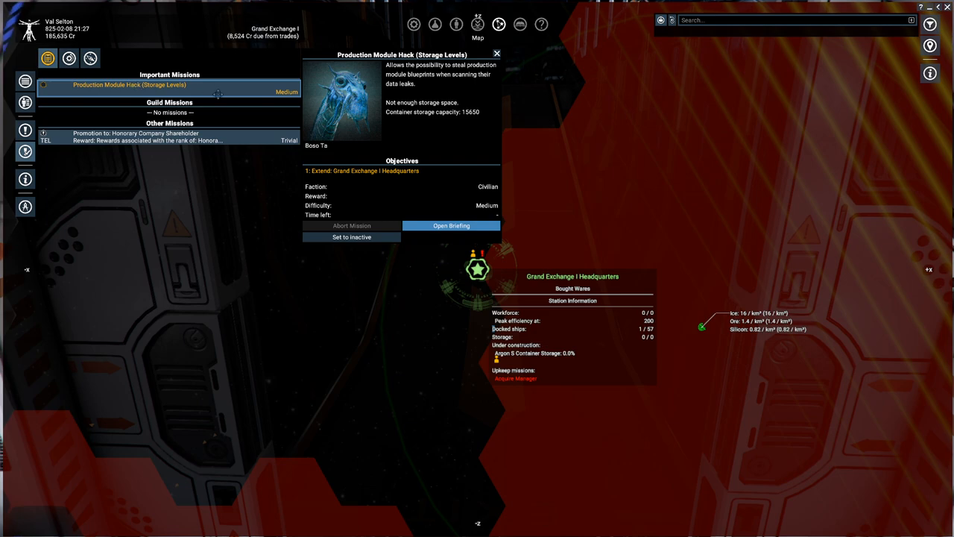
mouse_move(224, 107)
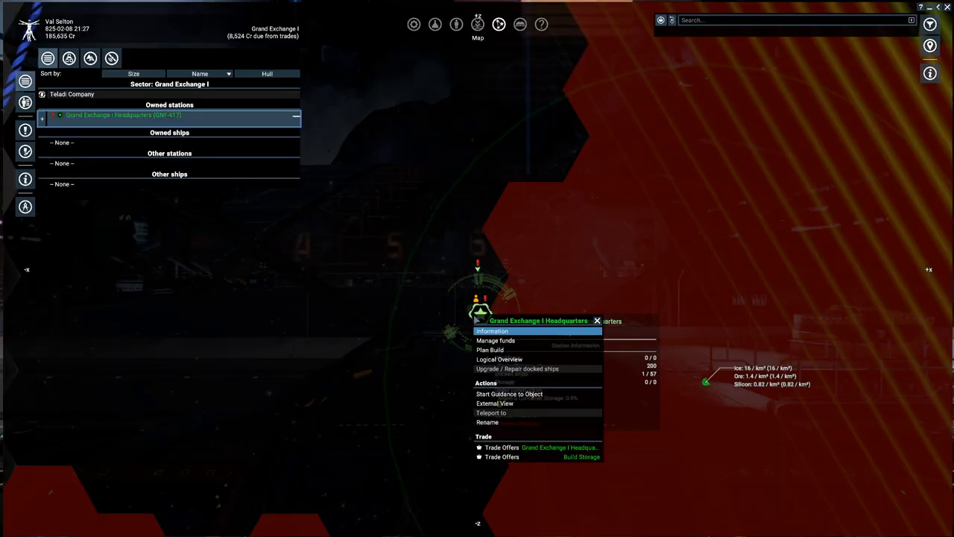
mouse_move(509, 403)
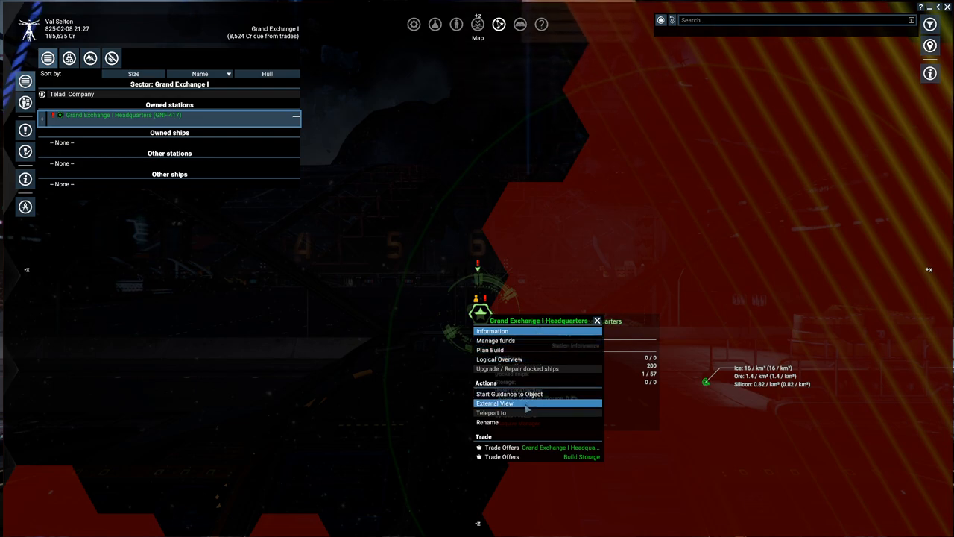
left_click(488, 349)
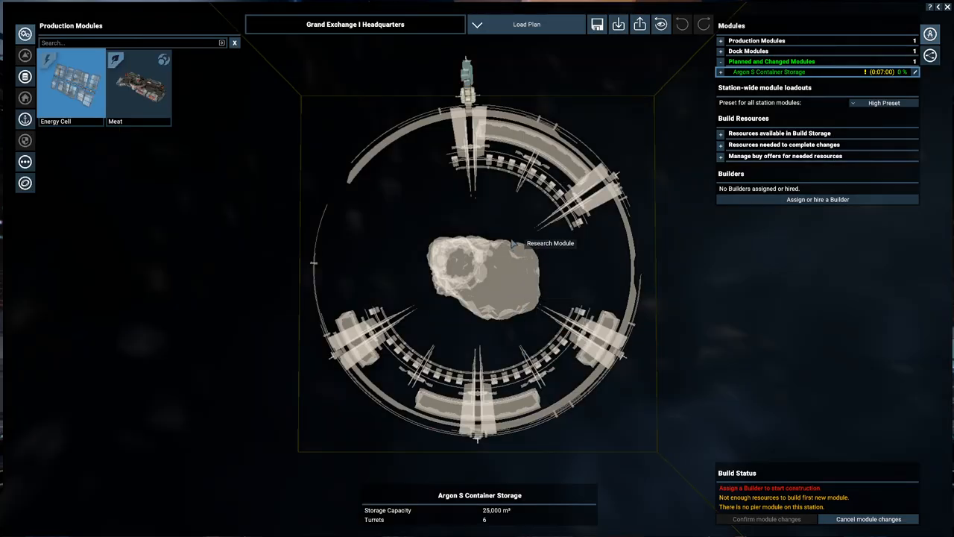
mouse_move(529, 226)
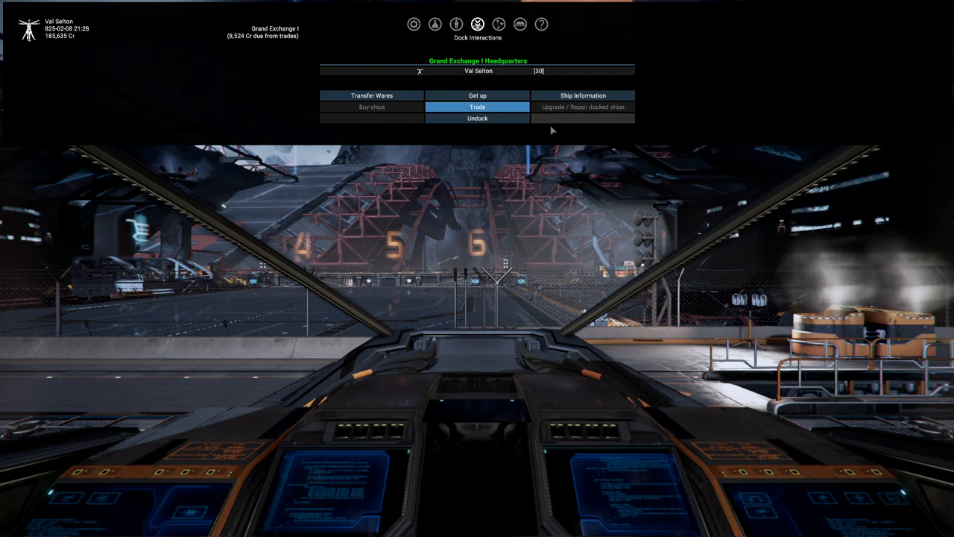
Select Production Module Hack (Storage Levels) in the map's missions and open its briefing.
left_click(457, 24)
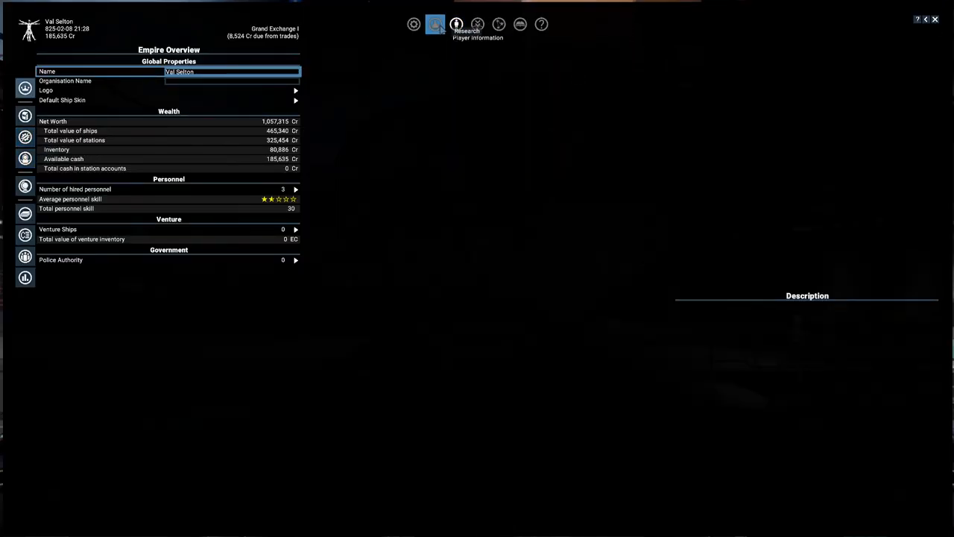
left_click(477, 24)
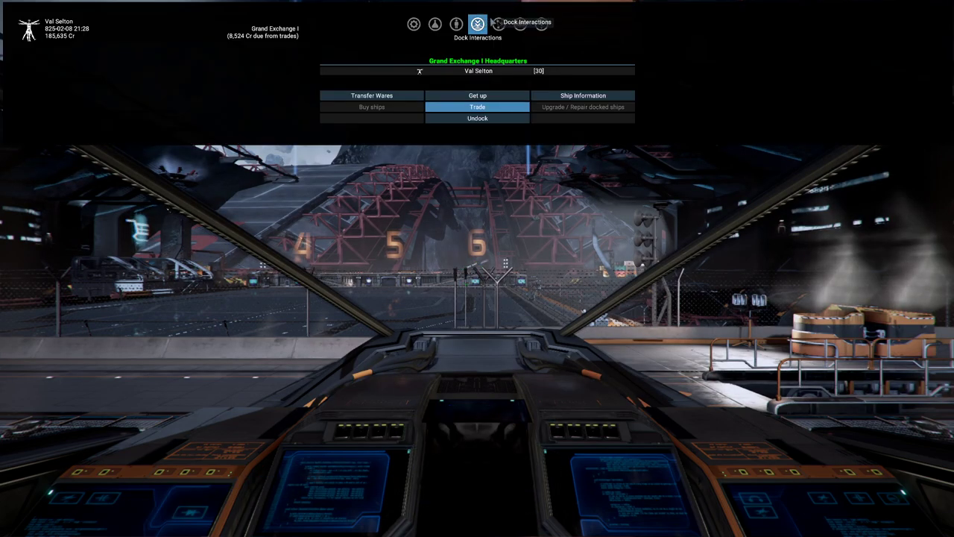
left_click(477, 24)
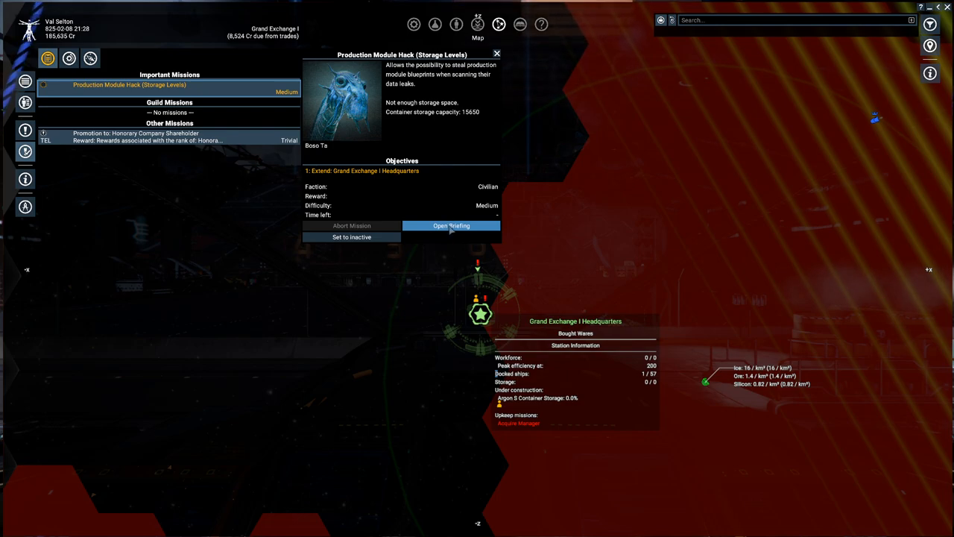
left_click(496, 54)
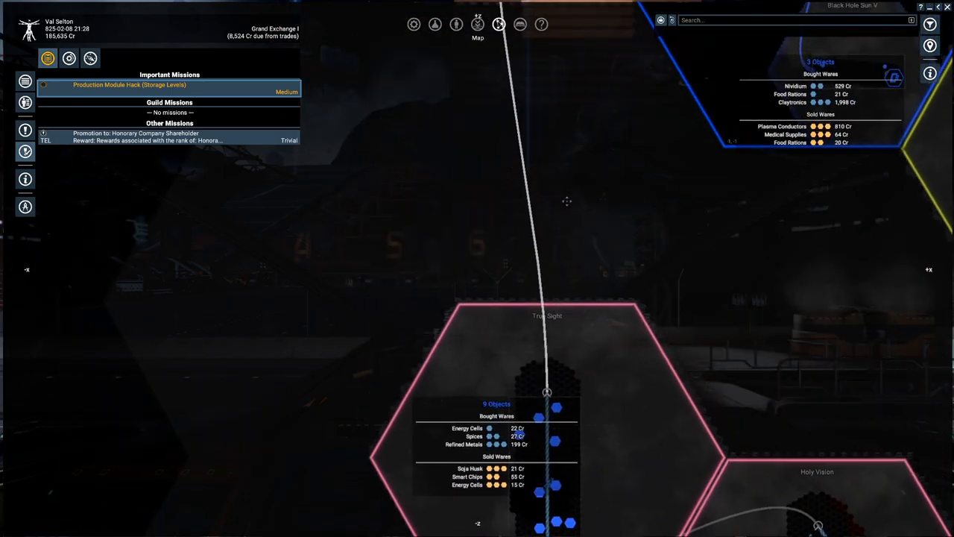
Order the Mercury Vanguard to buy 190 Advanced Electronics at ARG Argon Wharf.
scroll("down", 3)
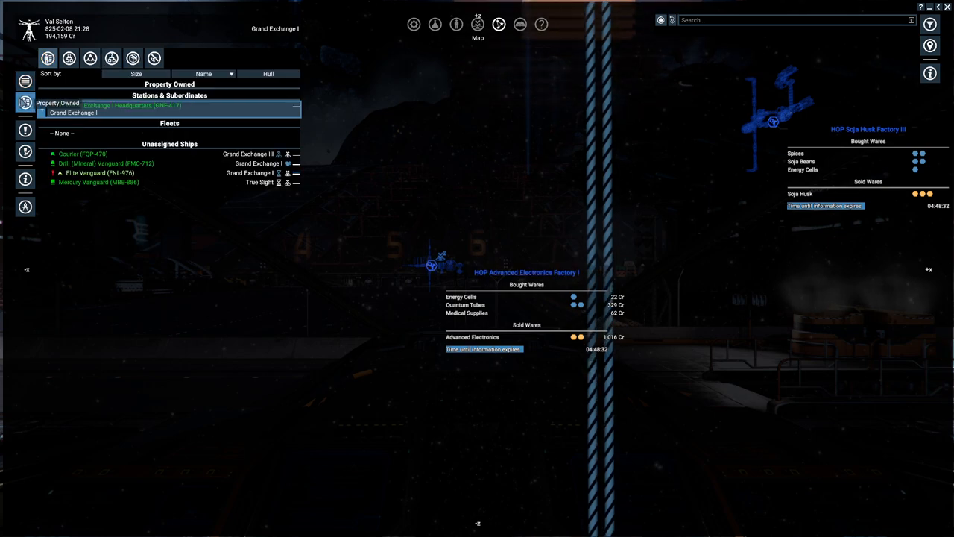
mouse_move(116, 186)
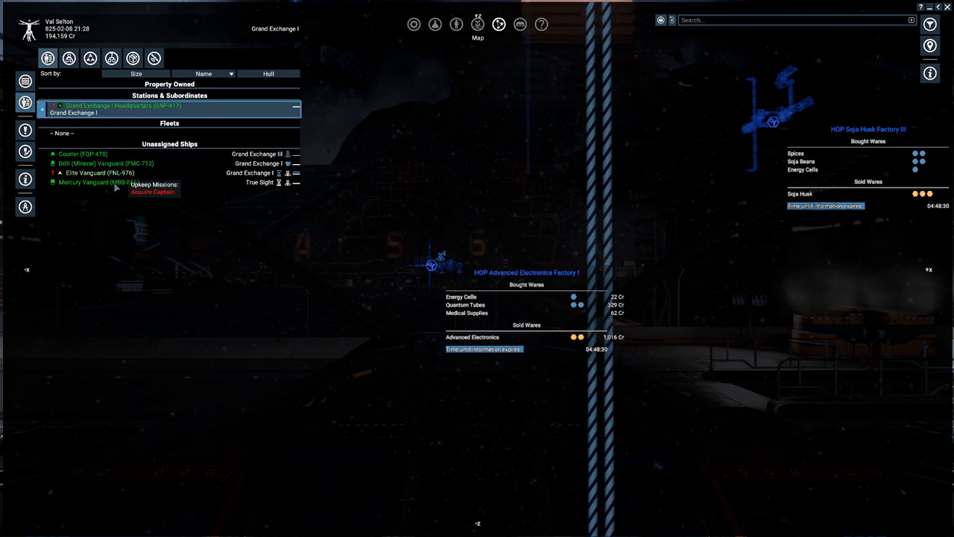
left_click(97, 182)
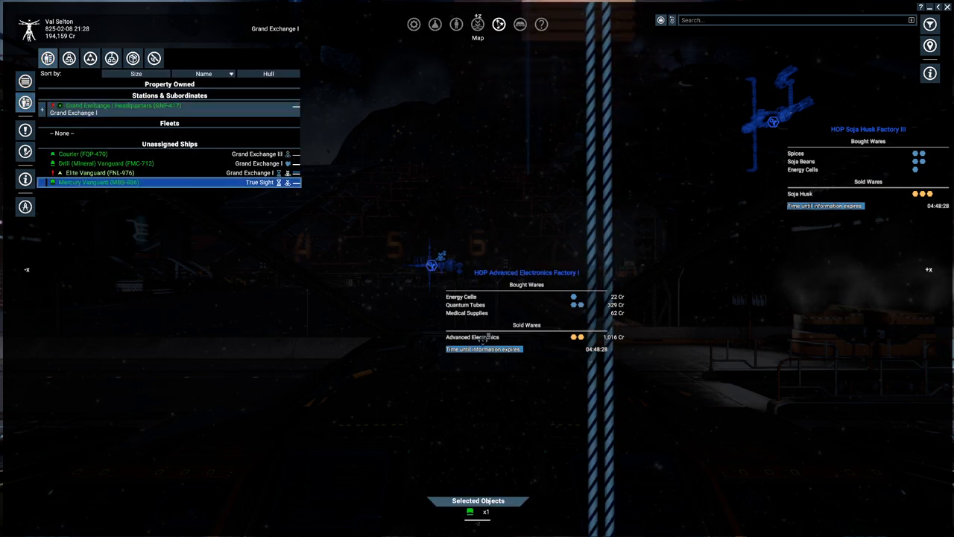
left_click(471, 337)
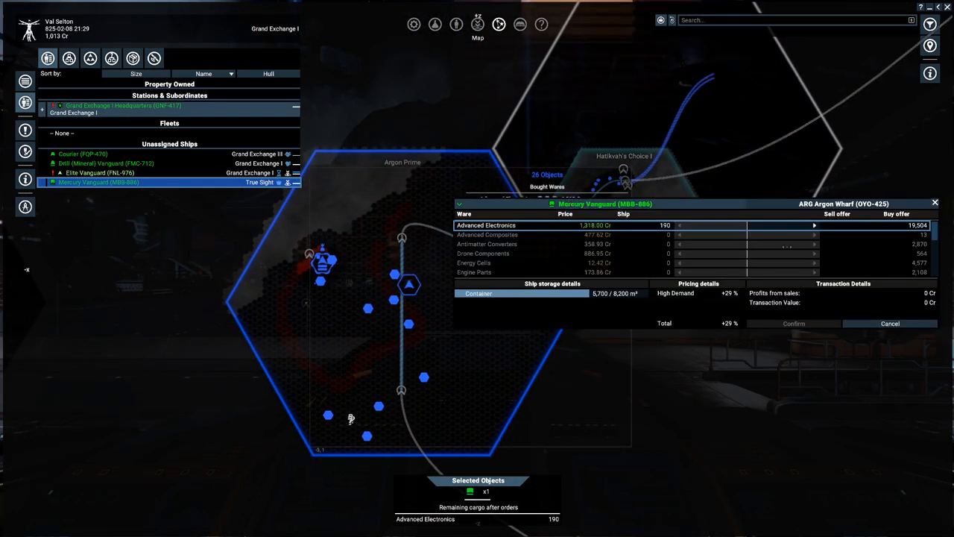
left_click(814, 225)
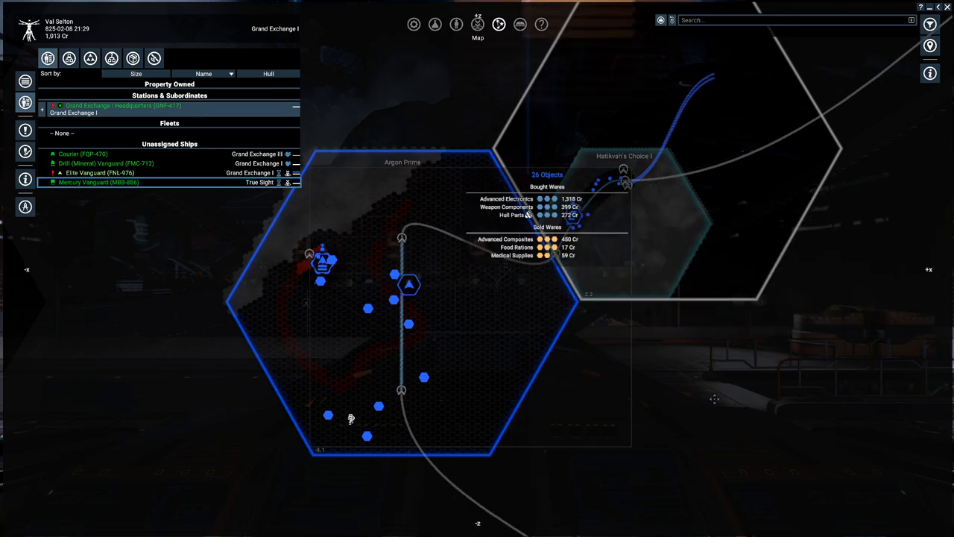
mouse_move(757, 396)
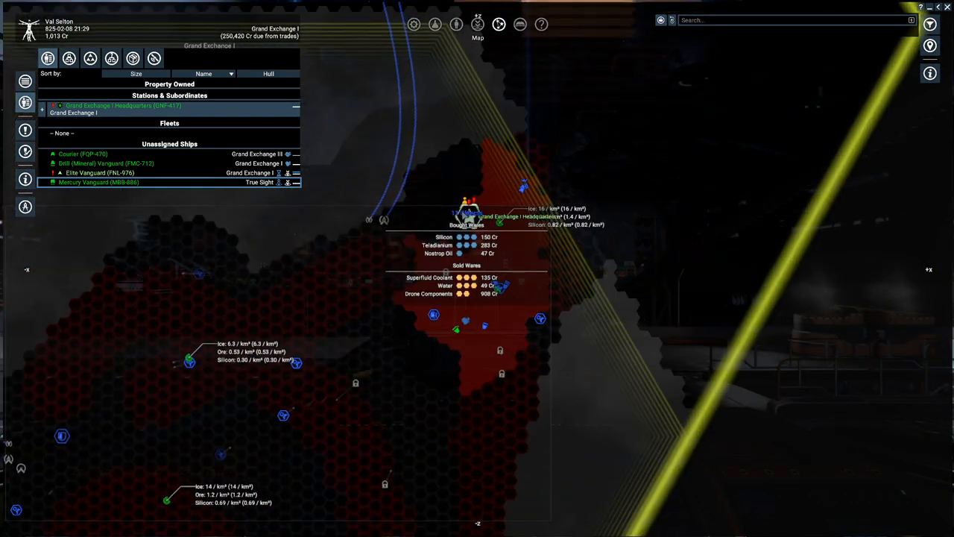
Check the HQ plot build's remaining resources — Claytronics, Energy Cells, Hull Parts, about 142,606 Cr — then list mission offers.
right_click(465, 216)
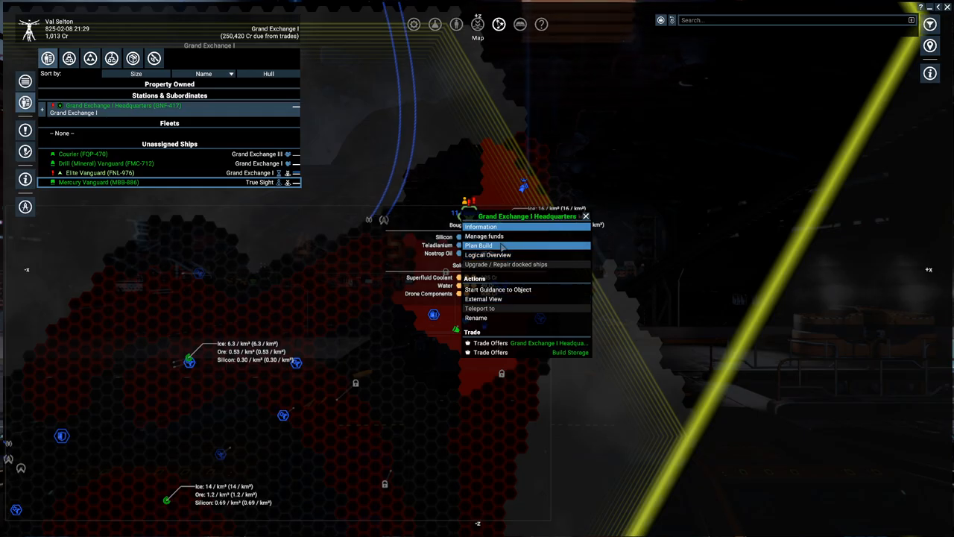
left_click(477, 245)
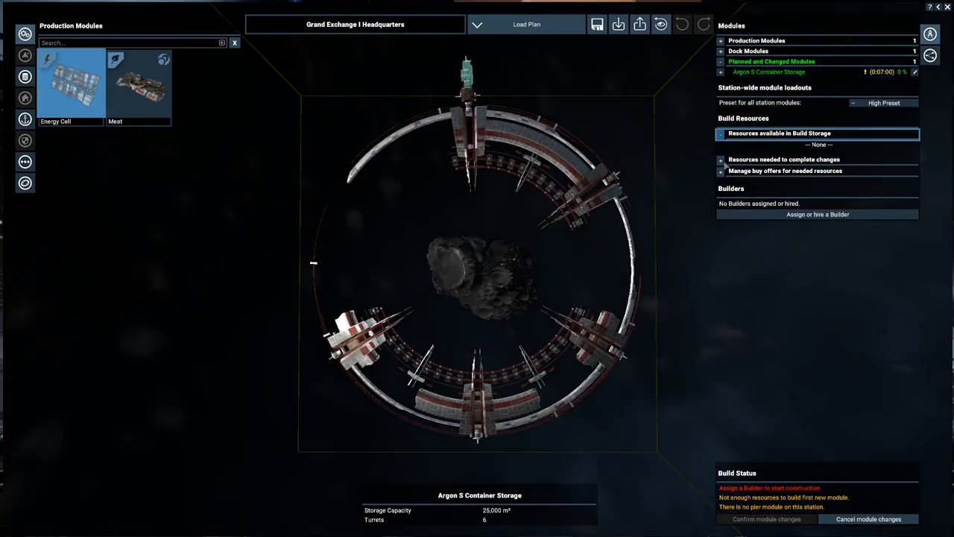
left_click(784, 169)
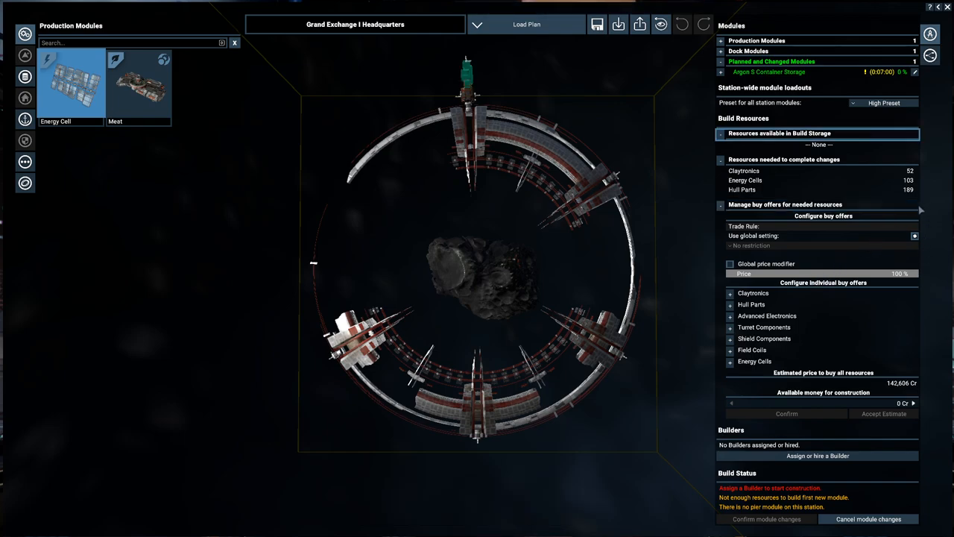
mouse_move(908, 220)
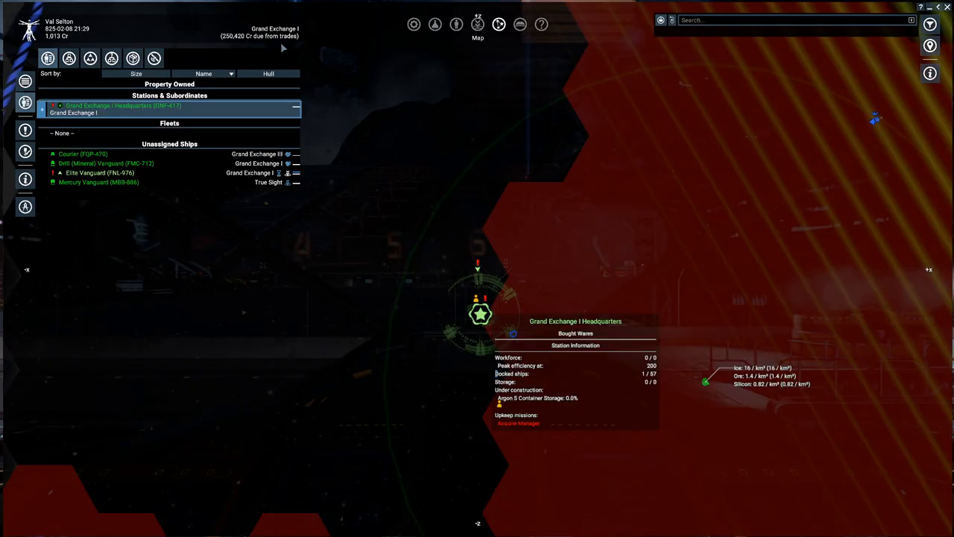
left_click(24, 129)
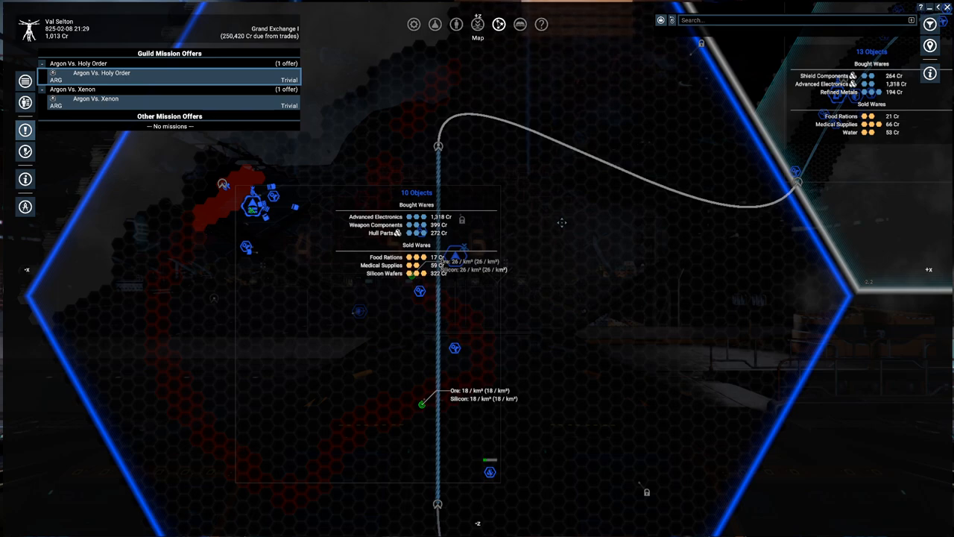
Show the Drill (Mineral) Vanguard's Behaviour details with its Sector AutoMine ore order.
scroll("down", 3)
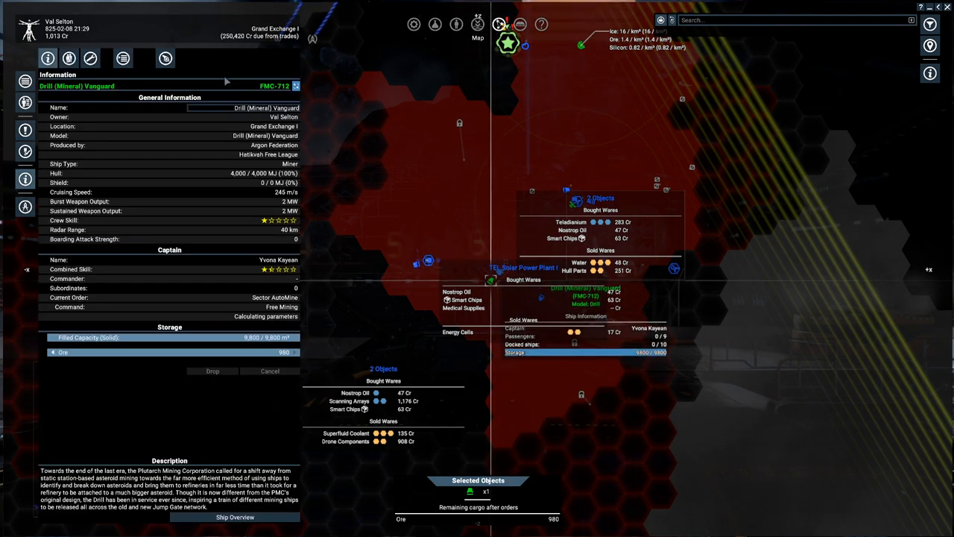
left_click(122, 58)
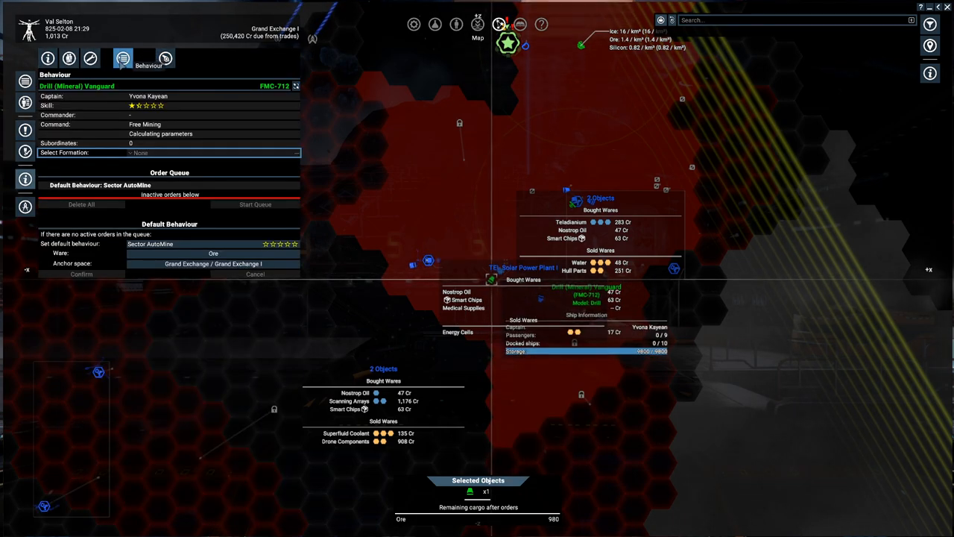
Switch the miner's Sector AutoMine ware from Ore to Ice and check its general information.
left_click(213, 254)
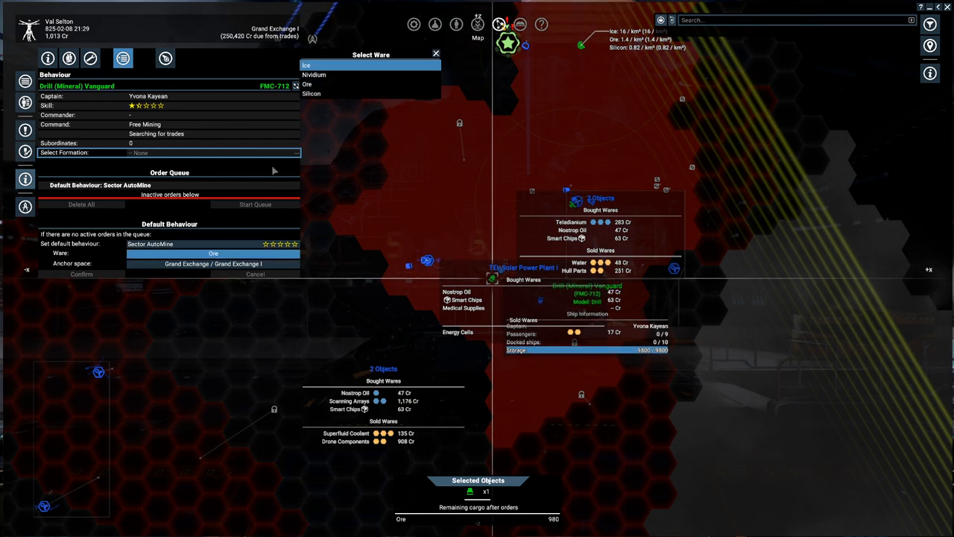
left_click(305, 66)
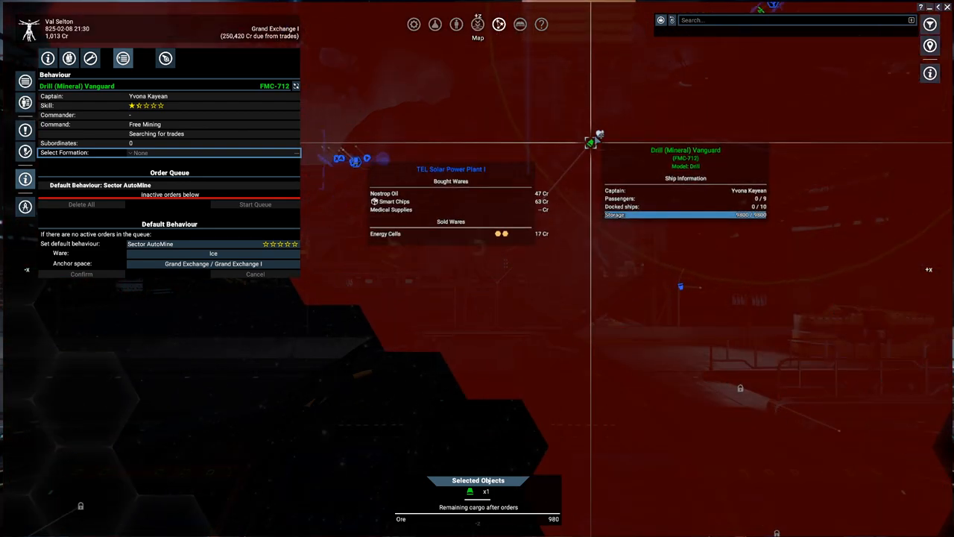
right_click(599, 142)
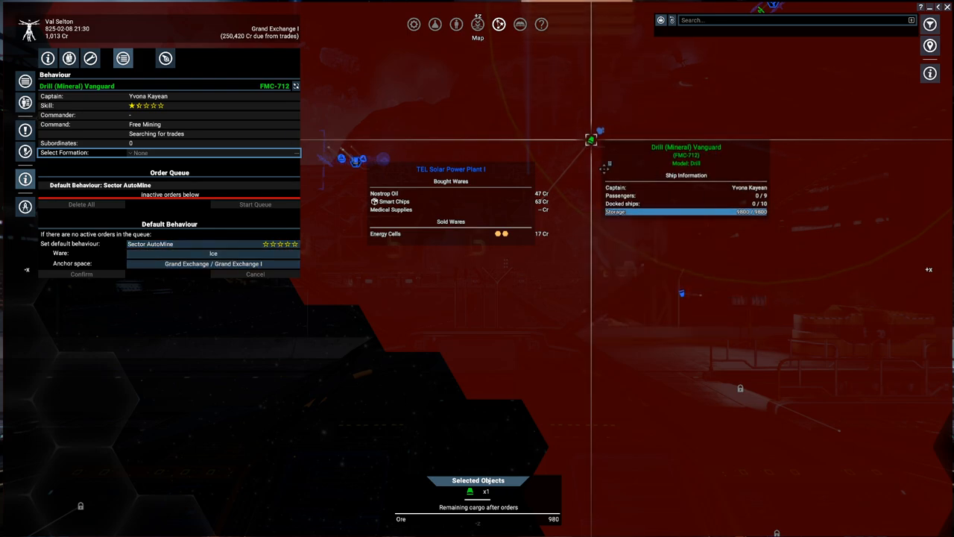
left_click(48, 58)
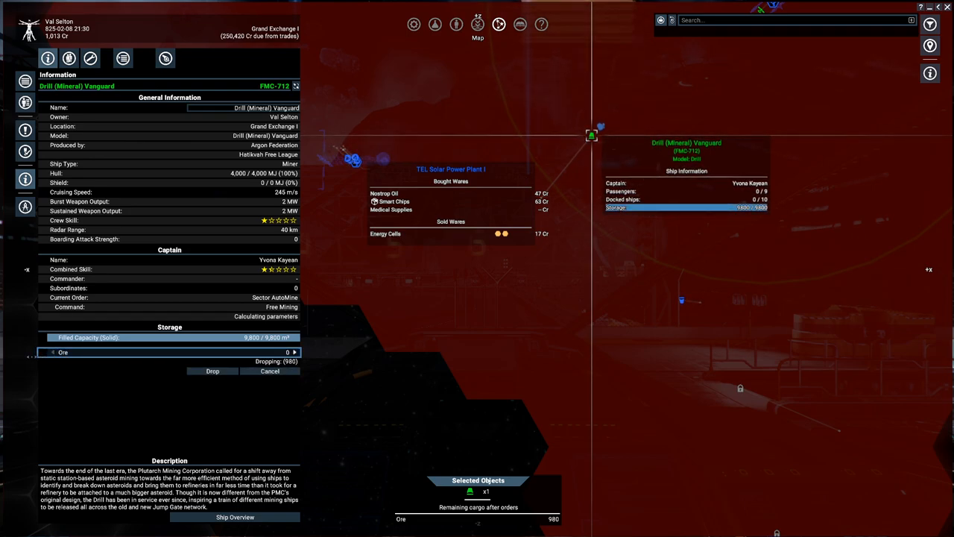
left_click(212, 370)
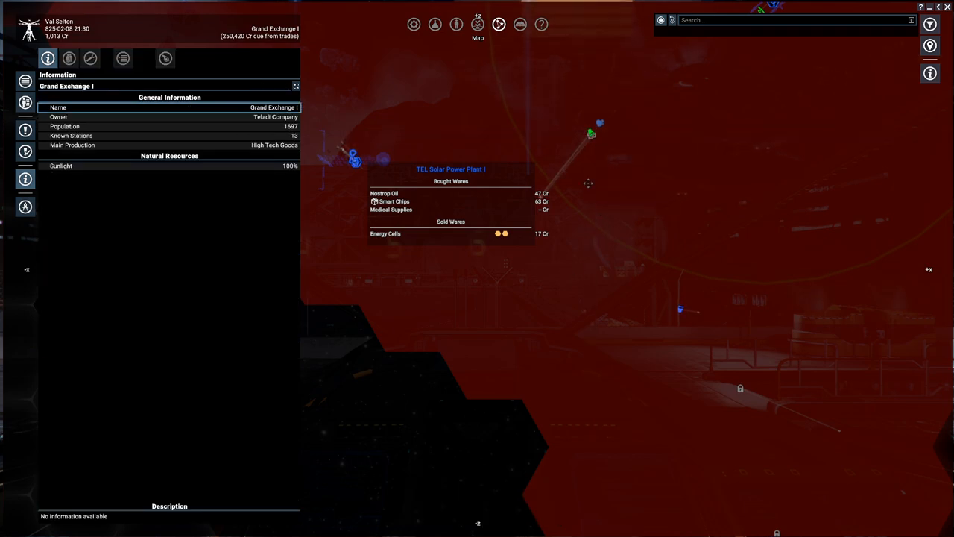
left_click(590, 129)
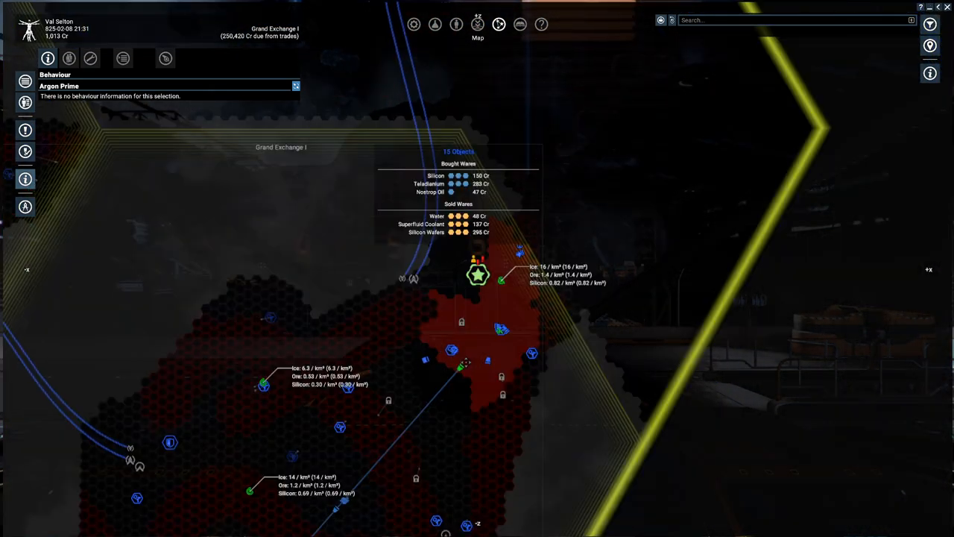
Check the HQ Plot Build buy offers, then close the map to the Grand Exchange I dock view.
right_click(477, 274)
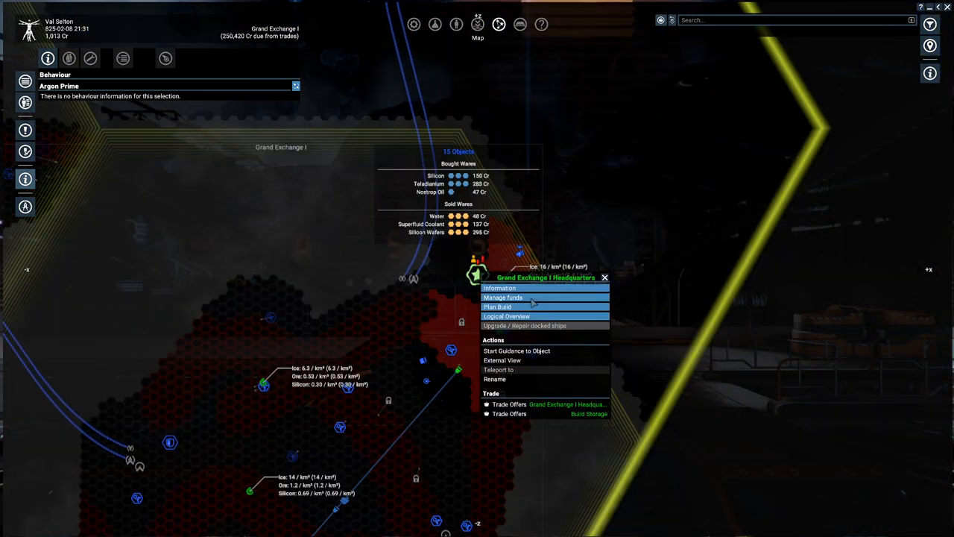
left_click(497, 307)
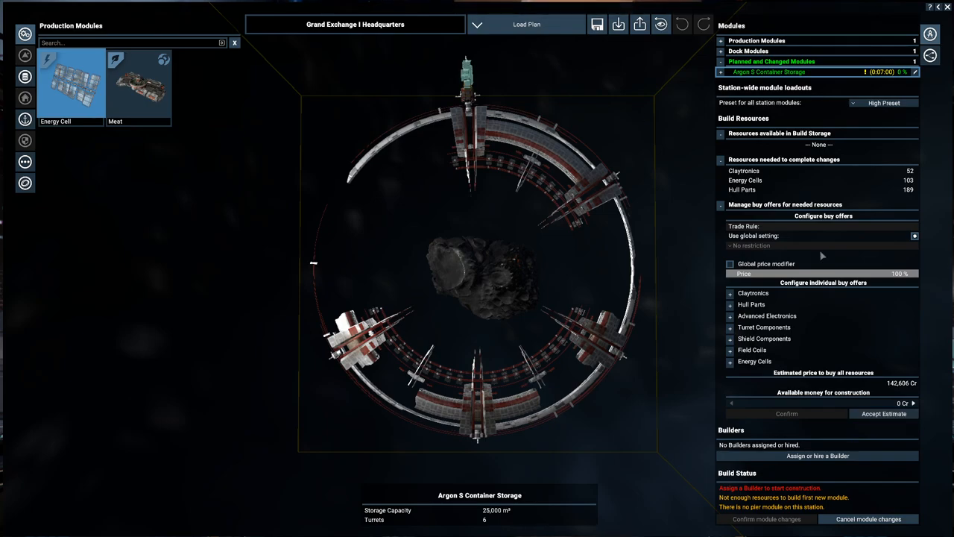
left_click(883, 415)
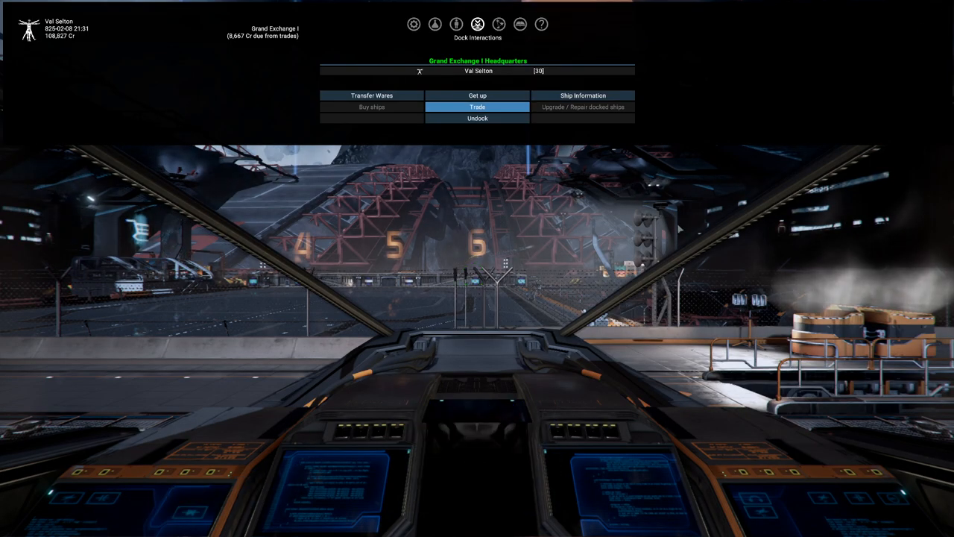
Set the HQ's available construction money to the 142,606 Cr estimate and review the Claytronics buy offer.
left_click(477, 24)
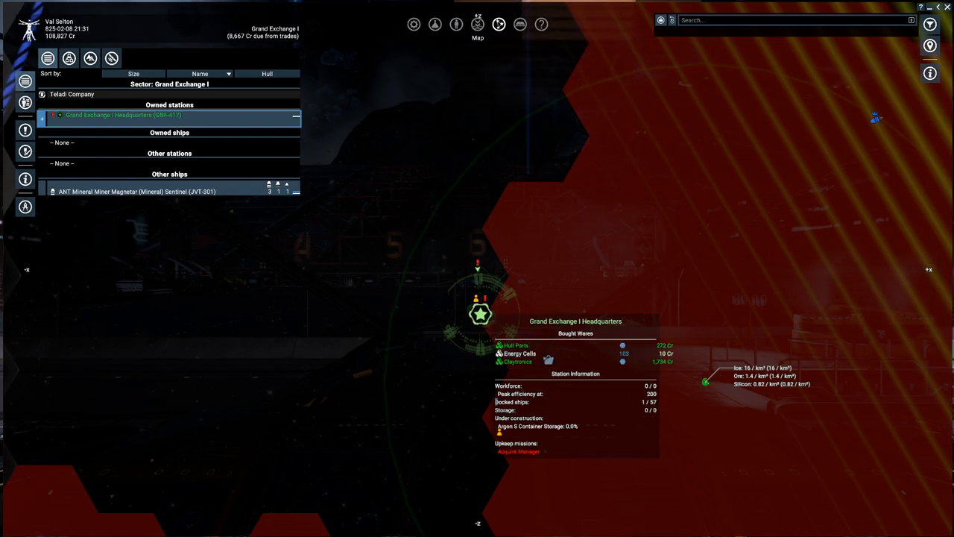
mouse_move(456, 294)
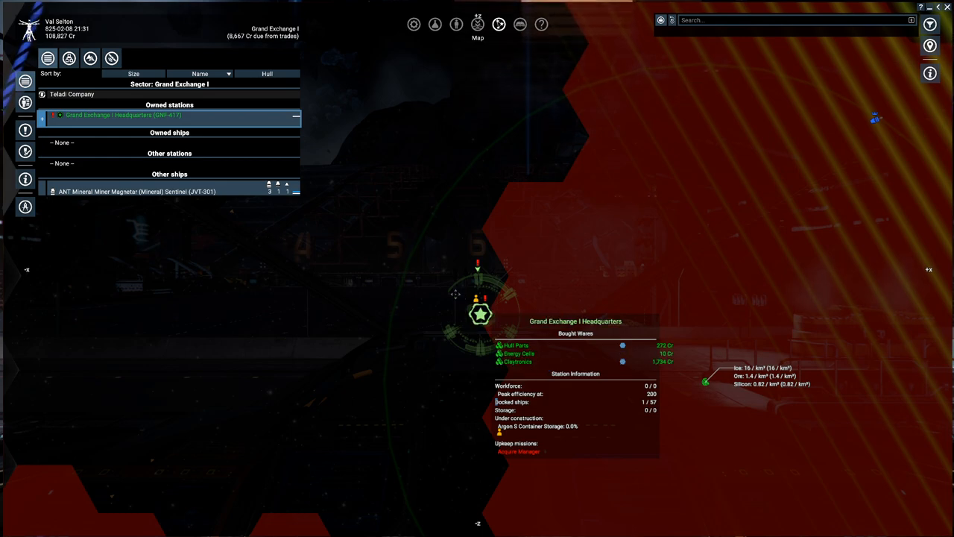
right_click(480, 313)
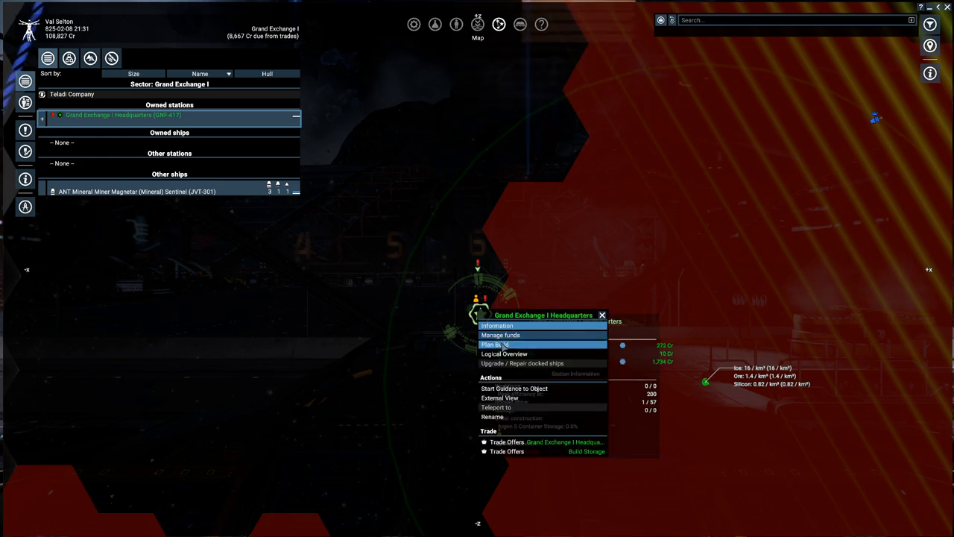
left_click(496, 342)
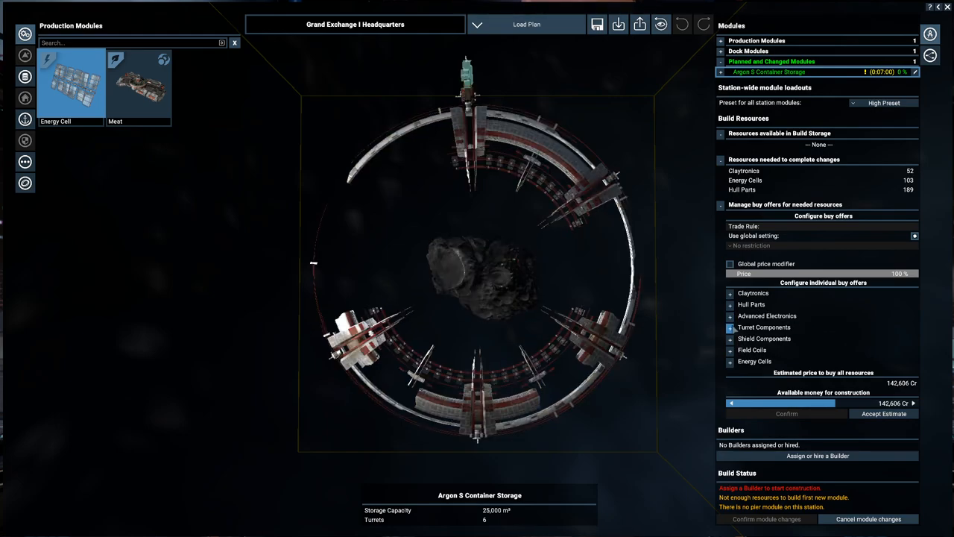
left_click(753, 292)
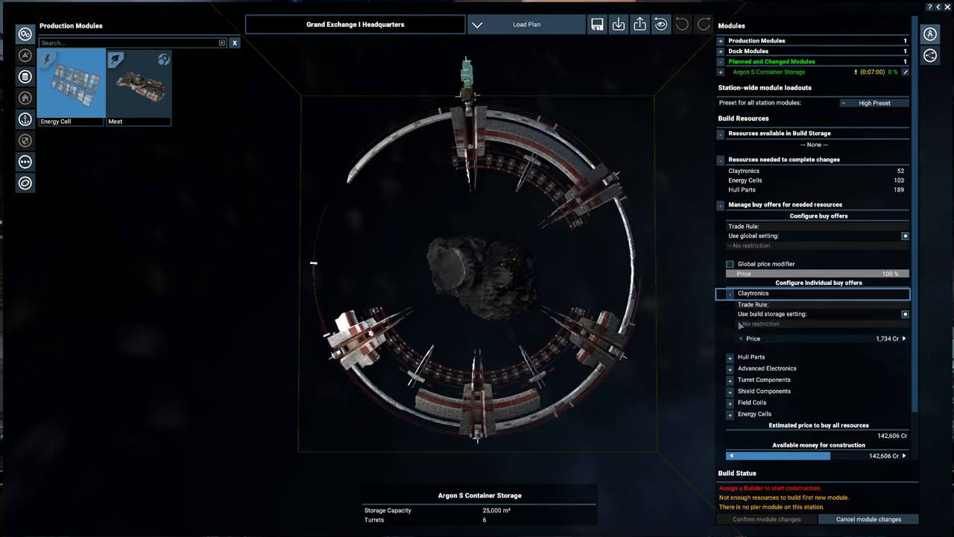
left_click(751, 356)
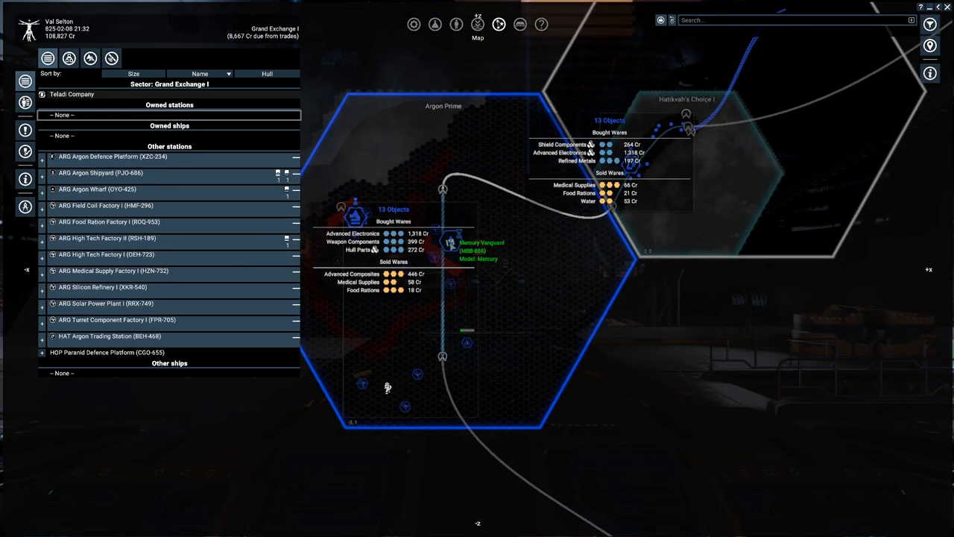
Queue the Mercury Vanguard to buy 51 Claytronics from ARG Claytronics Factory I.
left_click(453, 241)
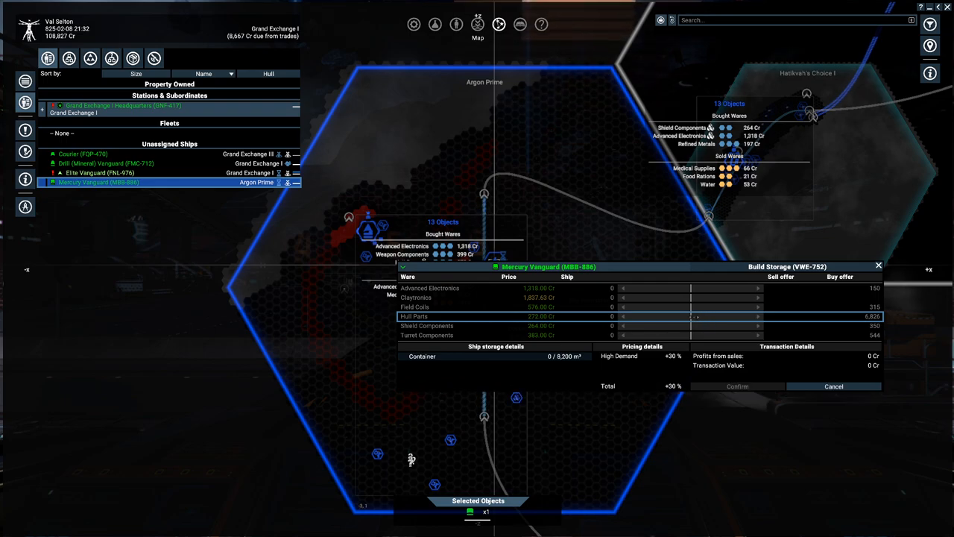
mouse_move(444, 316)
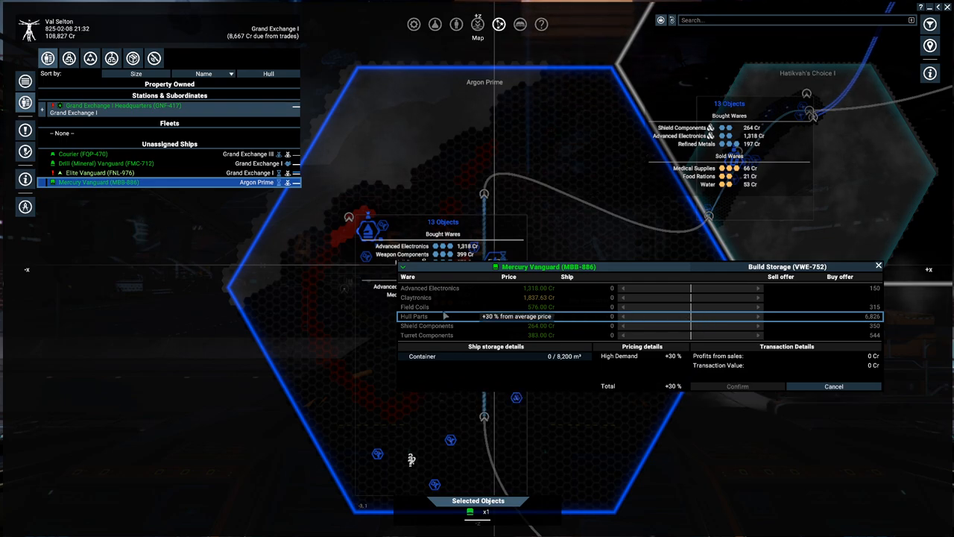
left_click(415, 307)
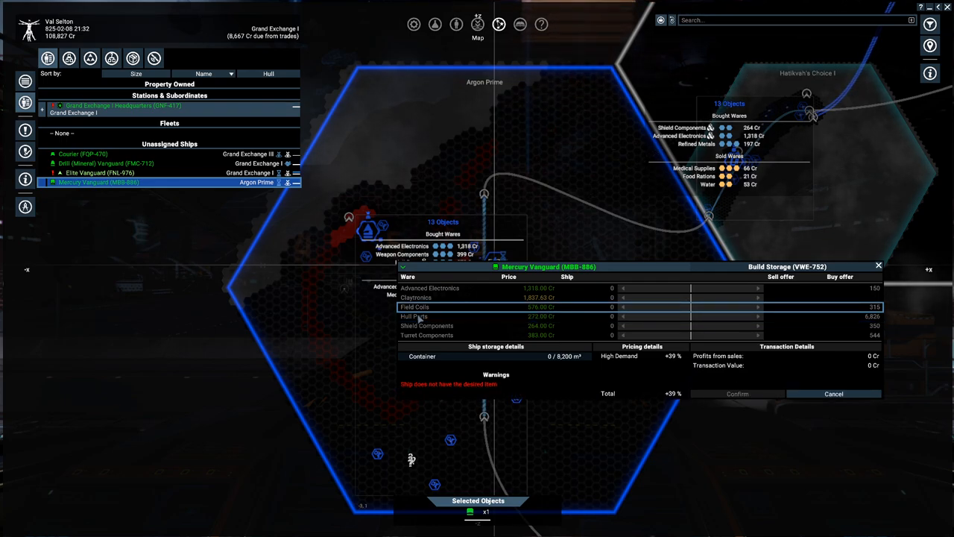
left_click(414, 316)
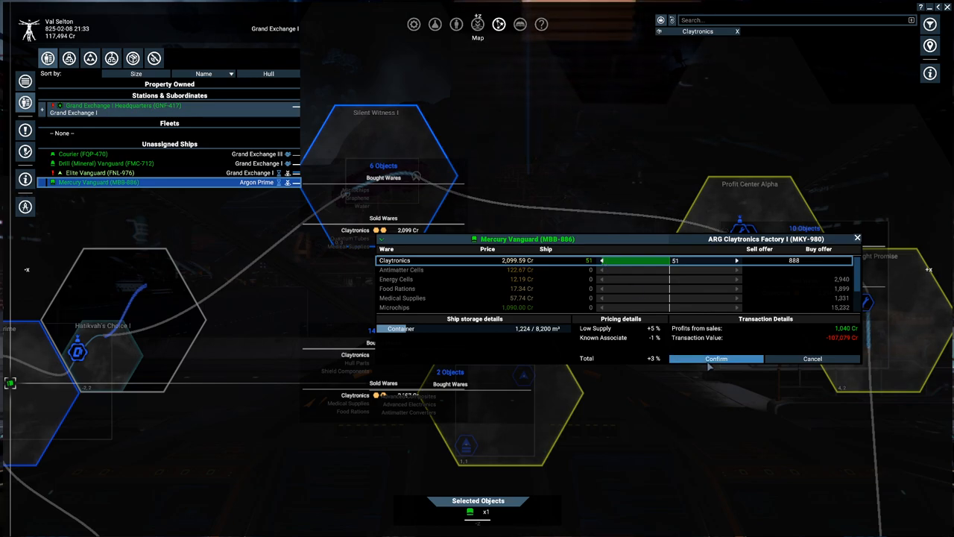
left_click(715, 358)
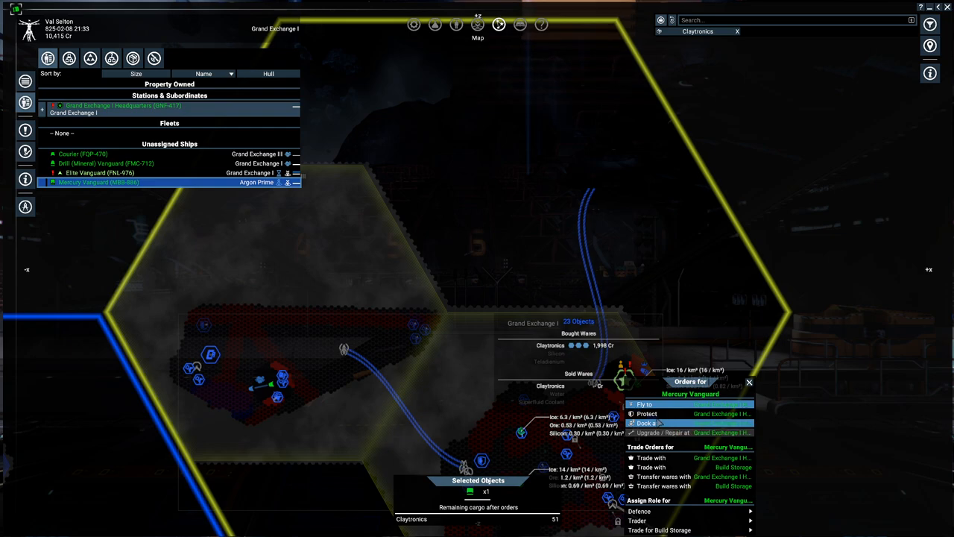
left_click(749, 381)
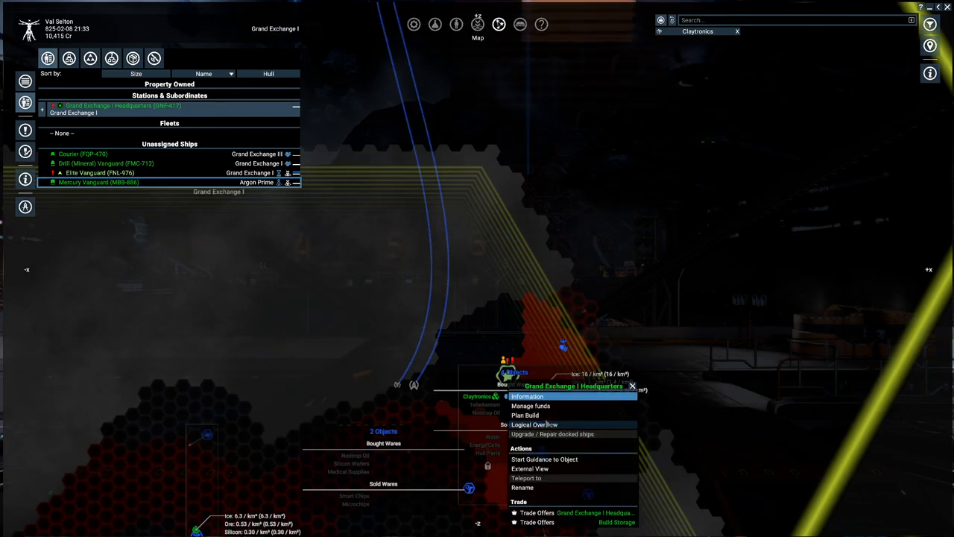
left_click(524, 414)
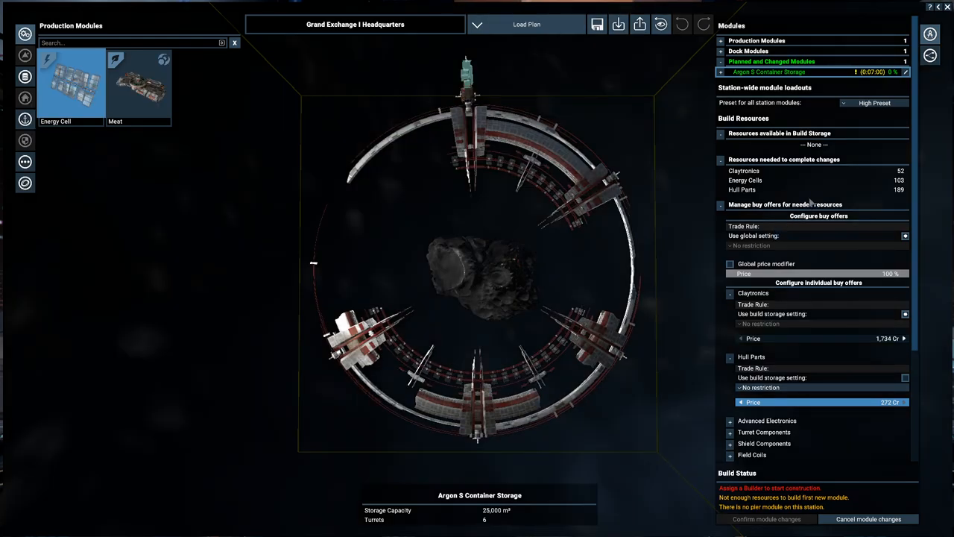
scroll("down", 3)
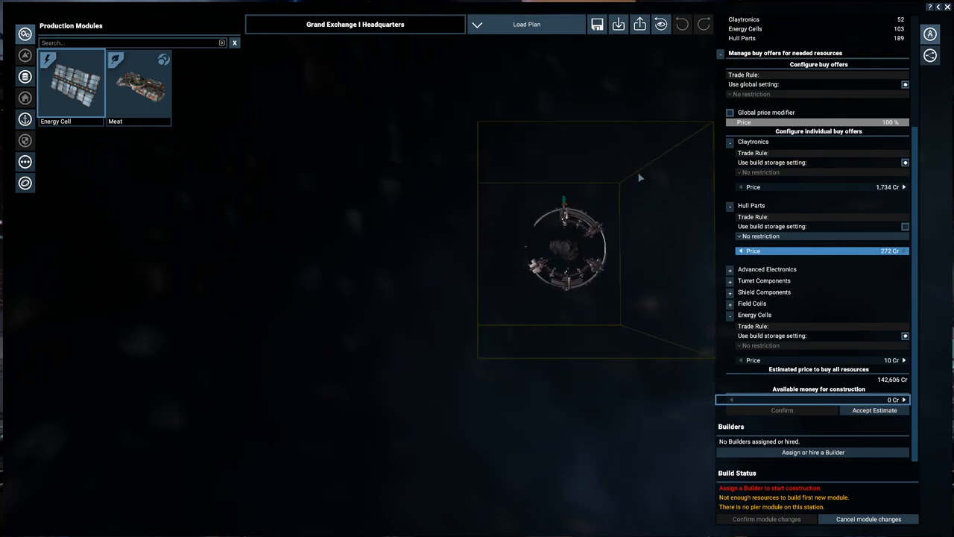
mouse_move(519, 188)
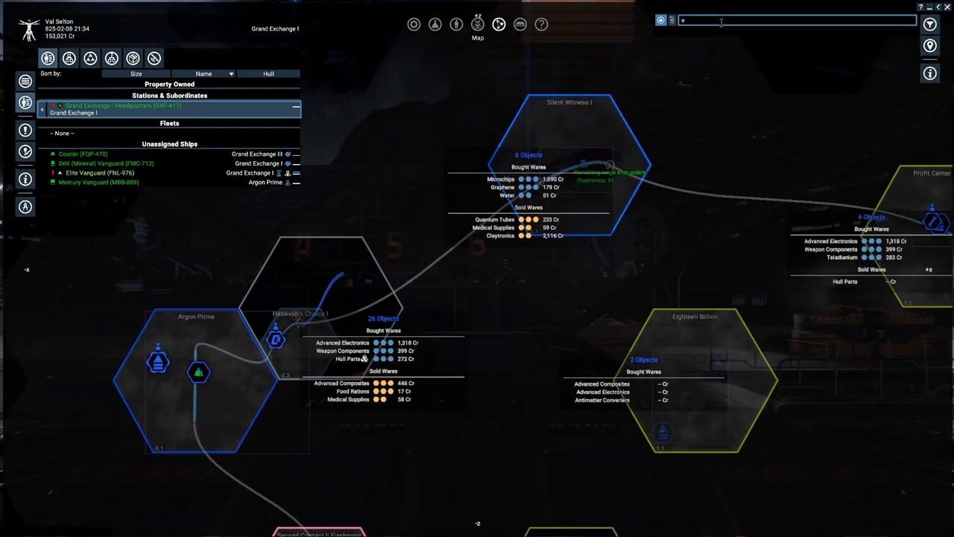
Search the map for 'energy c' to filter stations trading Energy Cells.
type("ner")
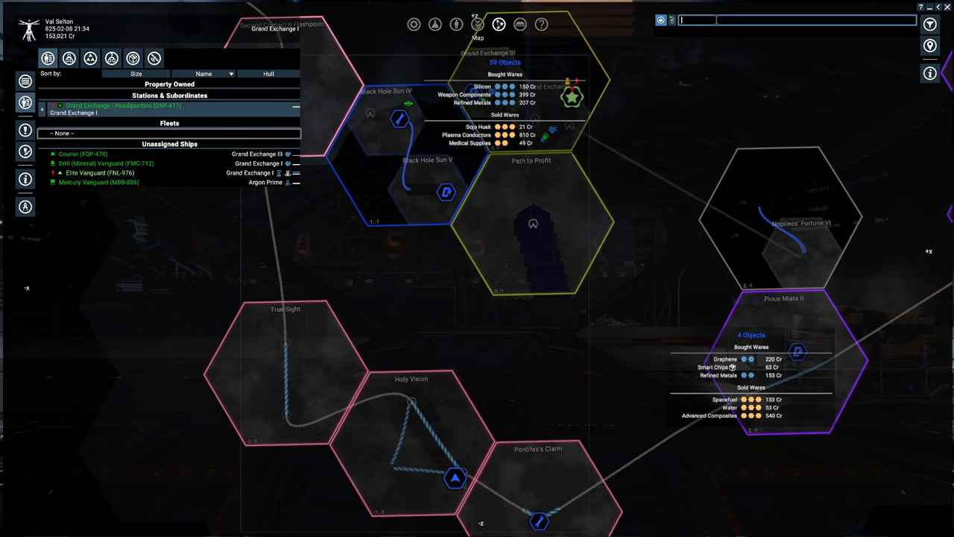
type("energy c")
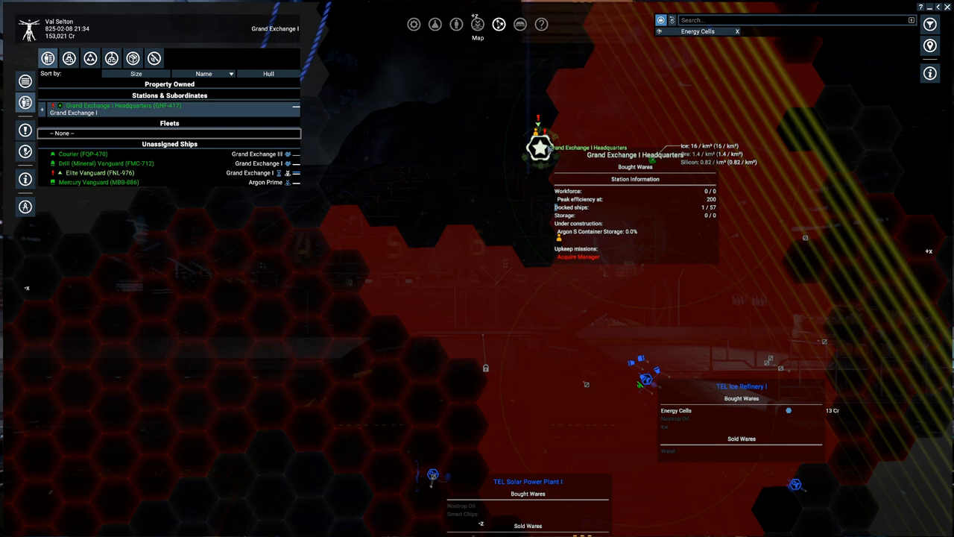
Queue the Mercury Vanguard to buy 103 Energy Cells from TEL Solar Power Plant I and check its remaining cargo.
right_click(539, 147)
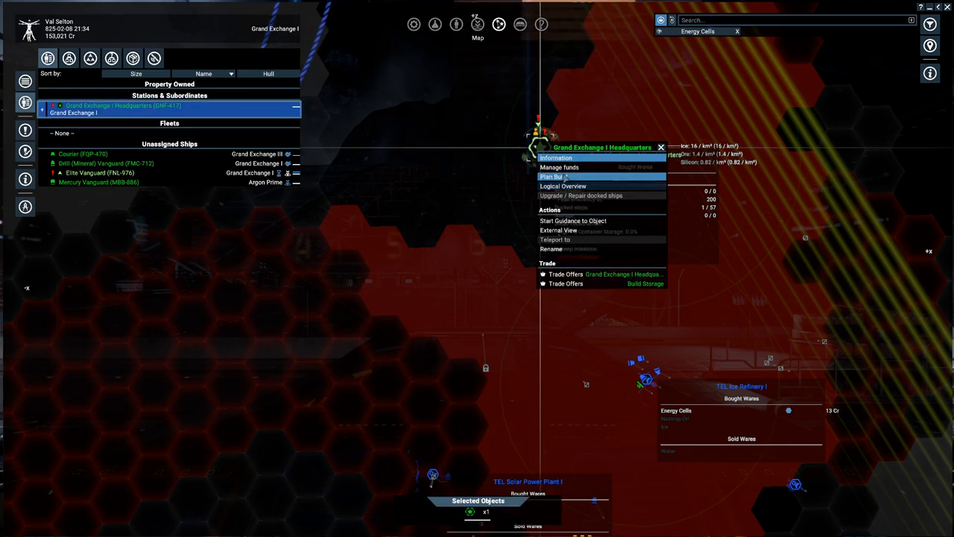
left_click(552, 176)
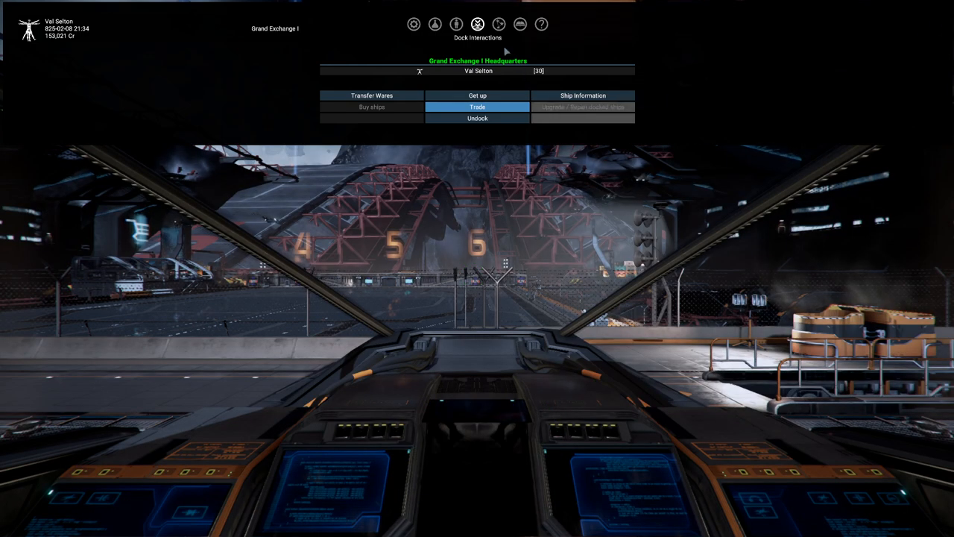
left_click(477, 23)
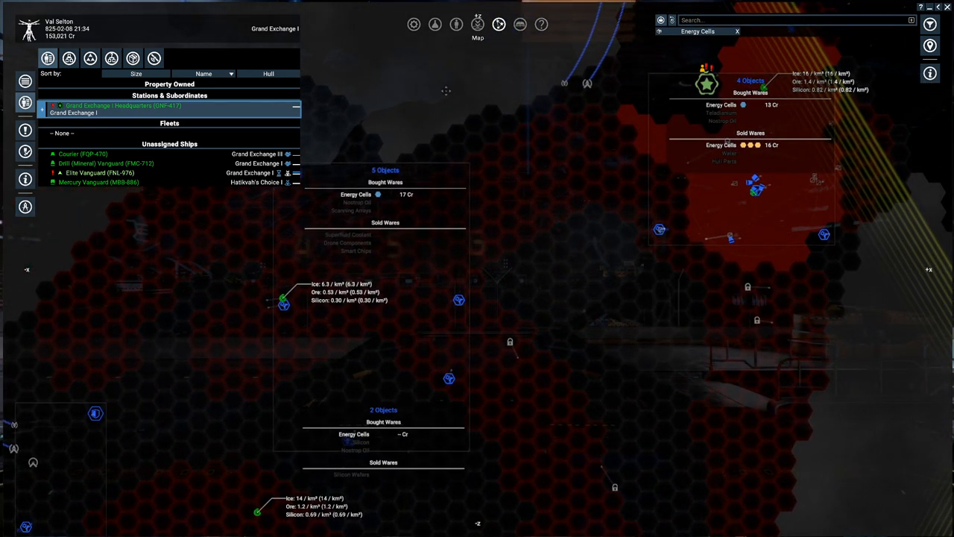
left_click(99, 182)
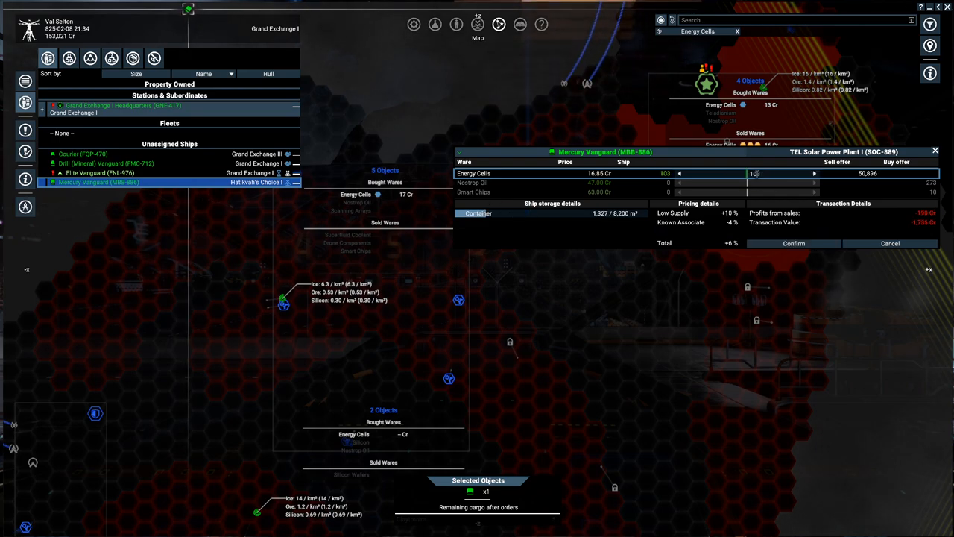
left_click(792, 243)
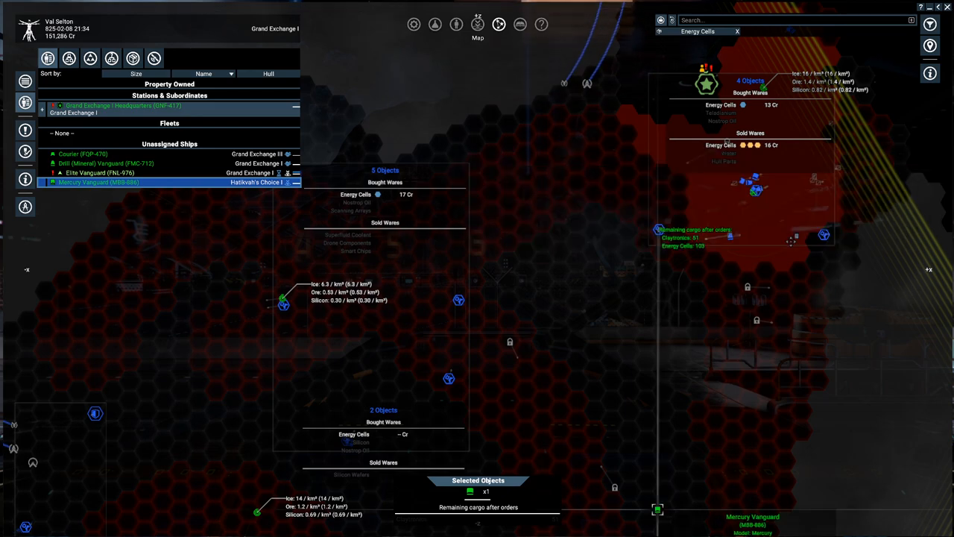
left_click(138, 73)
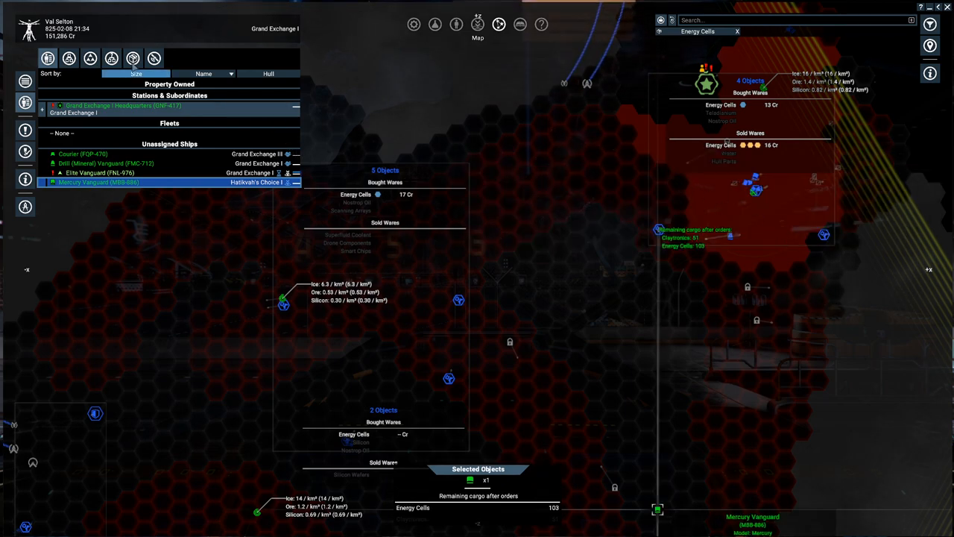
right_click(98, 182)
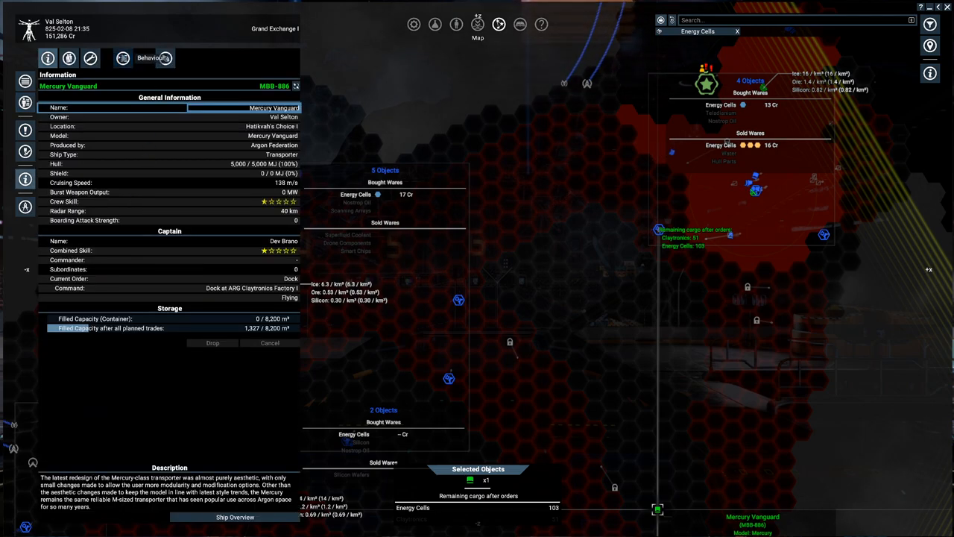
Add a sell order delivering the purchased Claytronics and Energy Cells to the HQ build storage.
left_click(122, 58)
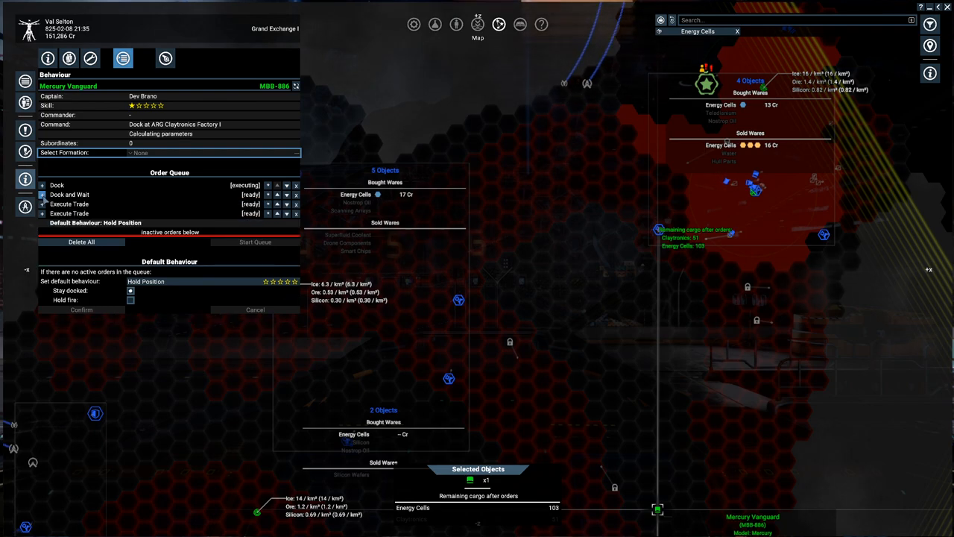
left_click(42, 202)
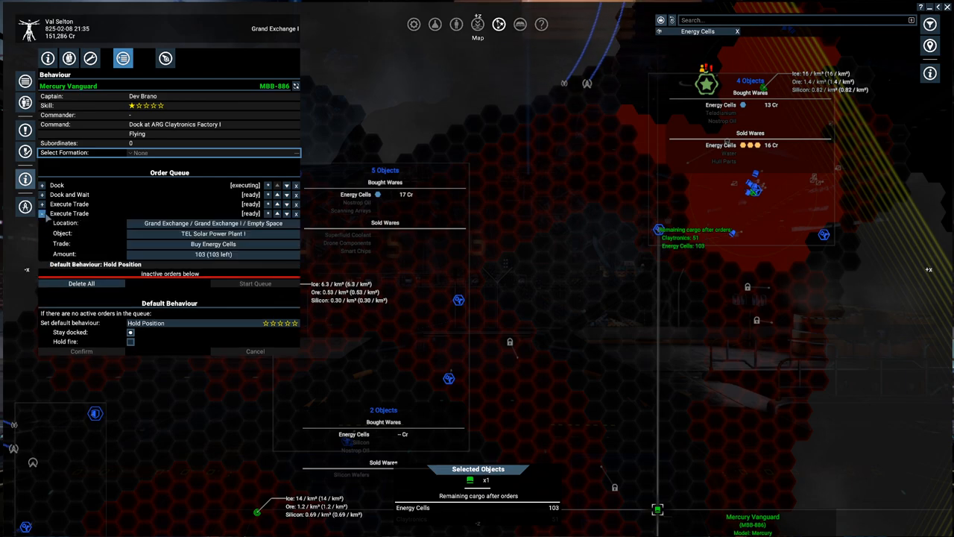
left_click(41, 215)
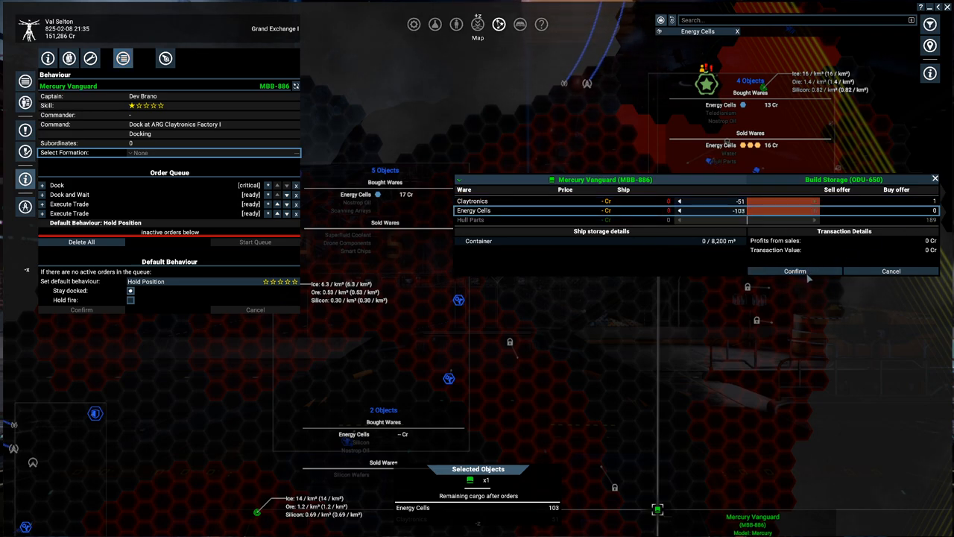
left_click(794, 271)
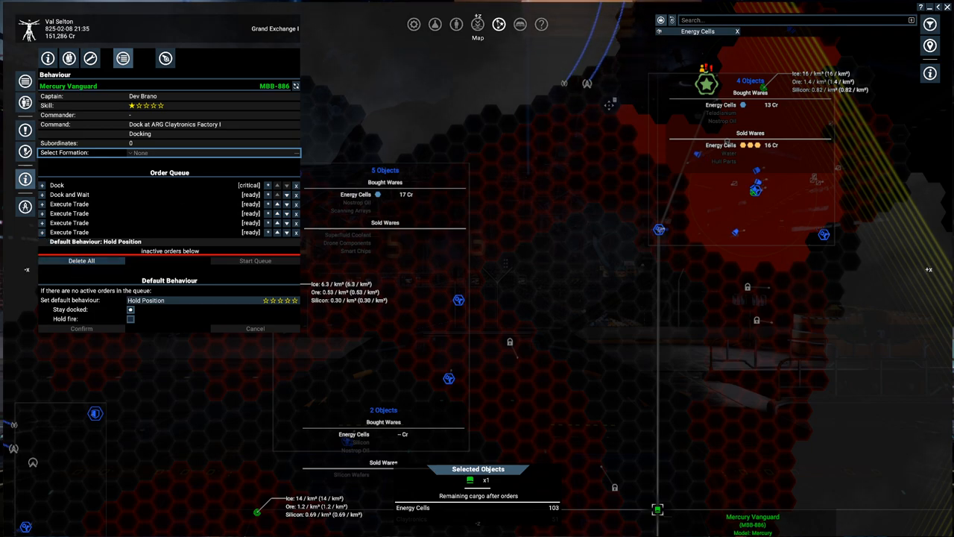
Confirm the HQ build plan's Ware Reservations list the Mercury Vanguard's Claytronics and Energy Cells.
right_click(703, 82)
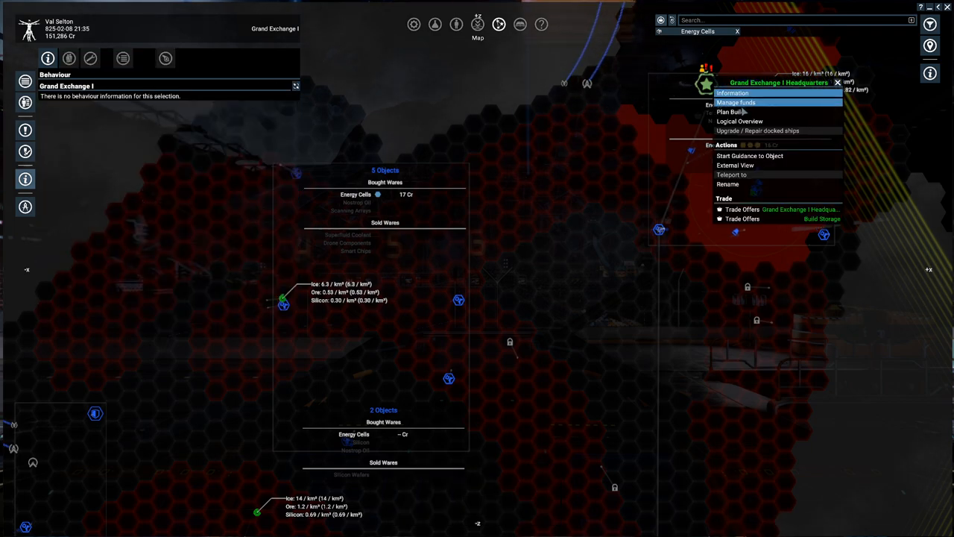
left_click(728, 112)
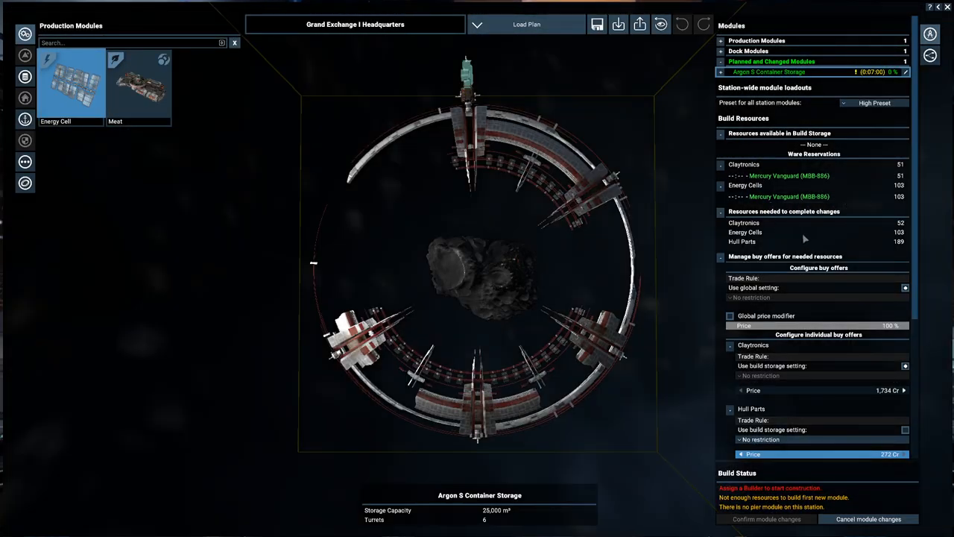
mouse_move(745, 242)
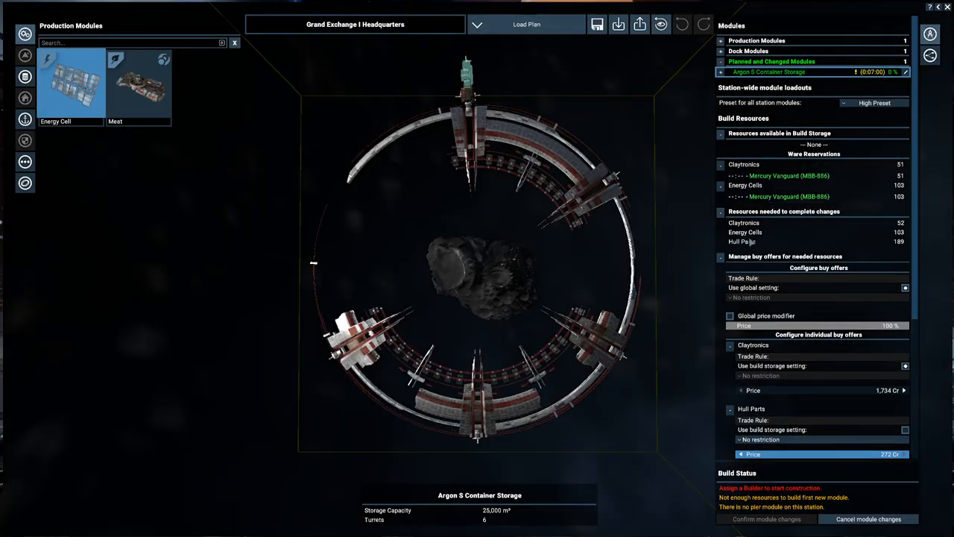
scroll("down", 3)
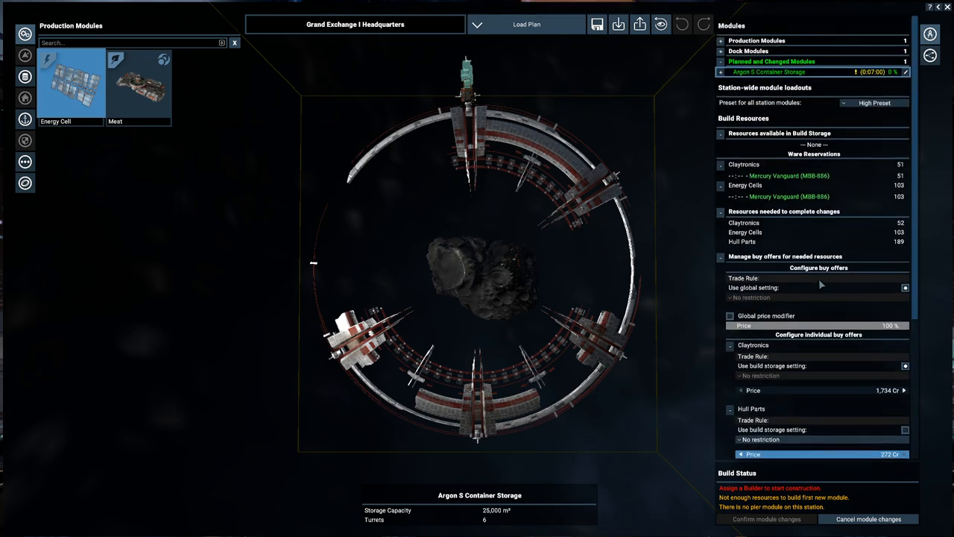
scroll("down", 3)
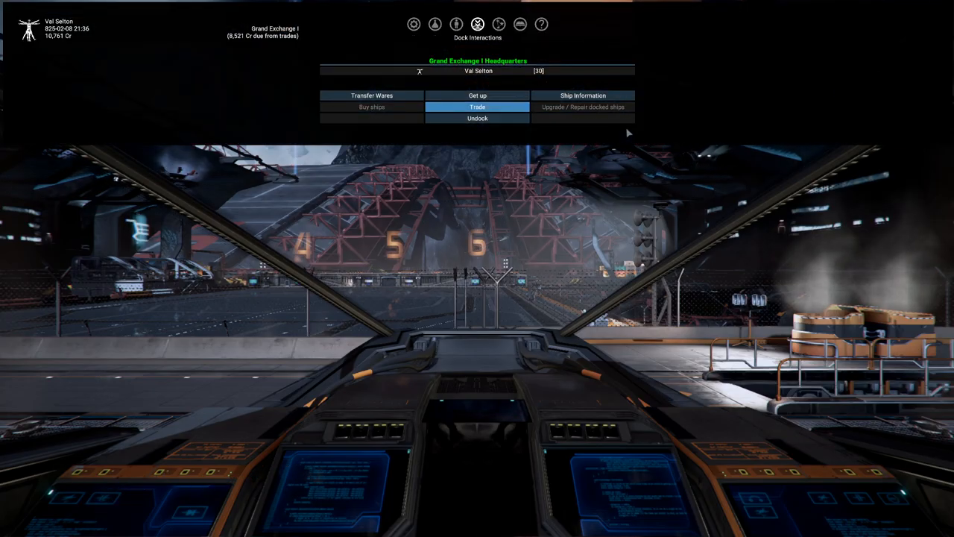
mouse_move(689, 116)
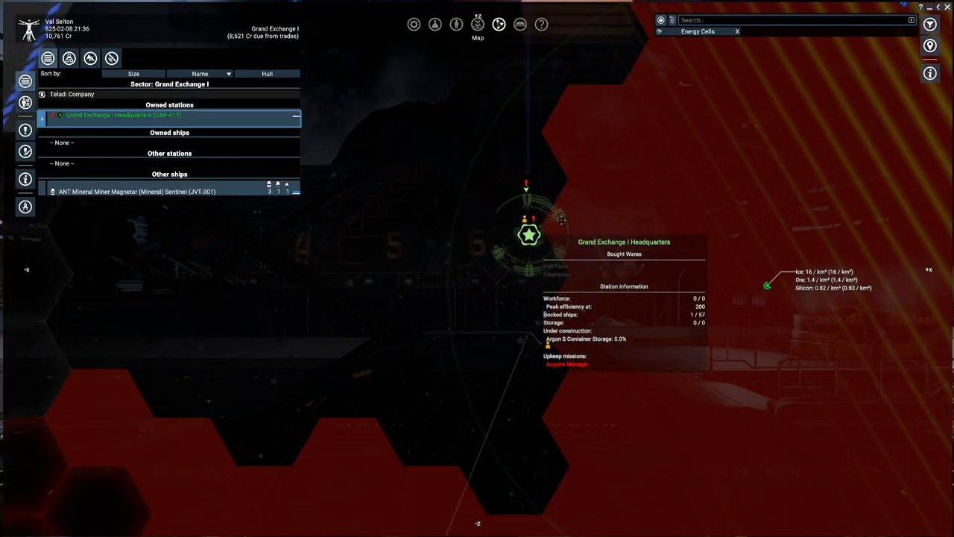
Review the Mercury Vanguard's information from Property Owned and accept the headquarters construction budget estimate.
left_click(736, 31)
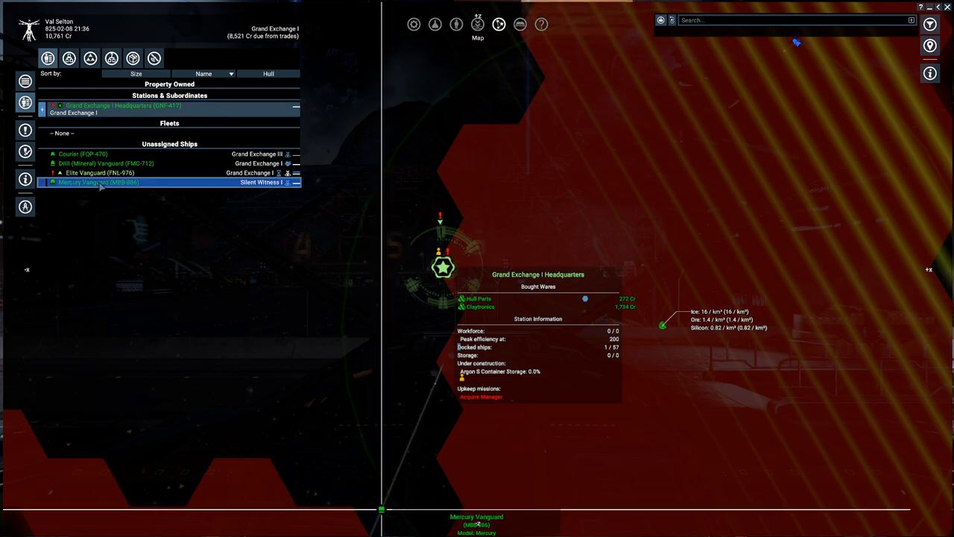
right_click(99, 182)
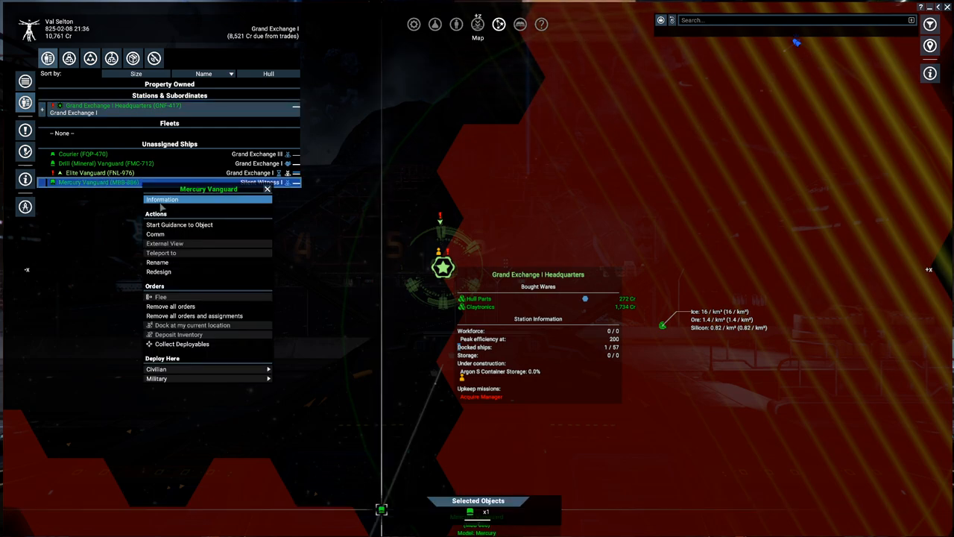
left_click(161, 200)
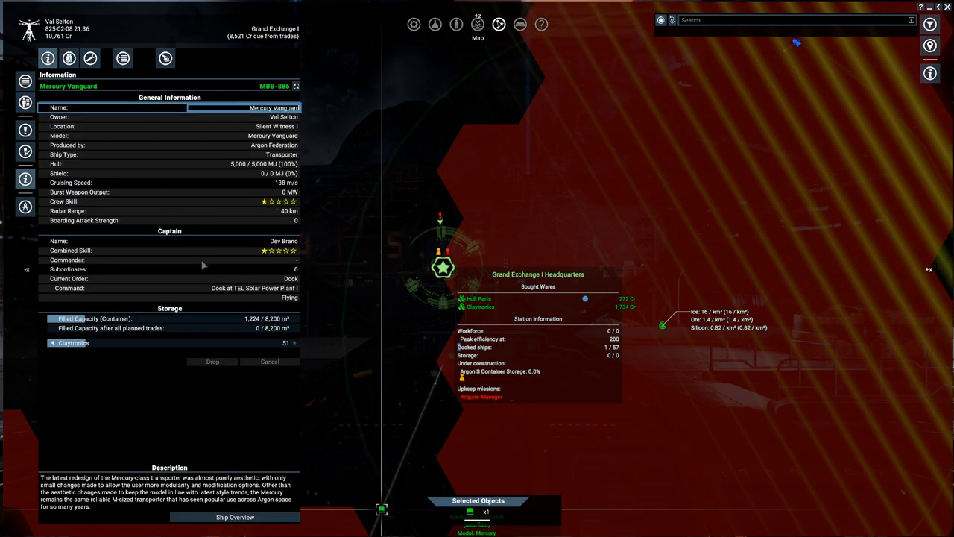
mouse_move(295, 346)
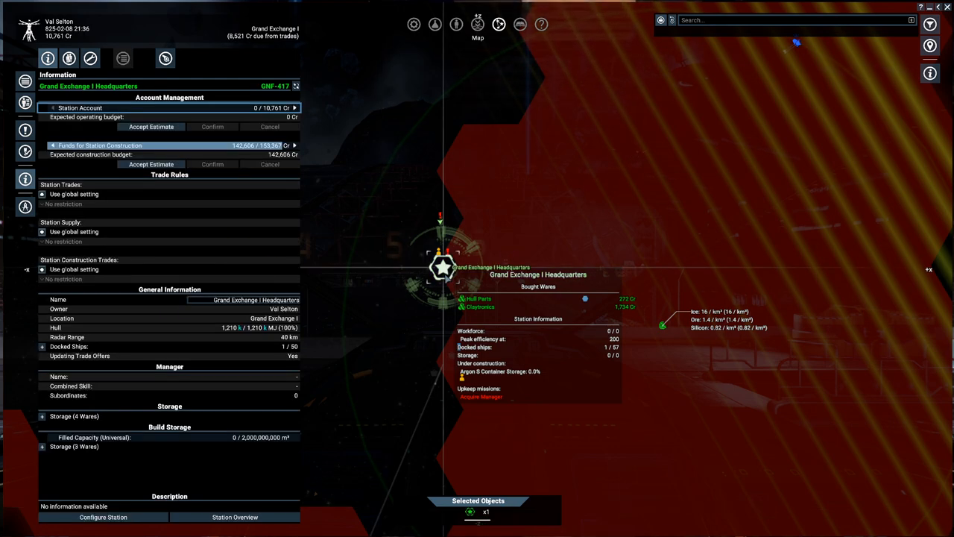
left_click(103, 515)
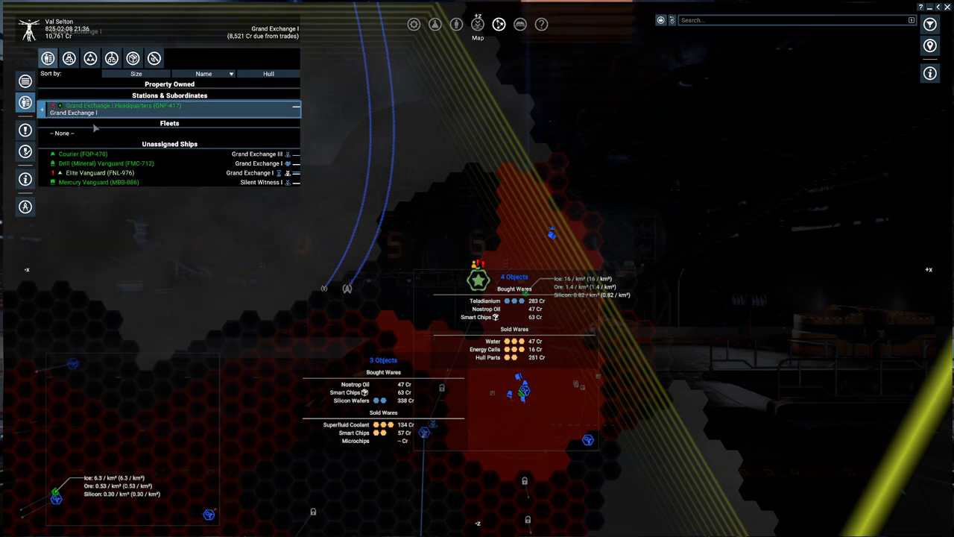
Bring up the Mercury Vanguard's behaviour from Property Owned and cancel its current trading order.
left_click(98, 182)
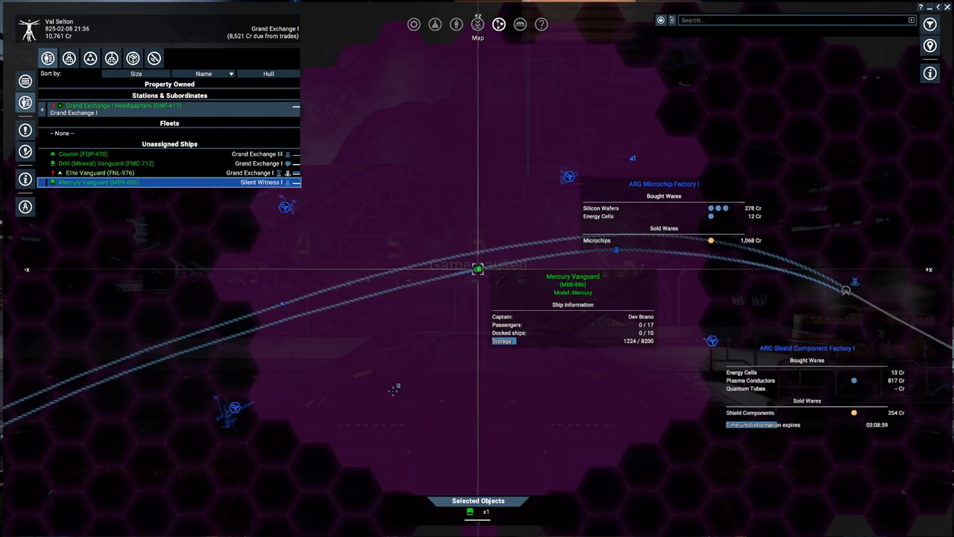
left_click(132, 59)
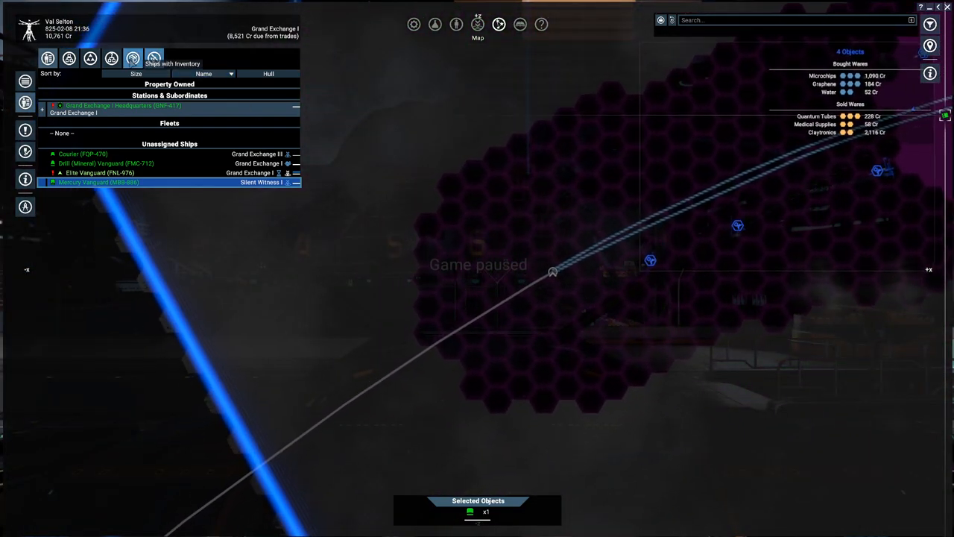
left_click(154, 58)
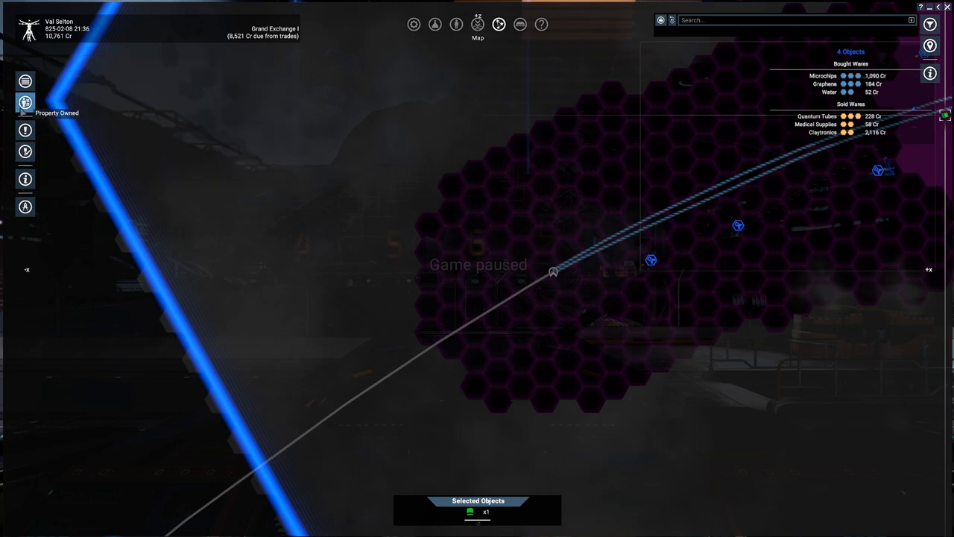
left_click(24, 101)
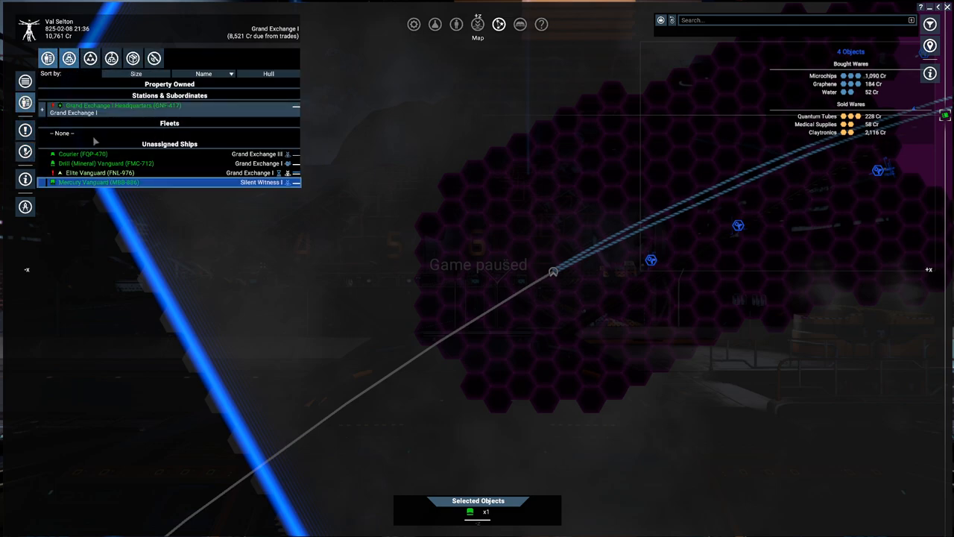
right_click(98, 182)
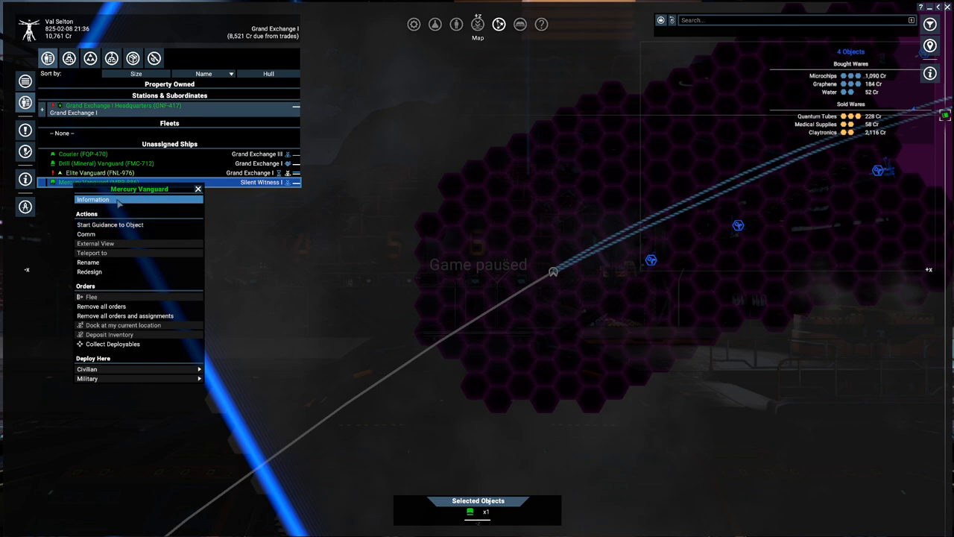
left_click(93, 200)
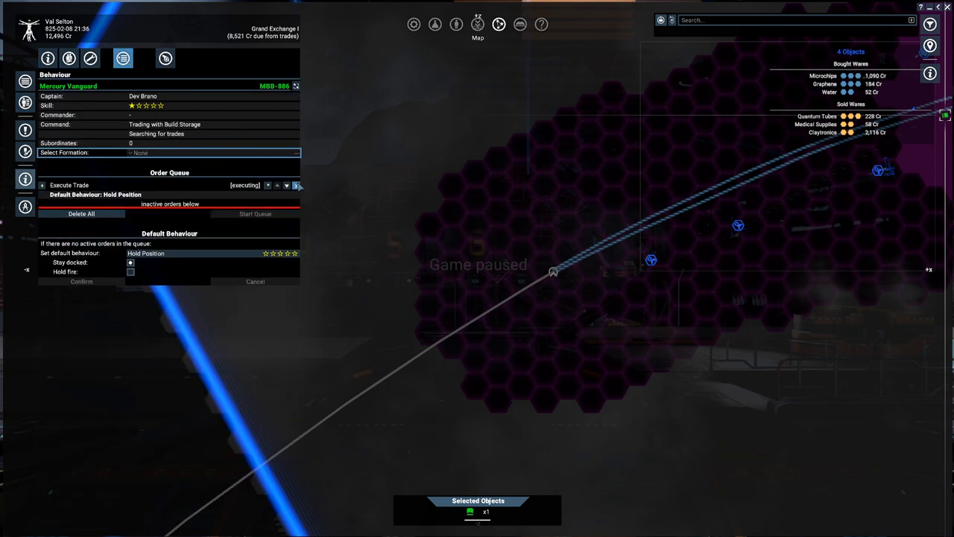
left_click(295, 185)
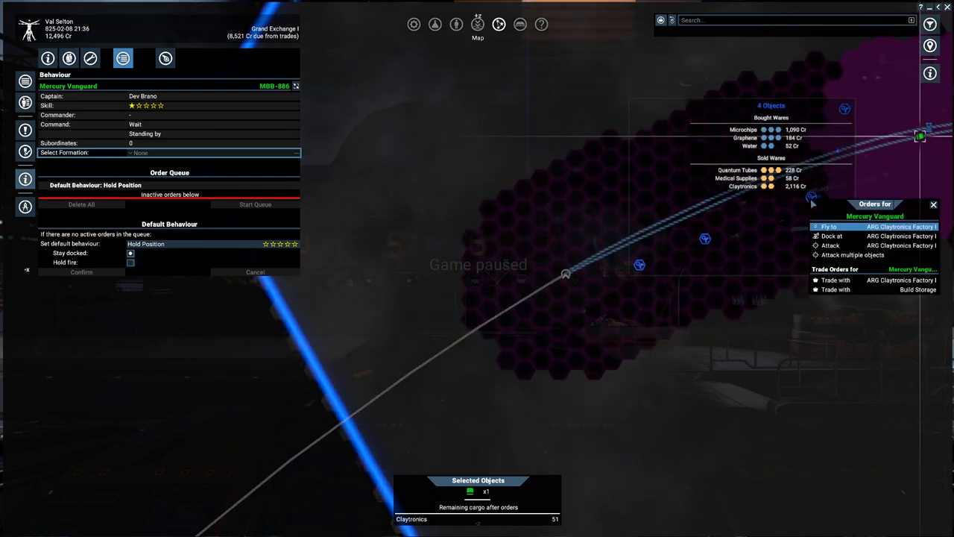
Confirm a purchase of one more Claytronics from ARG Claytronics Factory I, bringing cargo to 52.
left_click(835, 281)
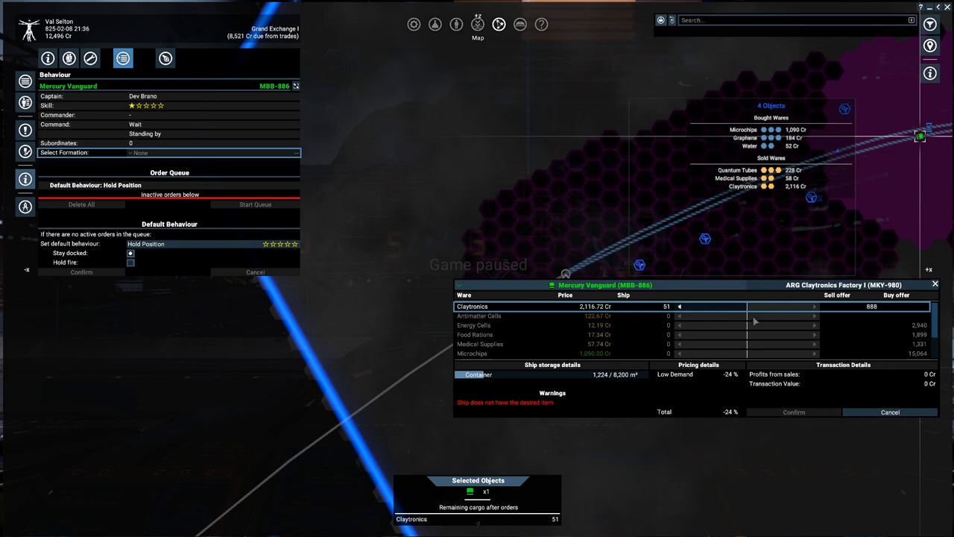
left_click(679, 307)
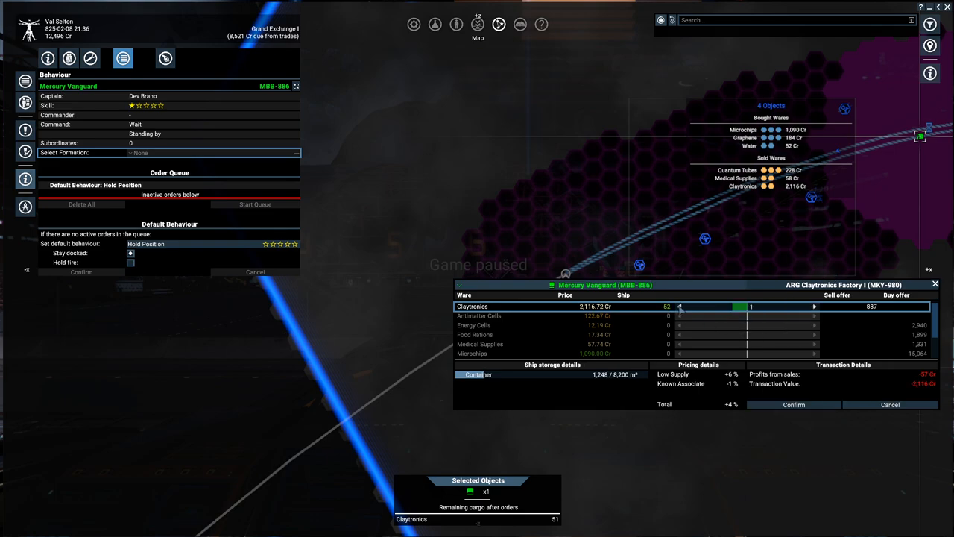
left_click(792, 404)
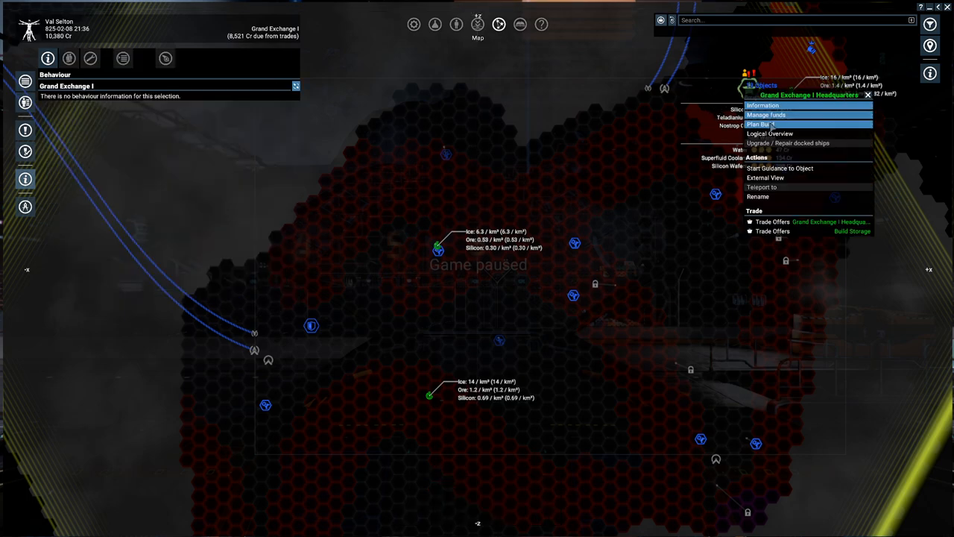
With the Mercury Vanguard selected, order a trade with TEL Solar Power Plant I.
left_click(760, 123)
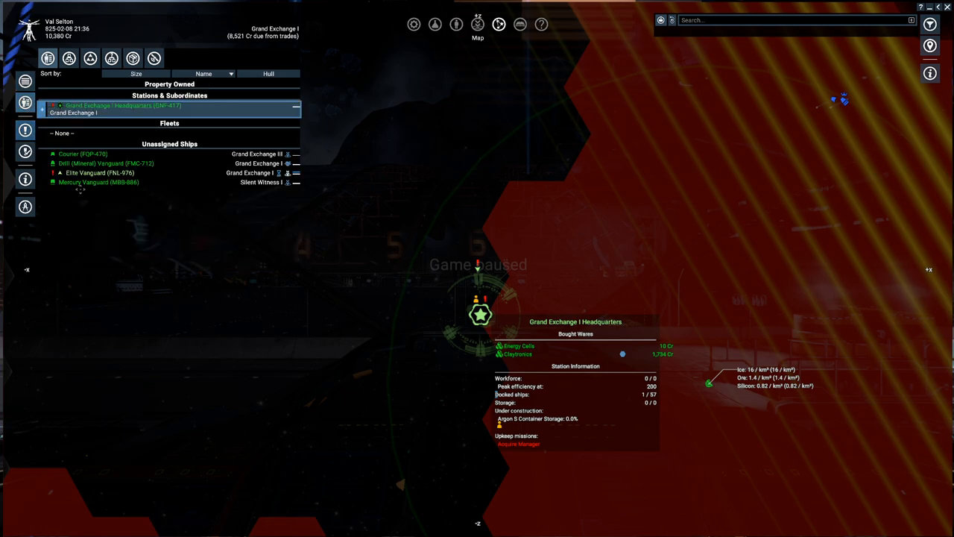
left_click(97, 182)
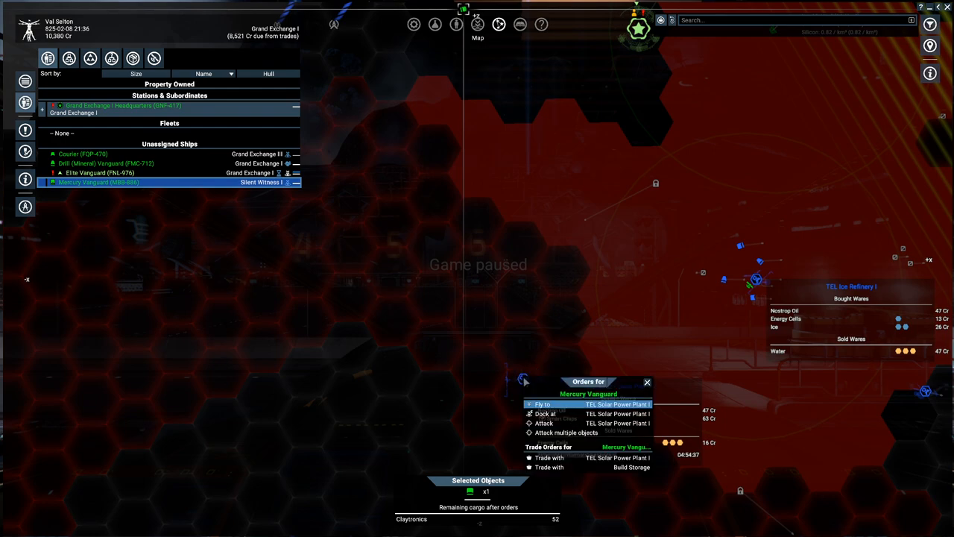
left_click(549, 456)
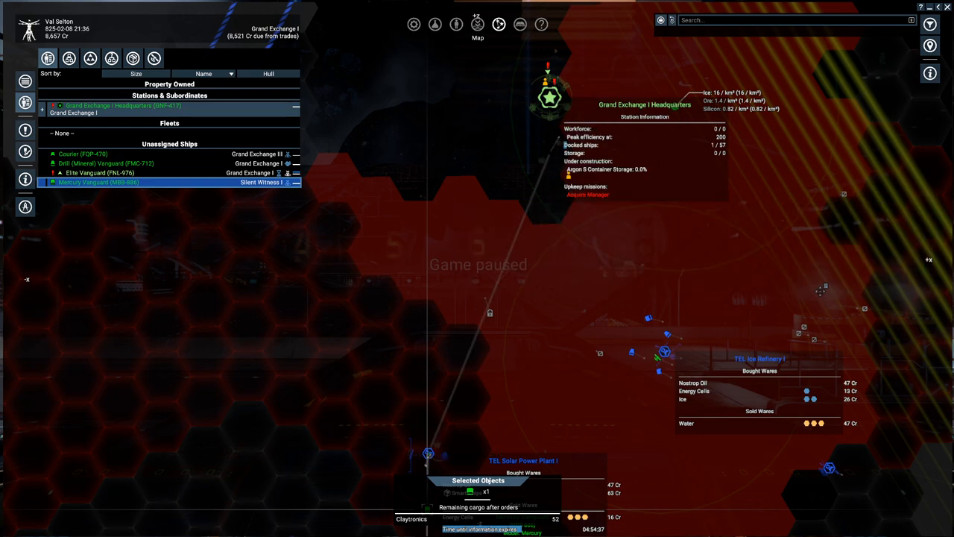
mouse_move(565, 257)
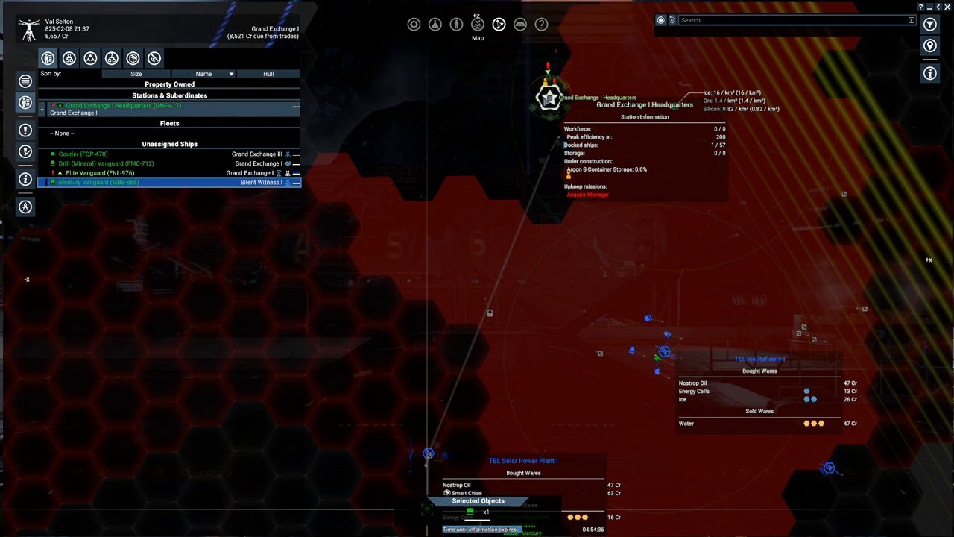
right_click(548, 97)
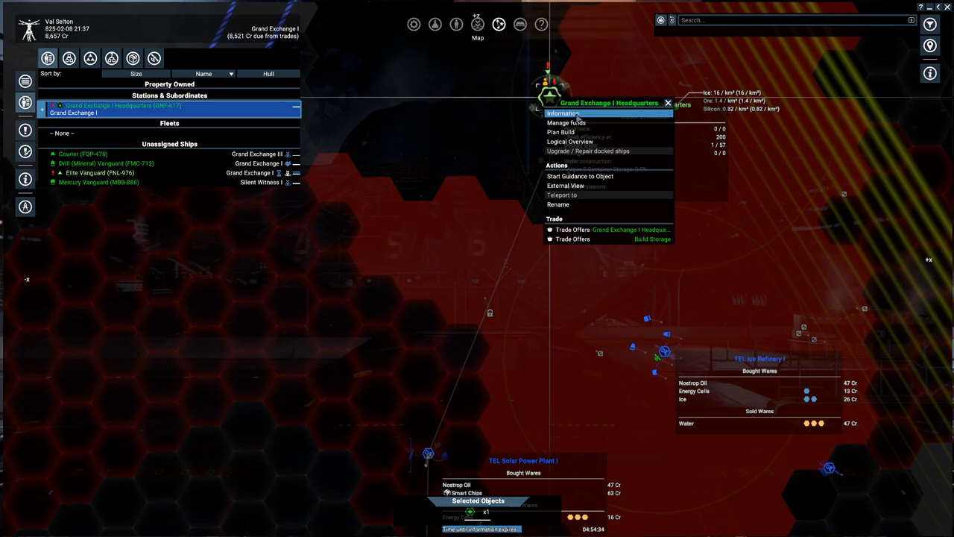
left_click(560, 131)
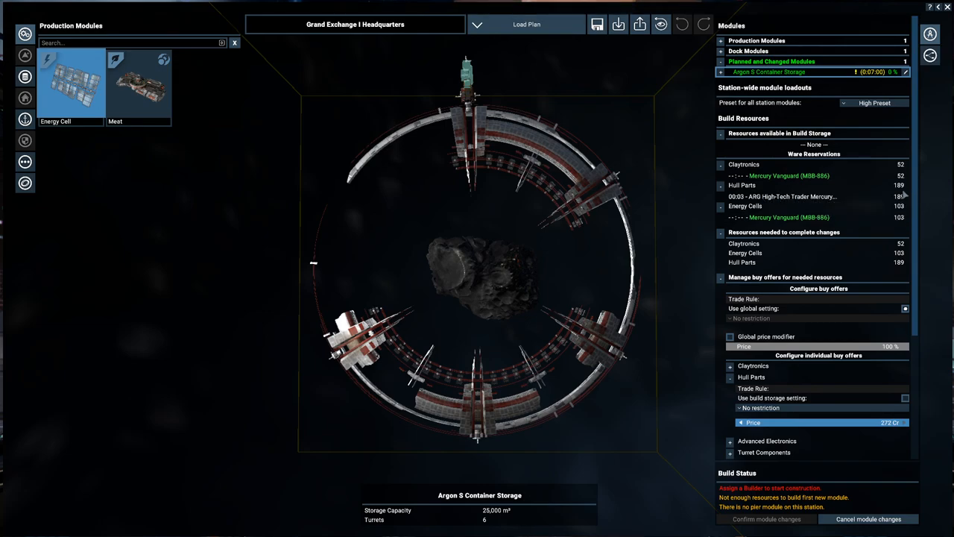
mouse_move(797, 201)
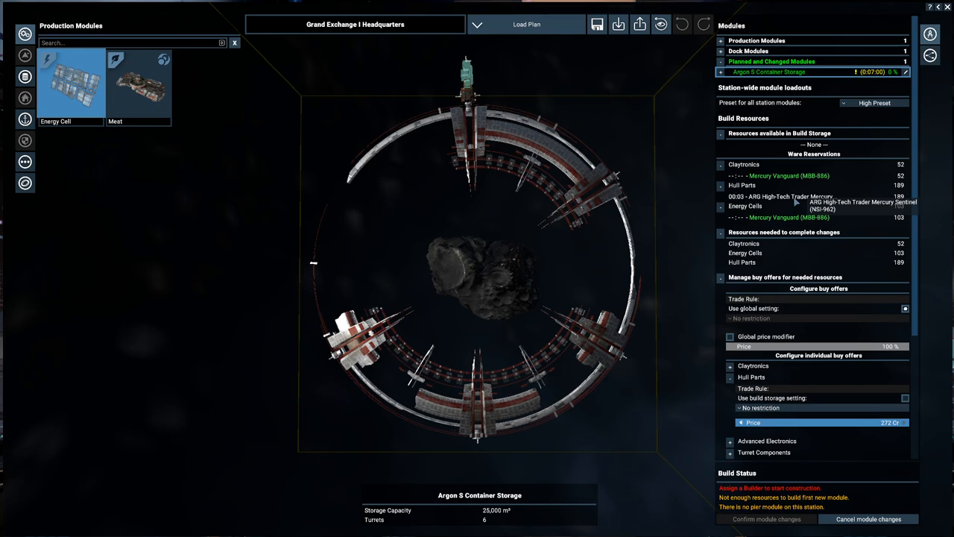
scroll("down", 3)
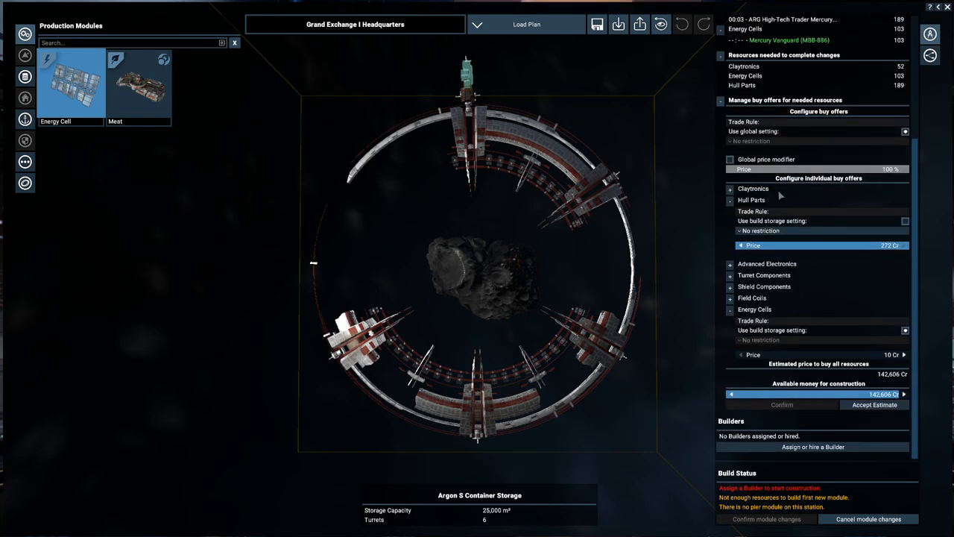
mouse_move(808, 256)
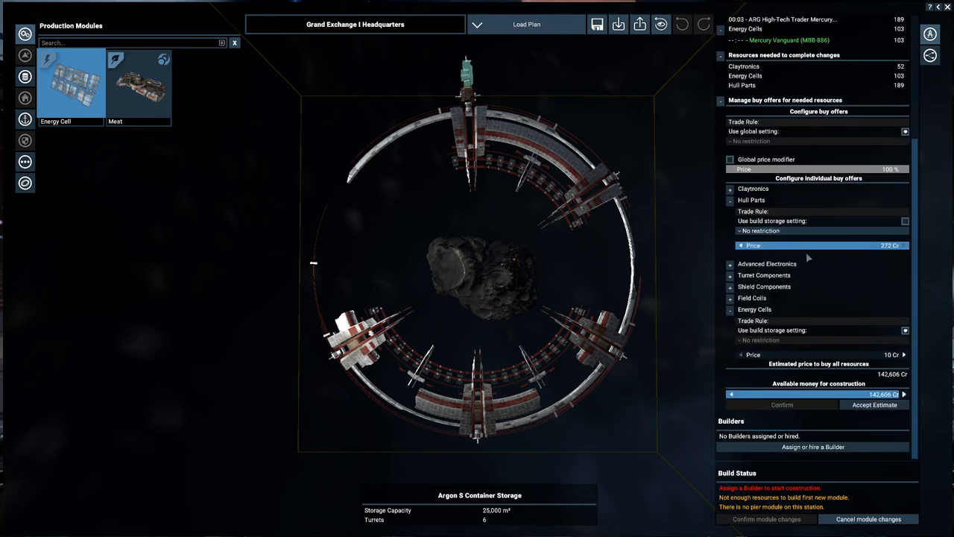
scroll("up", 3)
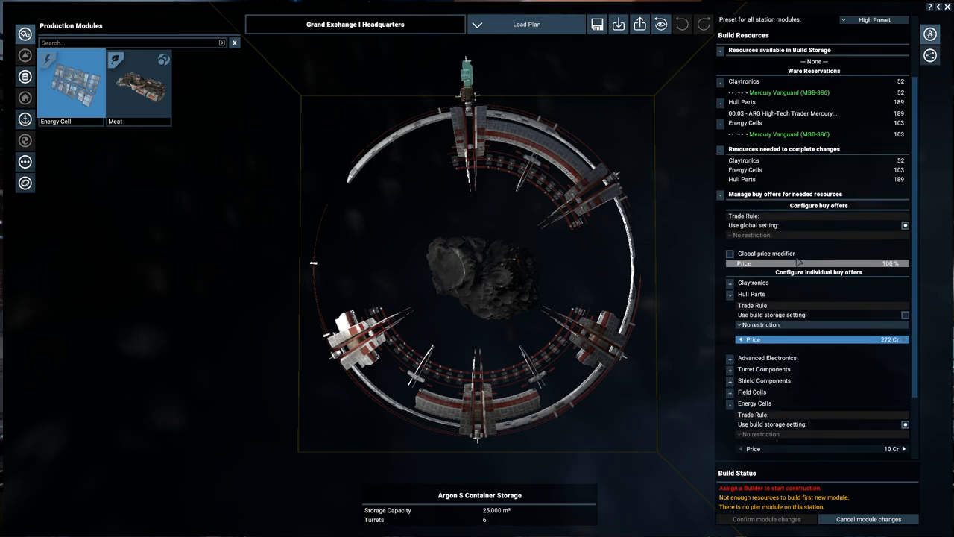
scroll("down", 3)
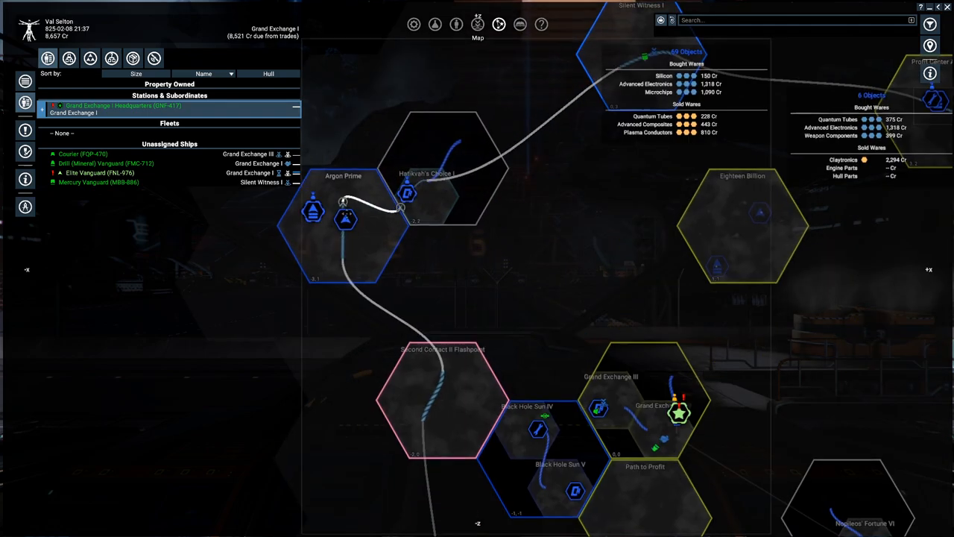
Use the headquarters dock interactions and return to the map as trade payments arrive.
right_click(345, 217)
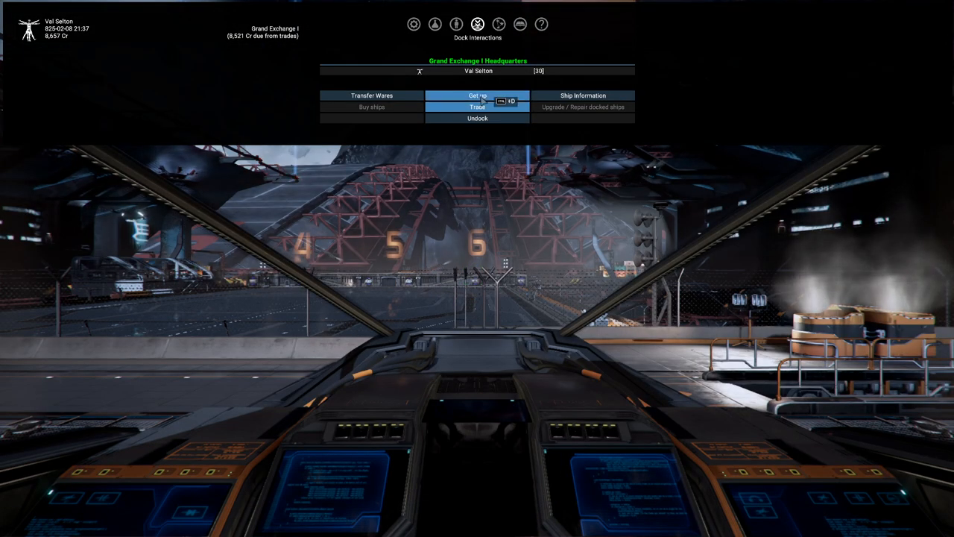
left_click(477, 118)
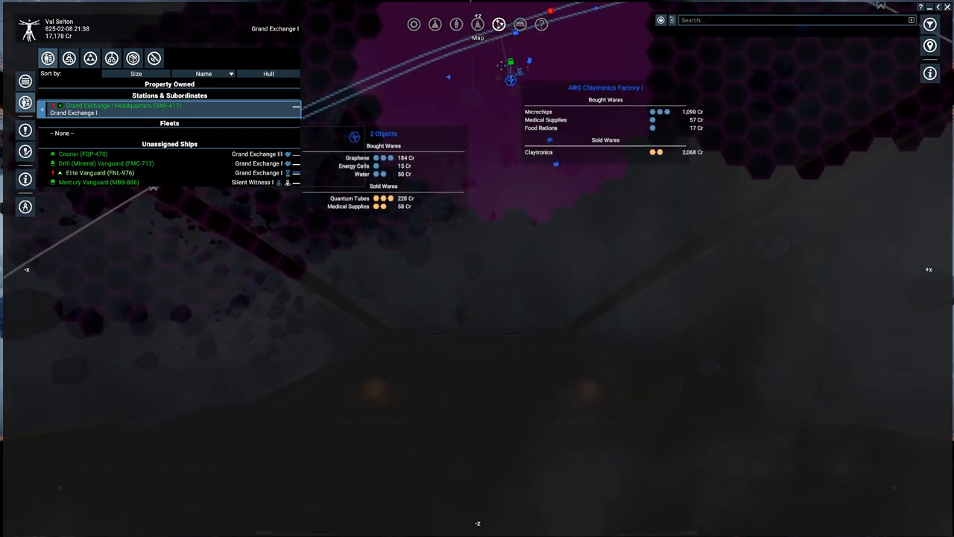
Search the map for Scanning Arrays traders and view the Courser mining ship's details.
right_click(98, 182)
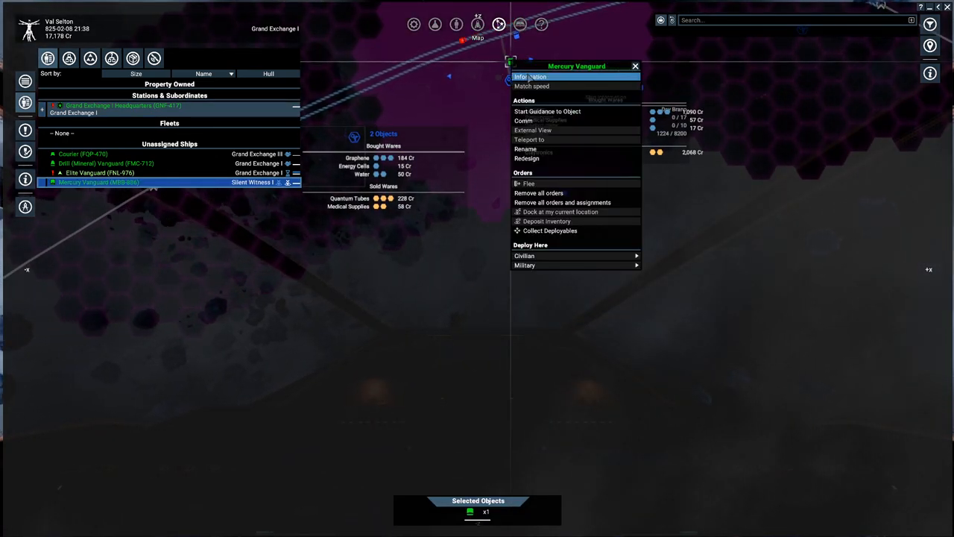
left_click(531, 76)
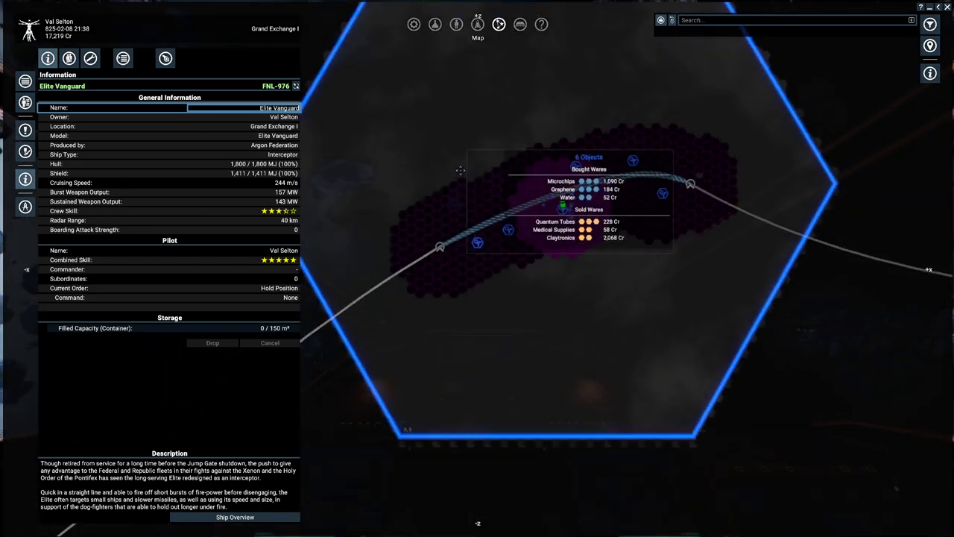
left_click(483, 257)
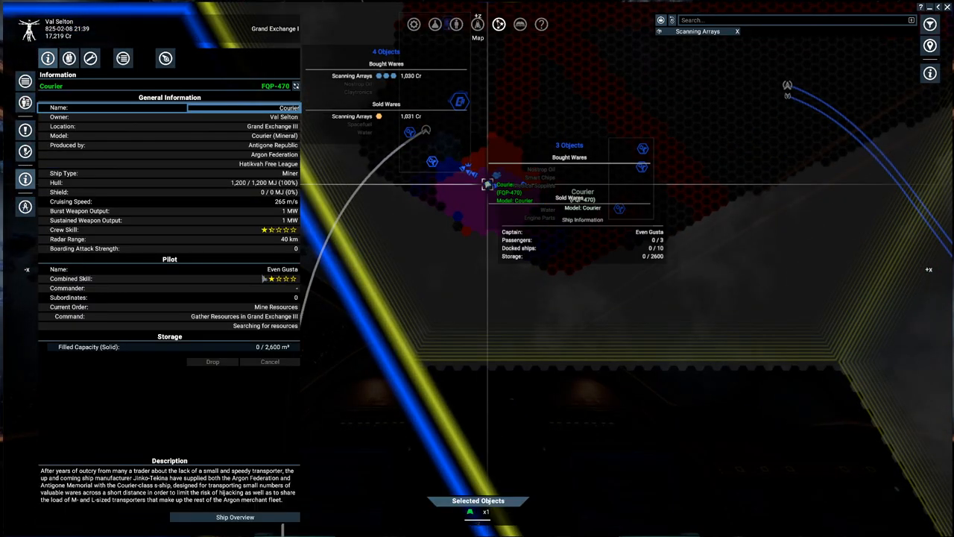
mouse_move(271, 286)
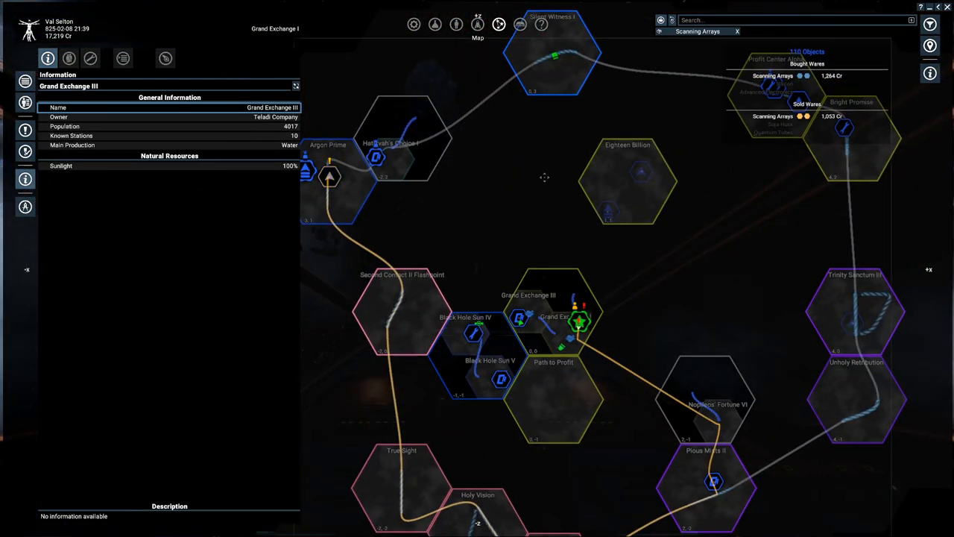
Bring up the Grand Exchange I Headquarters construction plan from its context menu.
right_click(580, 320)
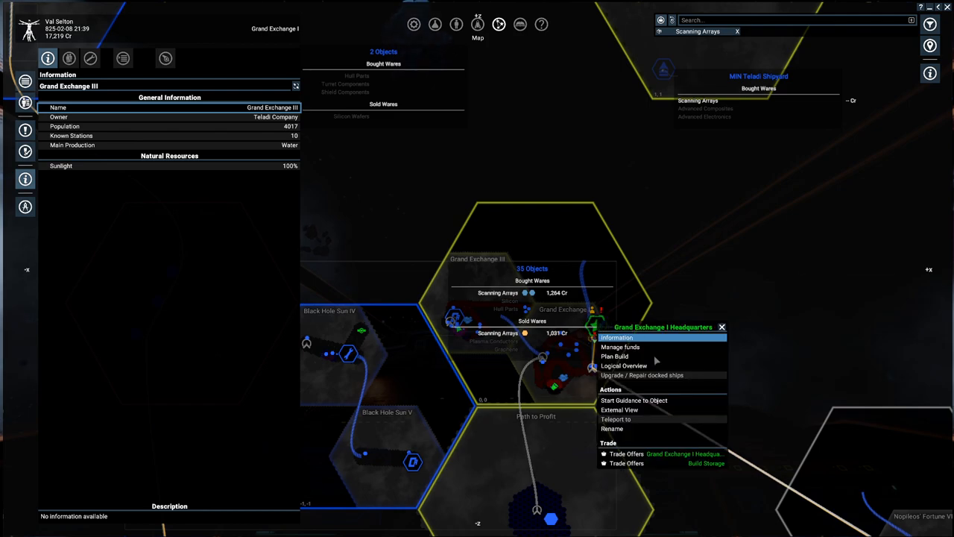
left_click(614, 355)
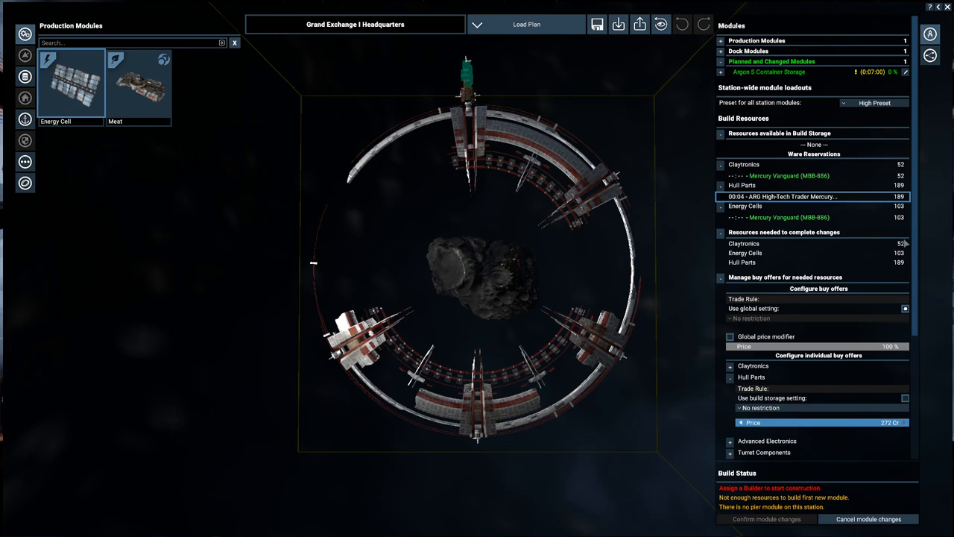
mouse_move(802, 201)
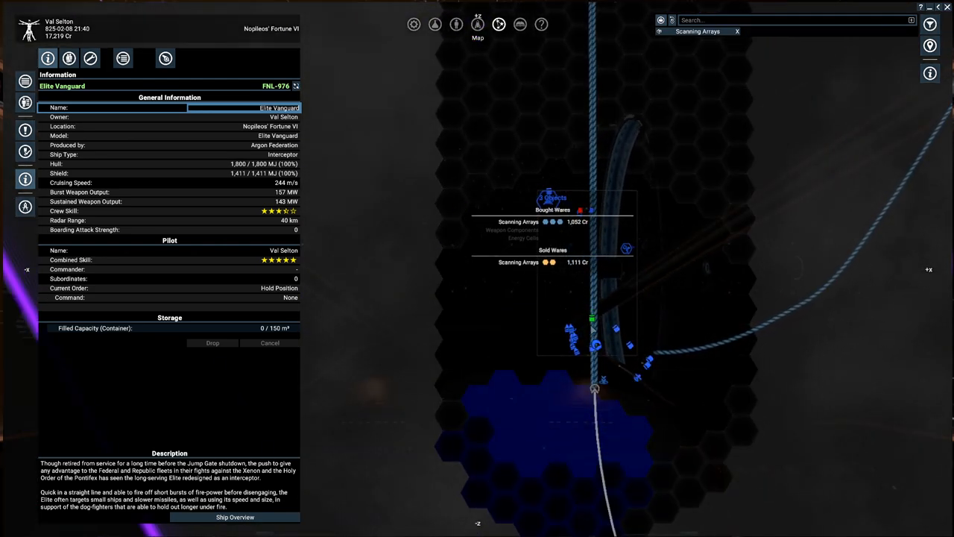
Check the headquarters' account and budget, then reopen its Plan Build screen.
left_click(593, 384)
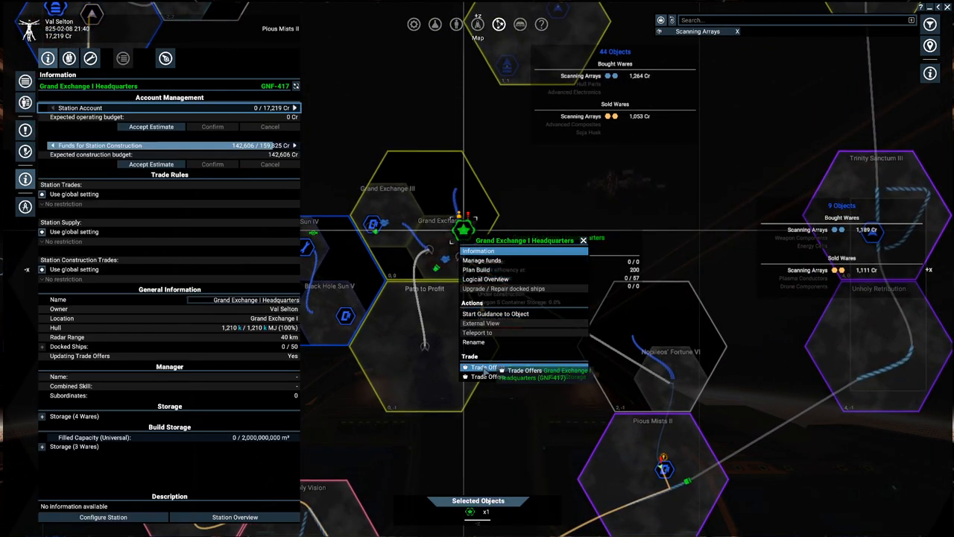
left_click(476, 268)
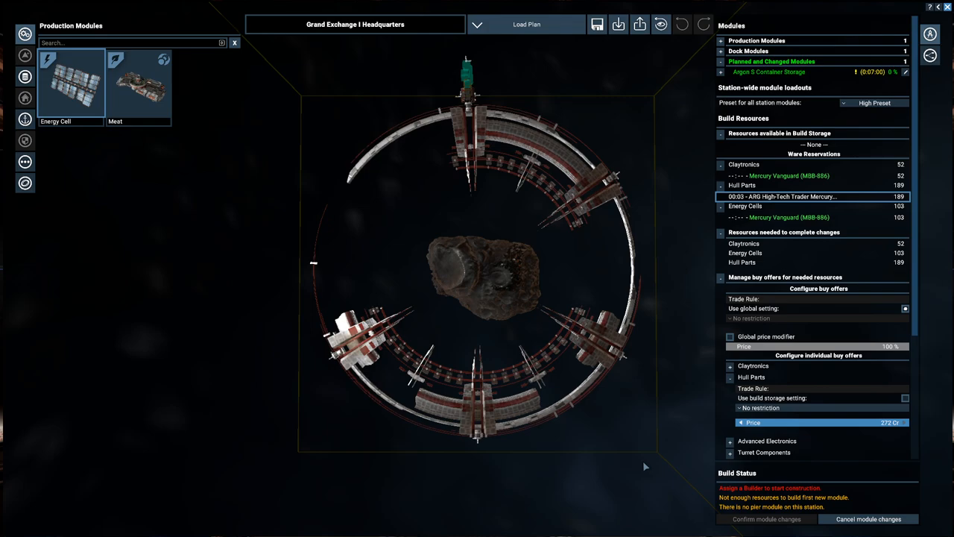
Leave the build plan and return to the Pious Mists II map with Scanning Arrays searched.
scroll("down", 3)
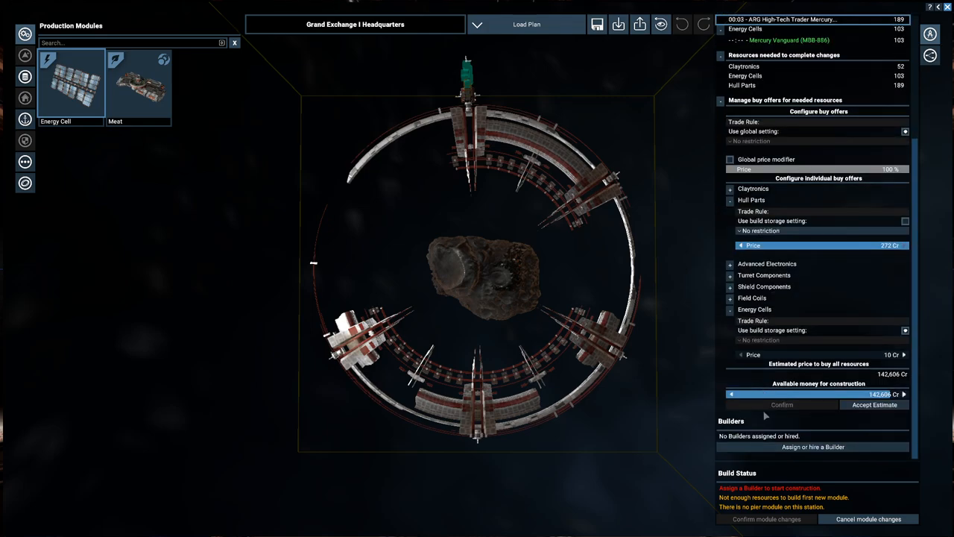
left_click(812, 447)
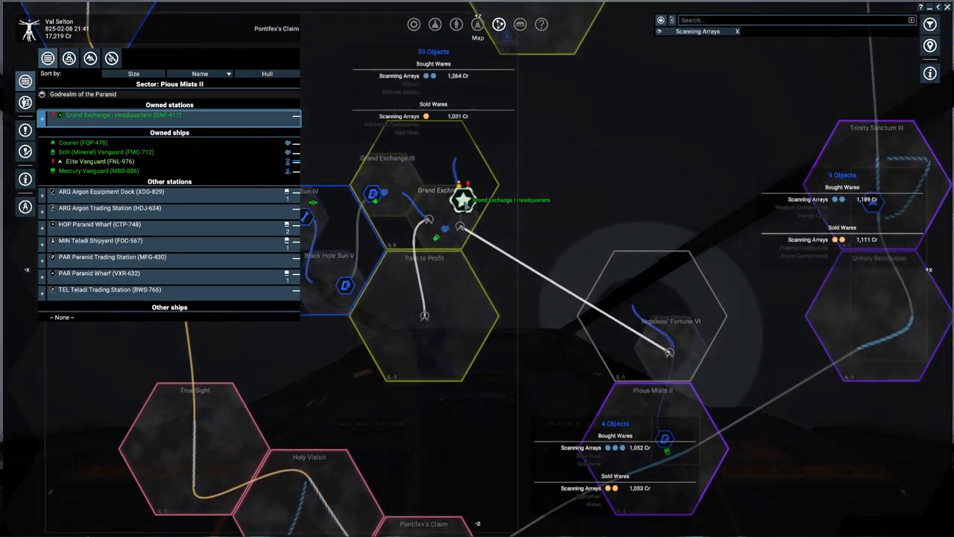
Review the headquarters' ware reservations, then browse the map to Argon Prime.
right_click(463, 200)
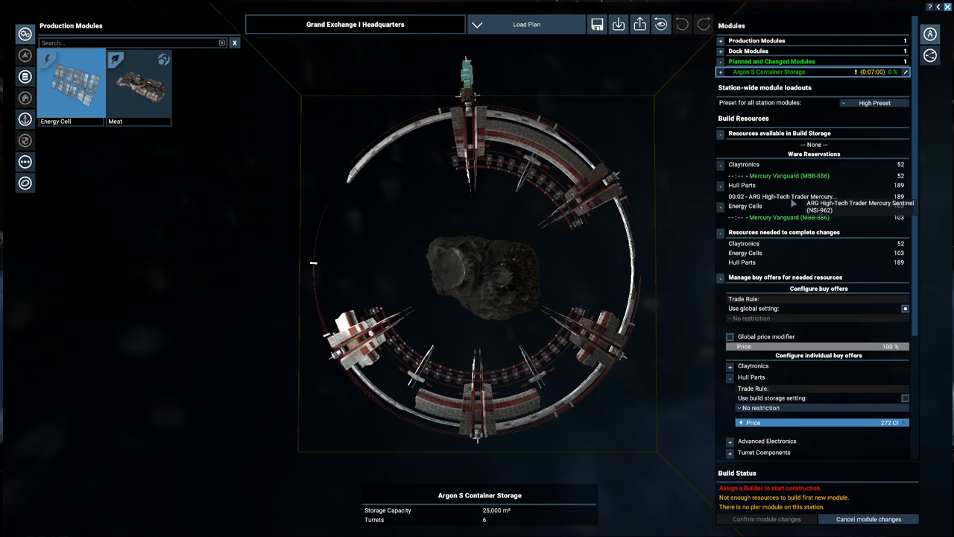
scroll("down", 3)
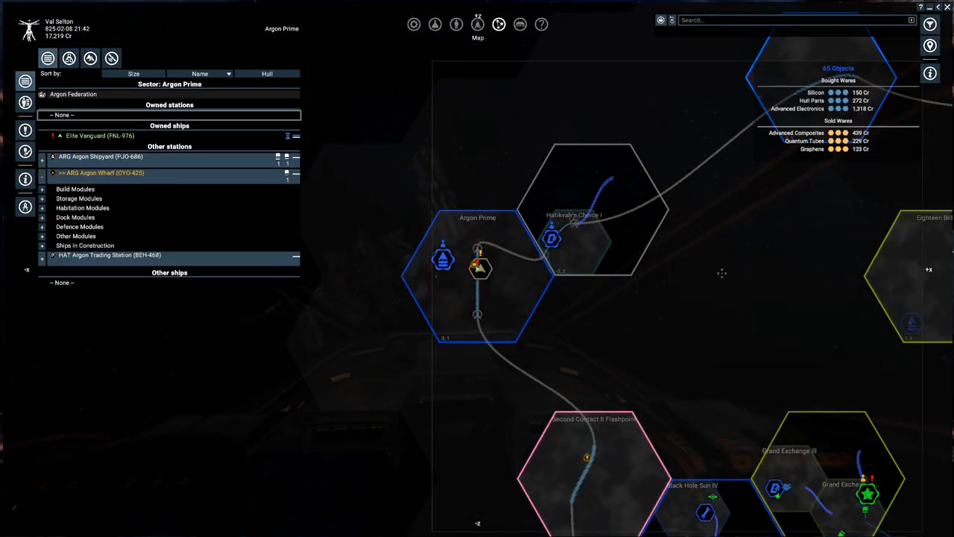
Give a docking order at the Argon Wharf and fly in until docking is granted.
right_click(867, 495)
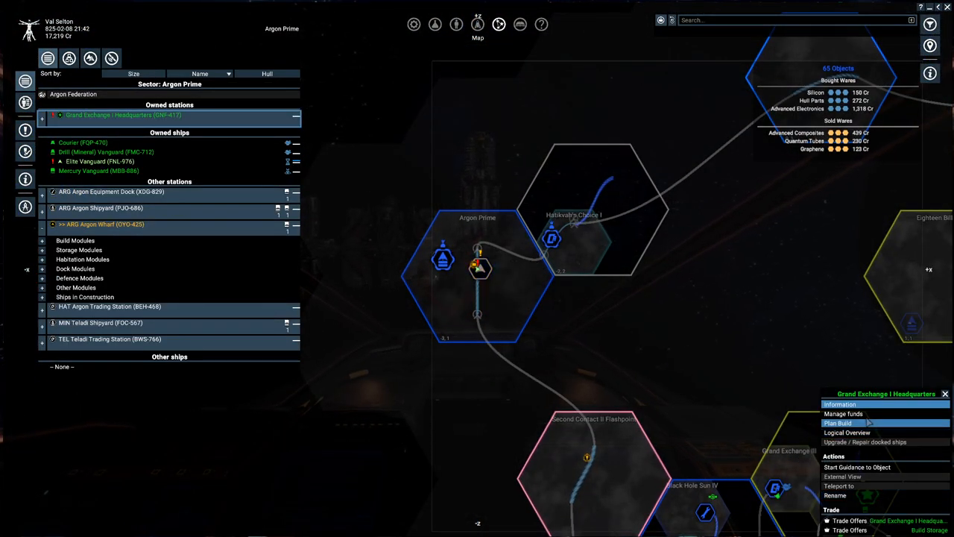
left_click(837, 423)
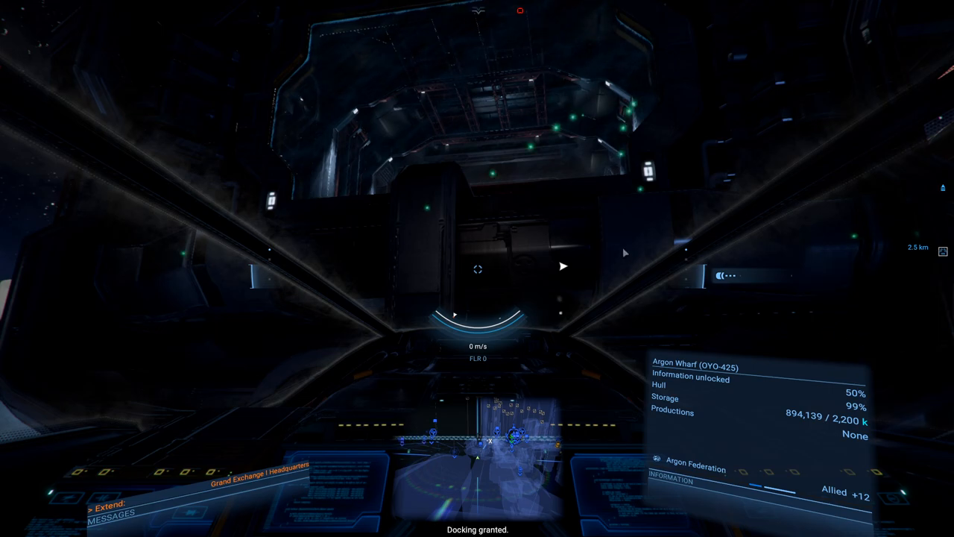
Complete docking at the Argon Wharf and bring up the sector map listing its docked ships.
key("w")
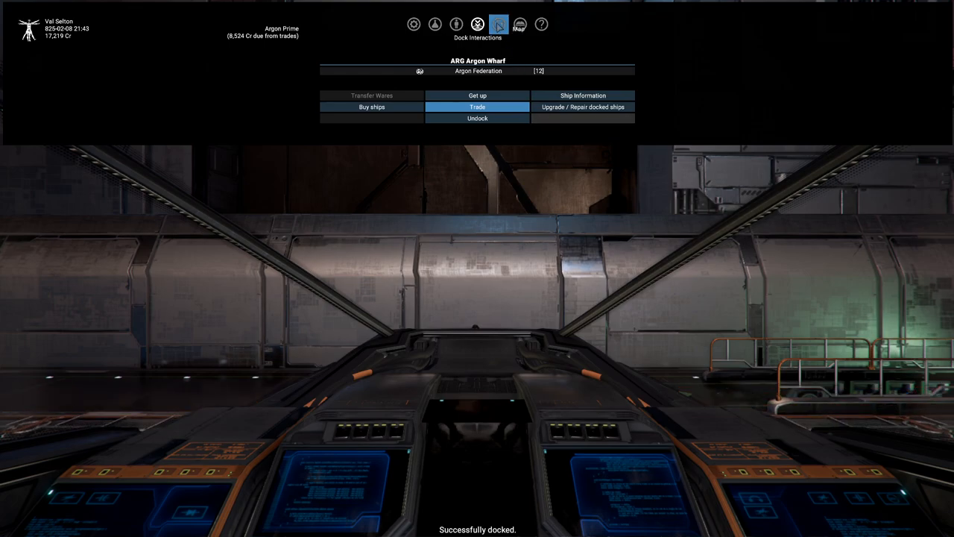
left_click(498, 24)
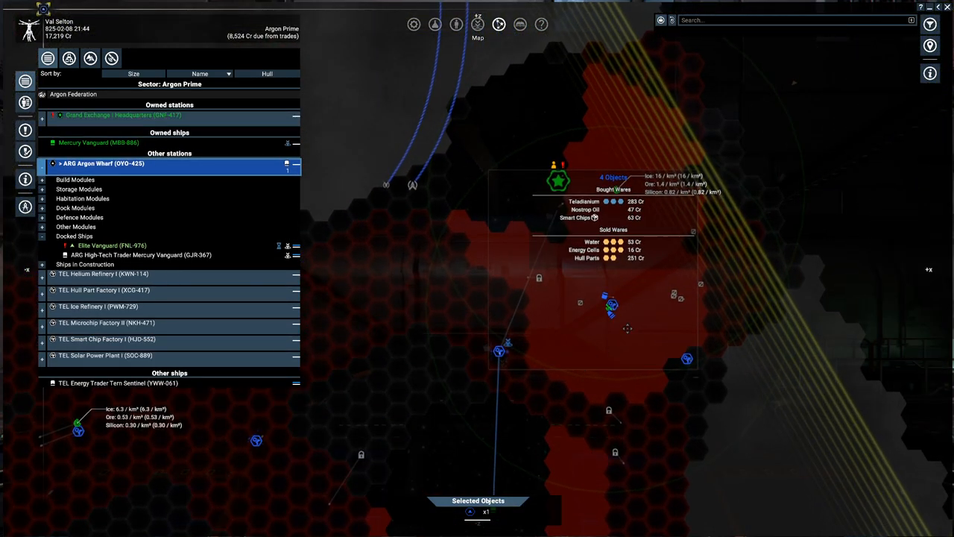
mouse_move(605, 295)
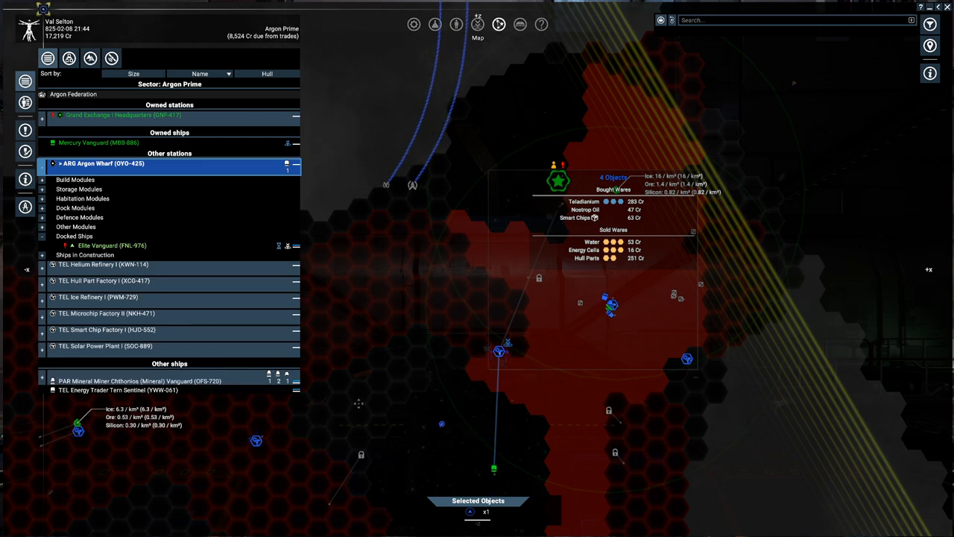
mouse_move(500, 351)
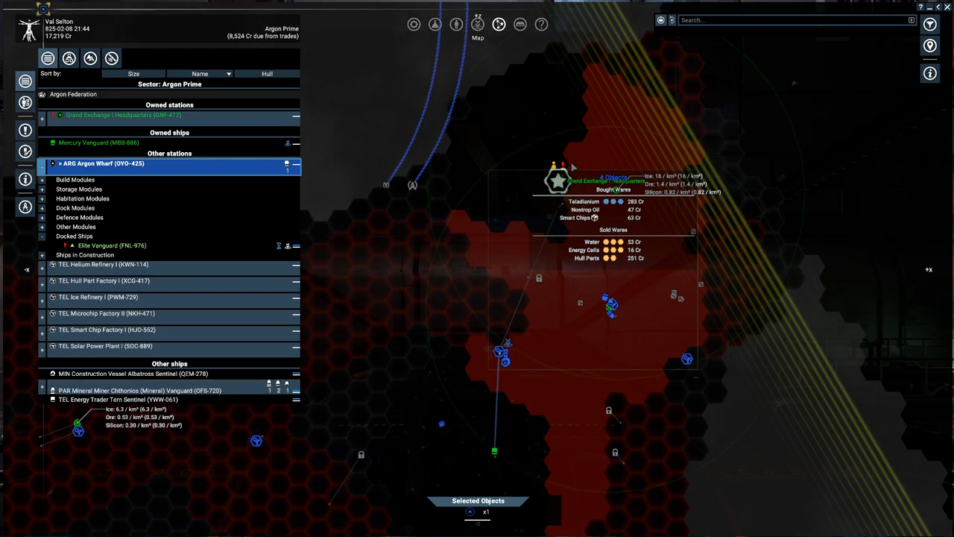
Reopen the Grand Exchange I Headquarters build plan with its storage buy offers and budget estimate.
left_click(557, 179)
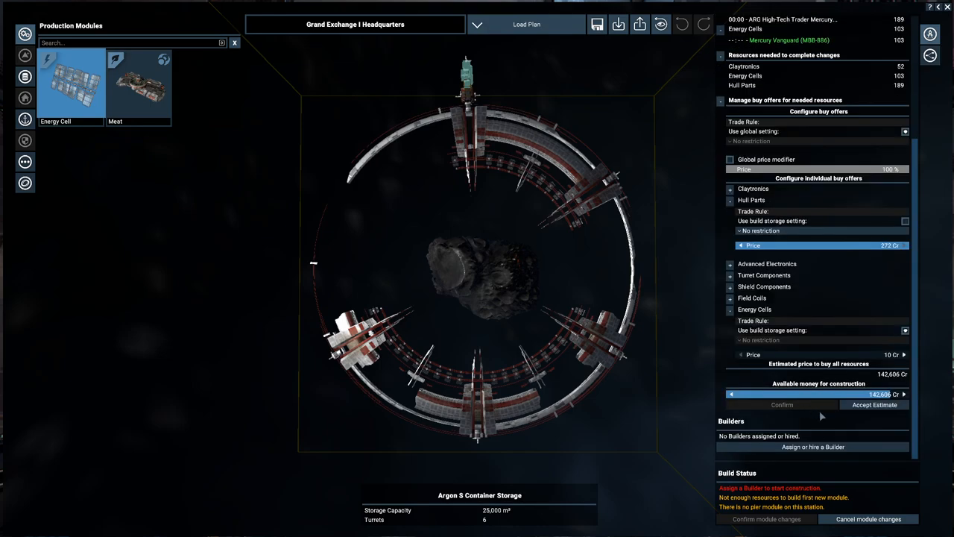
Search the Select a Builder map around the headquarters' sector, finding only a busy construction vessel.
left_click(813, 447)
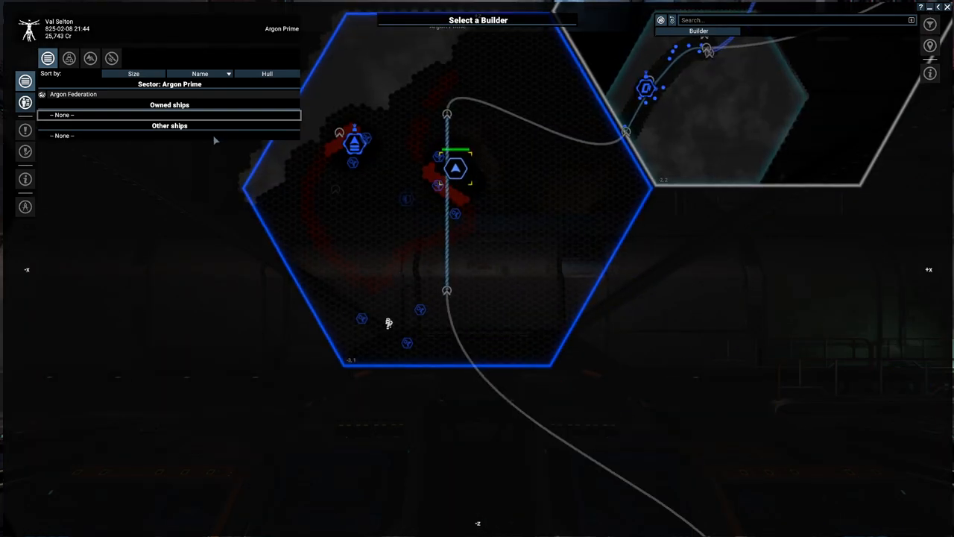
mouse_move(355, 163)
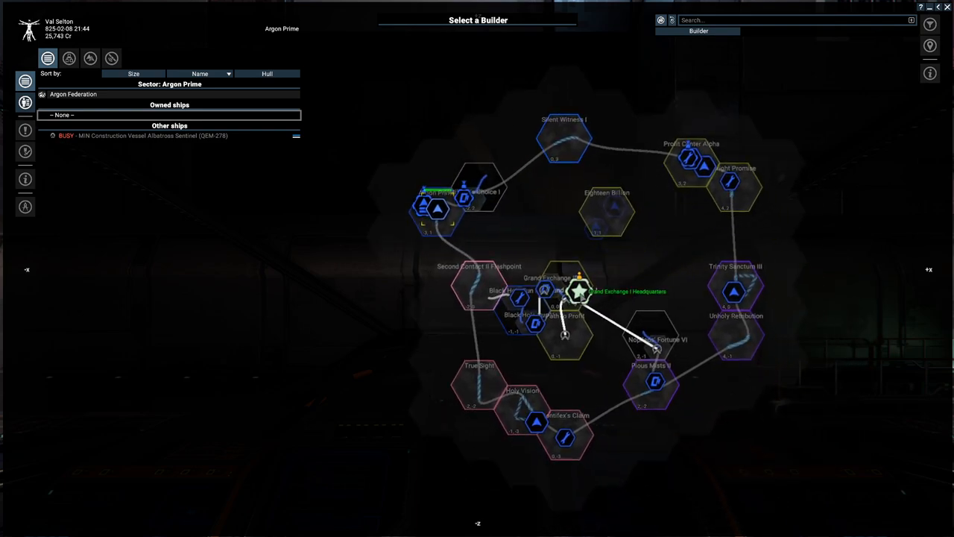
left_click(142, 134)
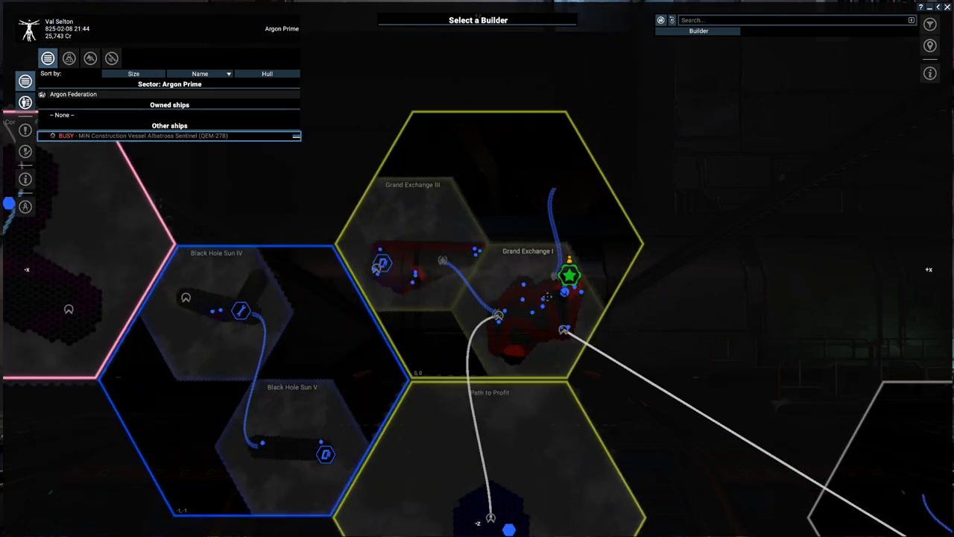
left_click(176, 136)
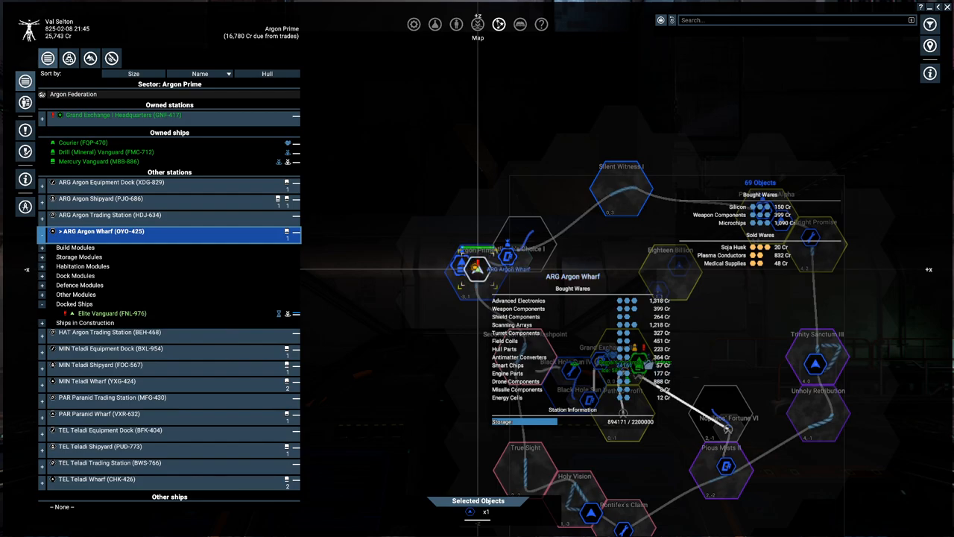
Return to the Argon Prime map via the headquarters' Plan Build and scroll its panel down.
right_click(638, 365)
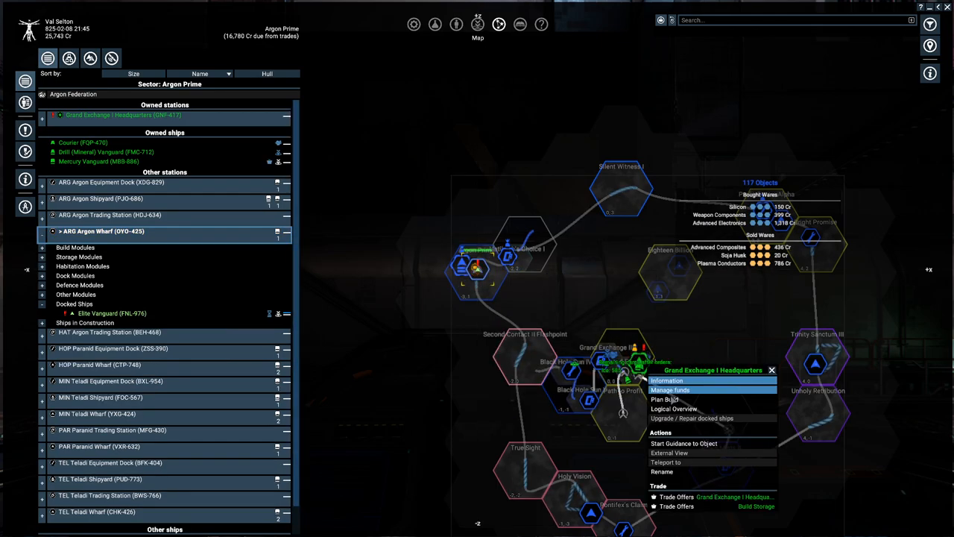
left_click(665, 400)
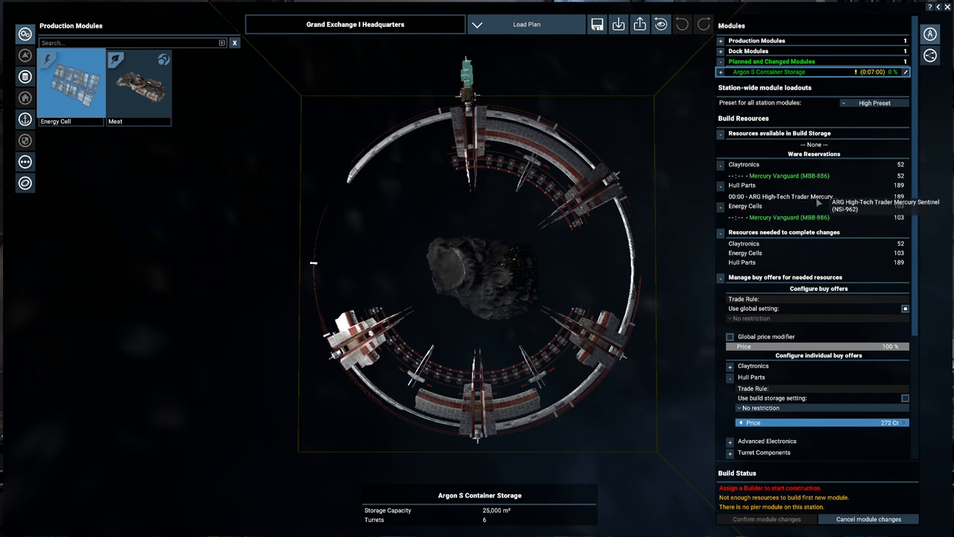
scroll("down", 3)
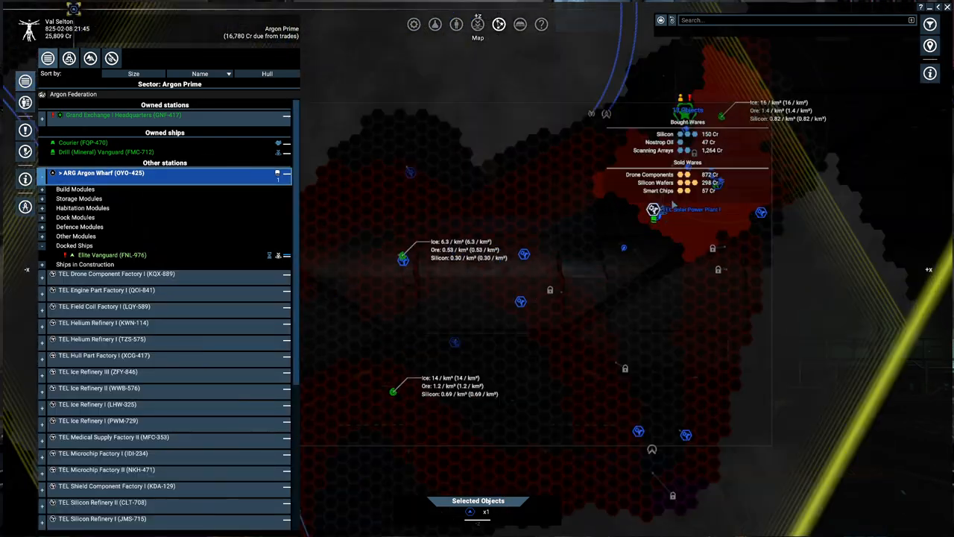
Check the headquarters' Account Management funding, then reopen its build plan showing Hull Parts delivered.
right_click(652, 209)
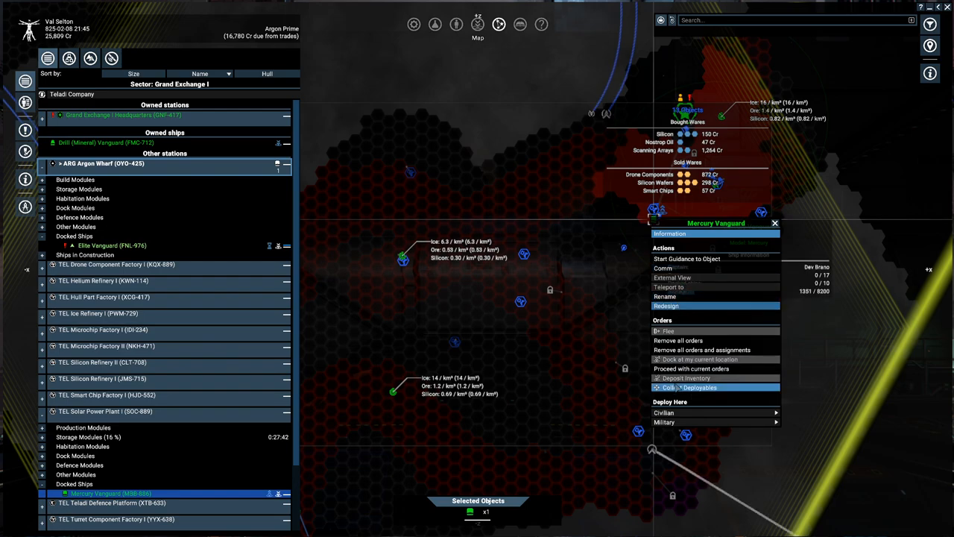
left_click(667, 232)
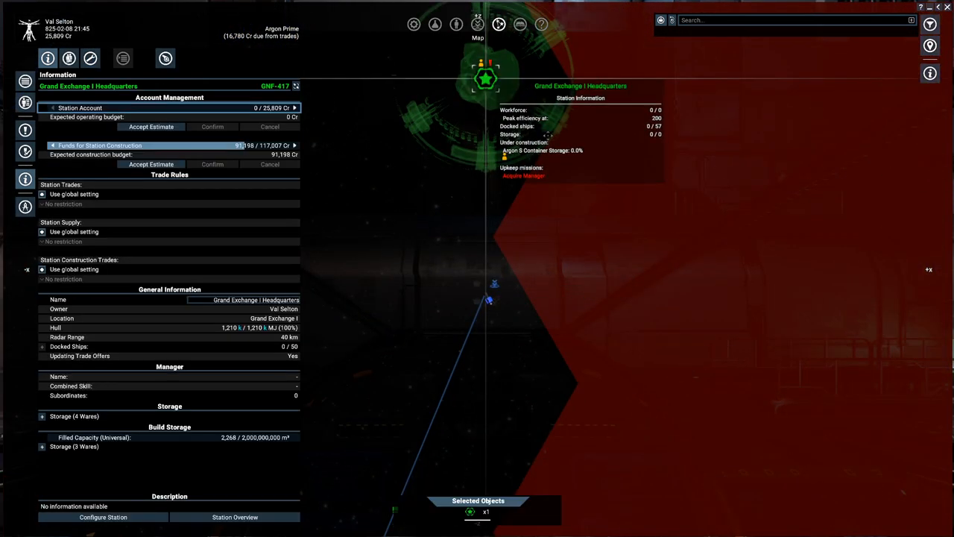
right_click(548, 84)
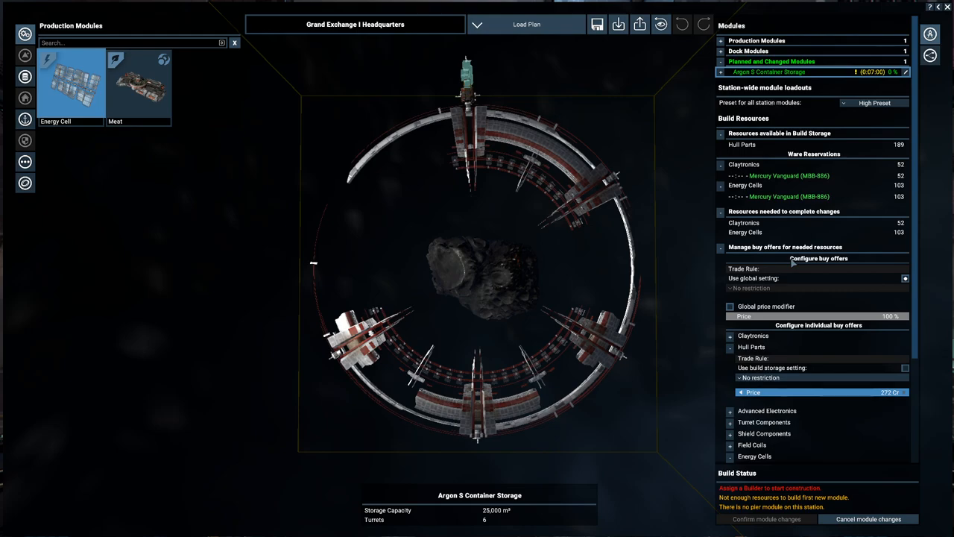
Scroll the build plan down to Builders with the 91,198 Cr budget matching the estimate.
scroll("down", 3)
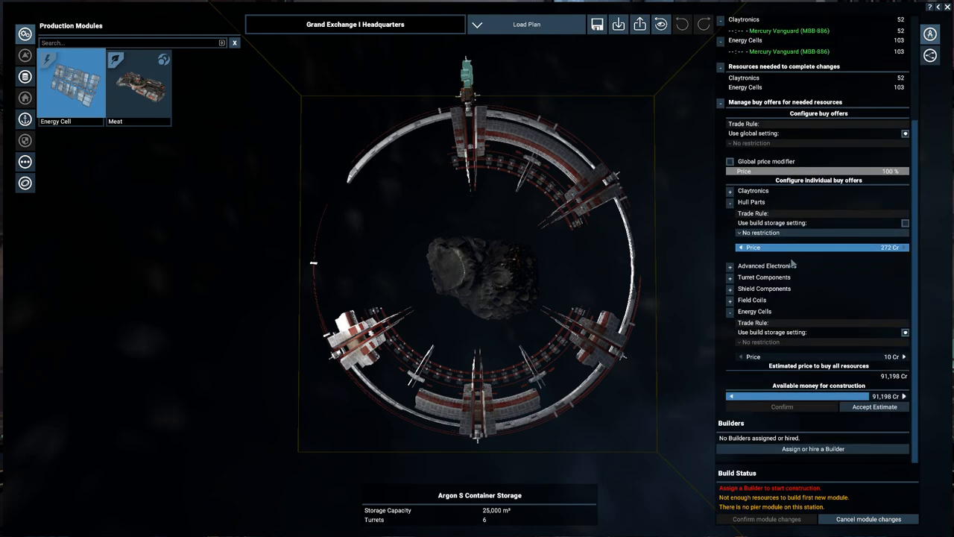
mouse_move(818, 331)
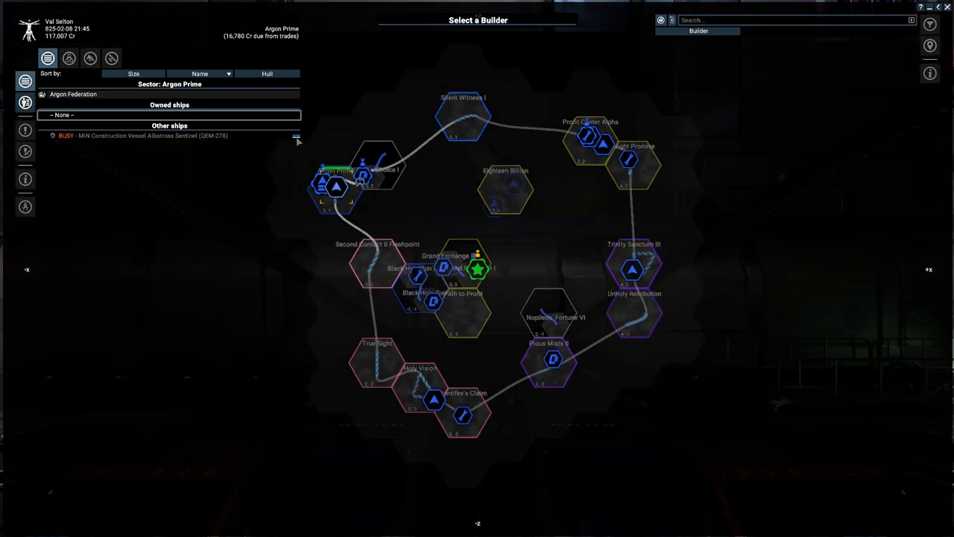
Zoom into Argon Prime on the builder map, then close it back to the Argon Wharf dock menu.
left_click(142, 136)
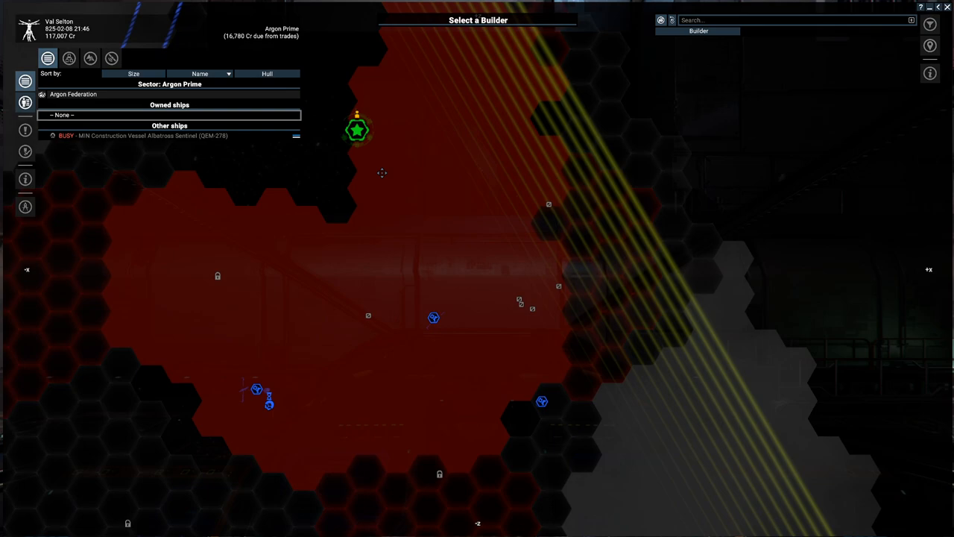
left_click(24, 101)
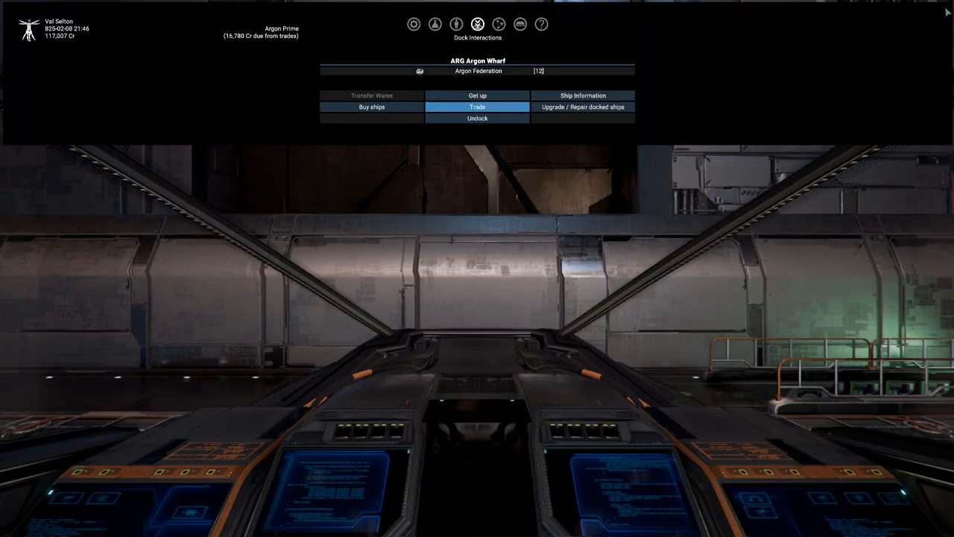
mouse_move(626, 256)
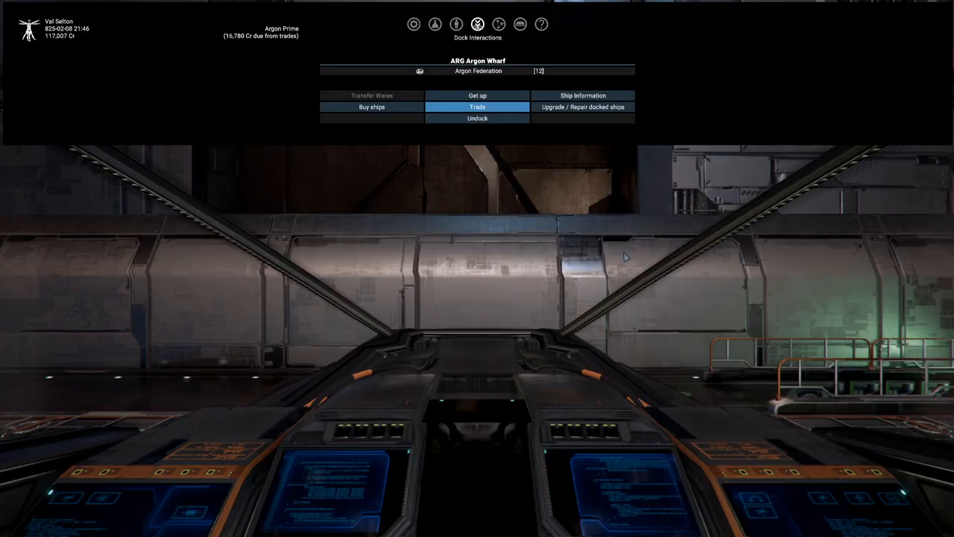